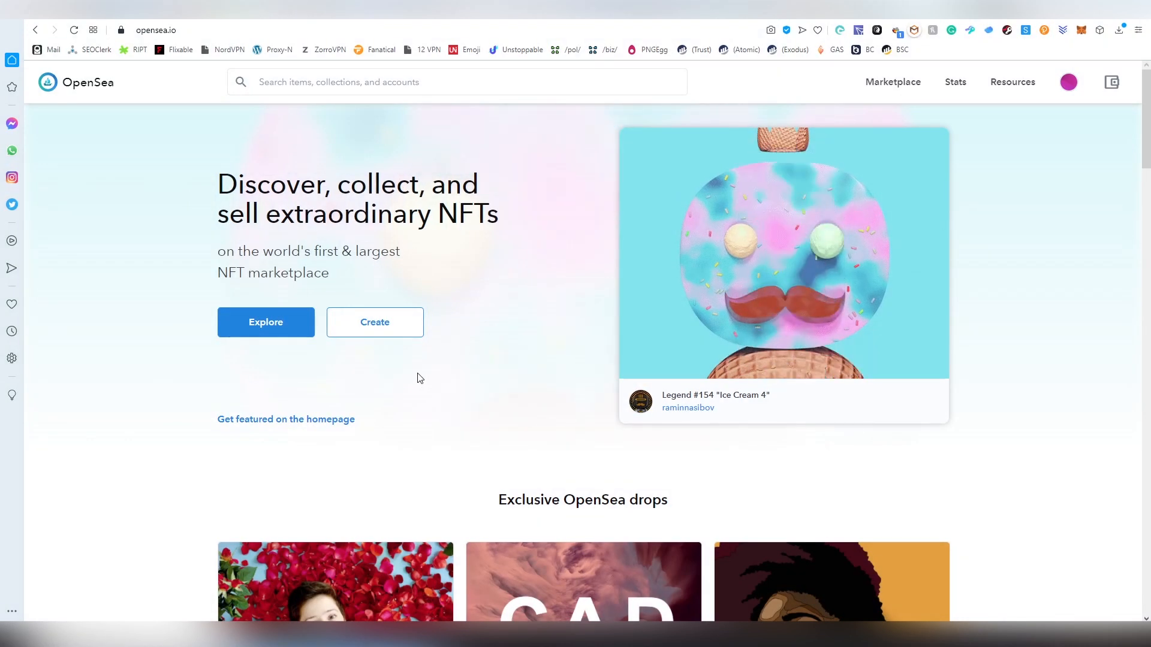
{"action": "mouse_move", "coordinate": [427, 361]}
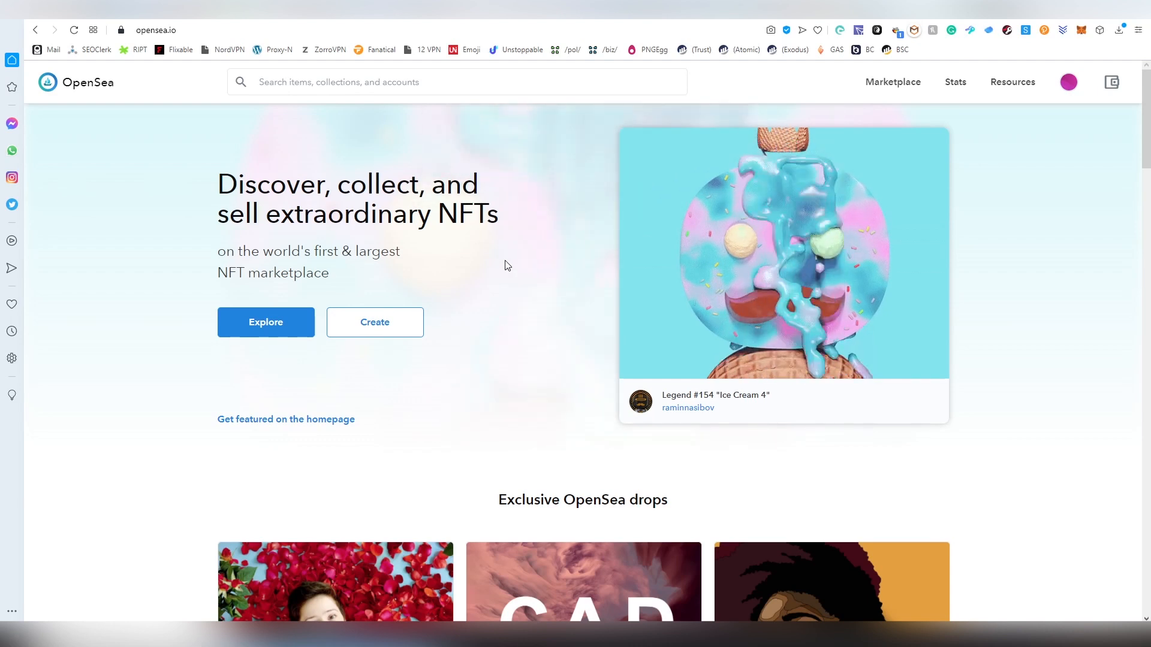
{"action": "mouse_move", "coordinate": [517, 242]}
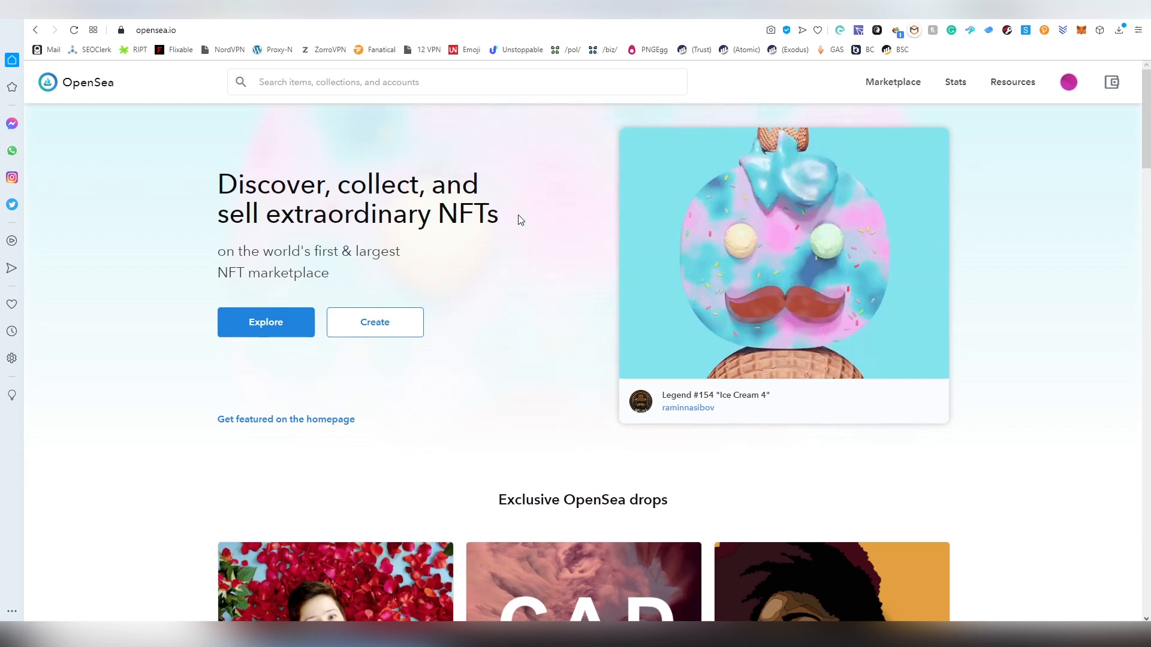
{"action": "mouse_move", "coordinate": [565, 216]}
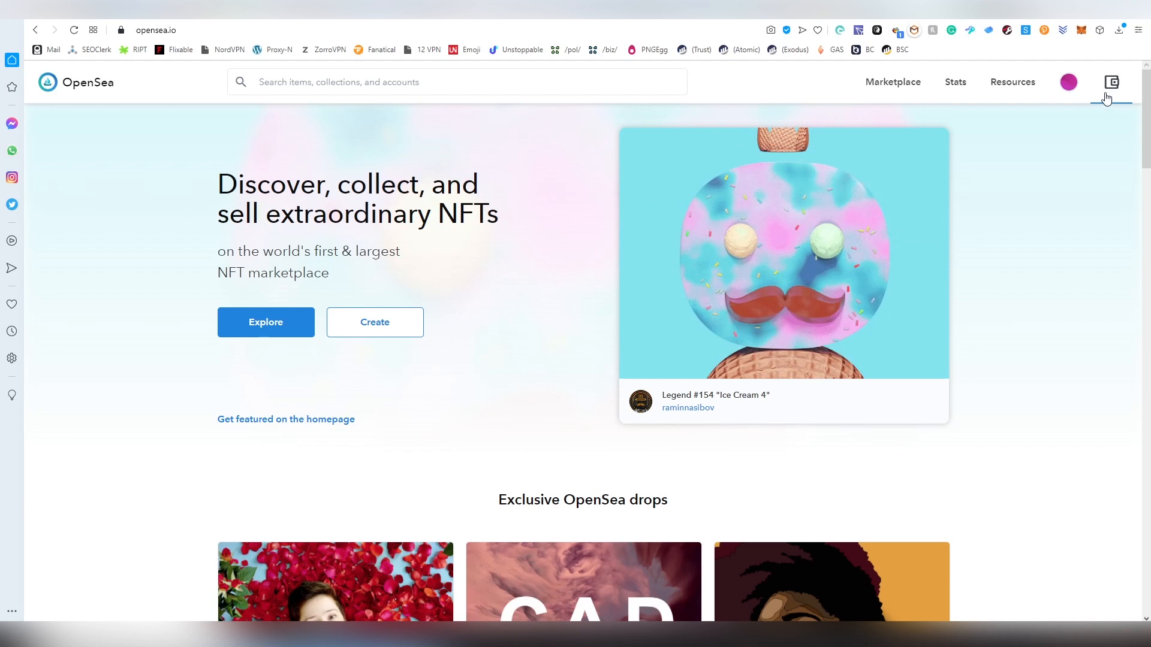
View the connected wallet's total balance with ETH and WETH holdings, then the account options menu.
{"action": "left_click", "coordinate": [1112, 82]}
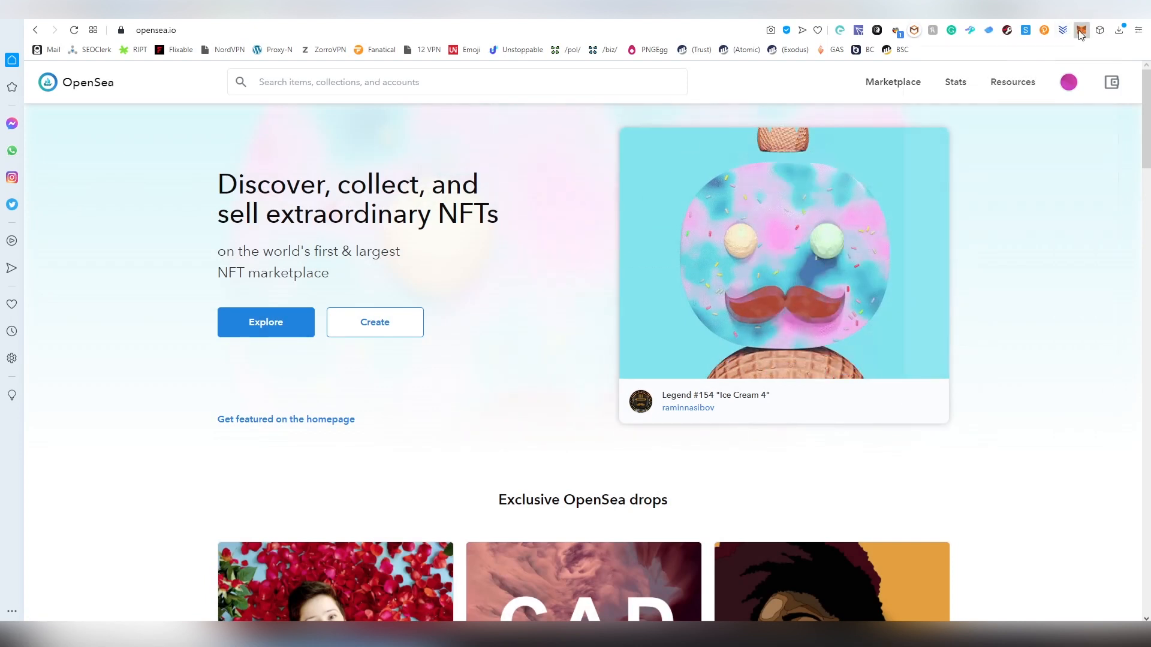
{"action": "left_click", "coordinate": [1081, 28]}
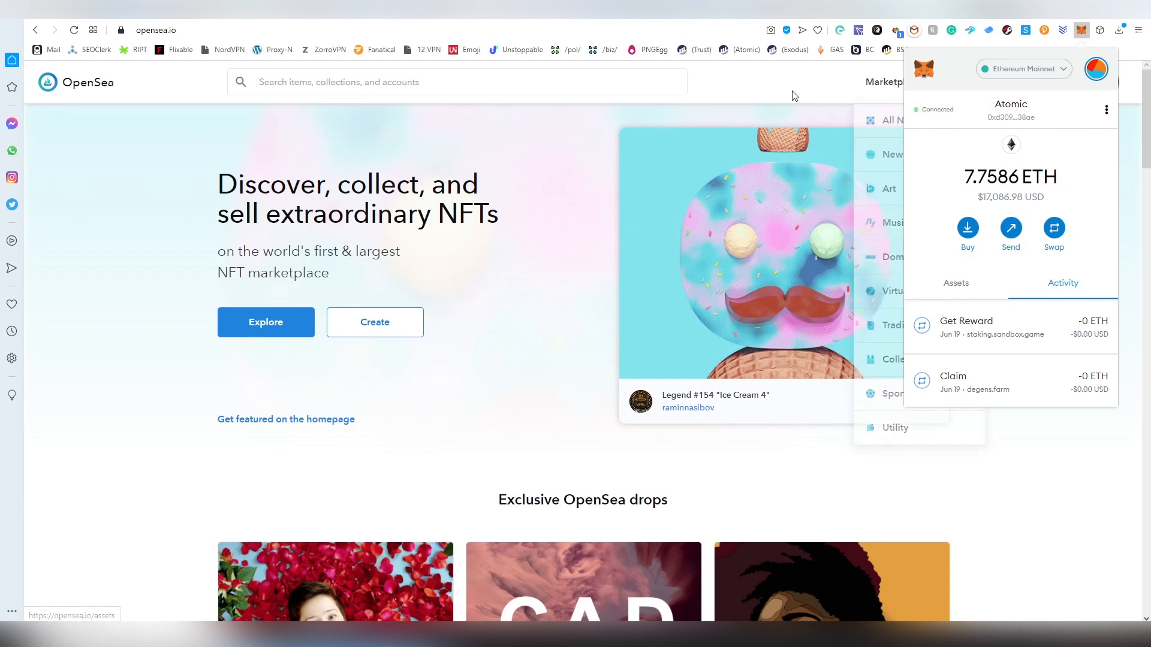
{"action": "left_click", "coordinate": [1110, 84]}
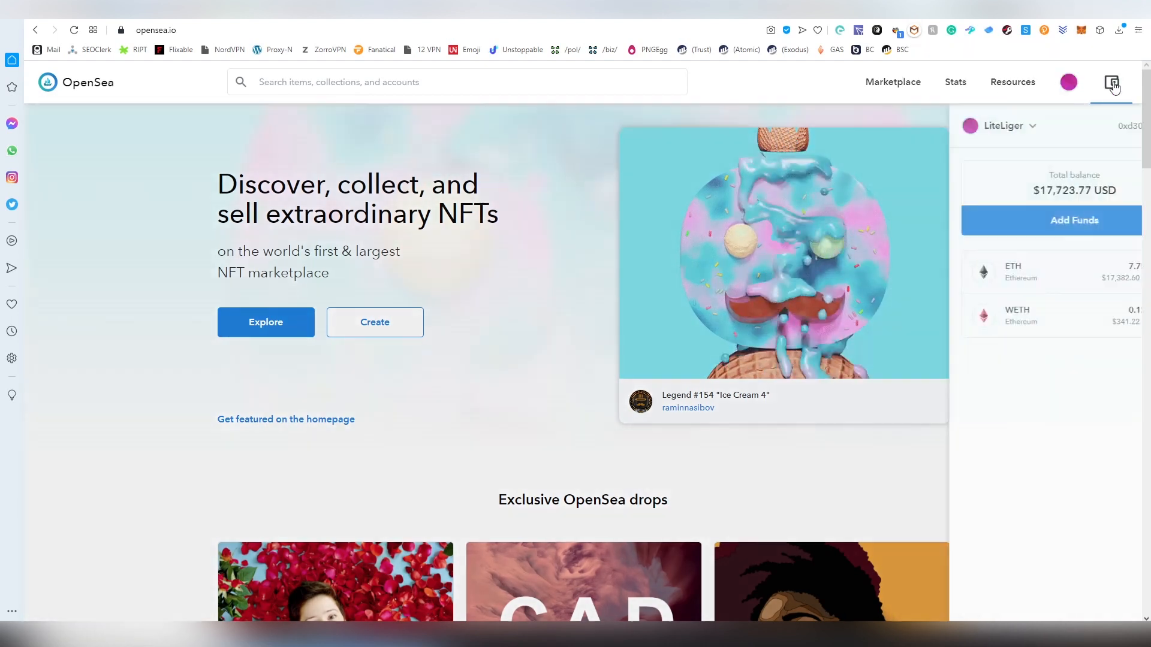
{"action": "left_click", "coordinate": [893, 82]}
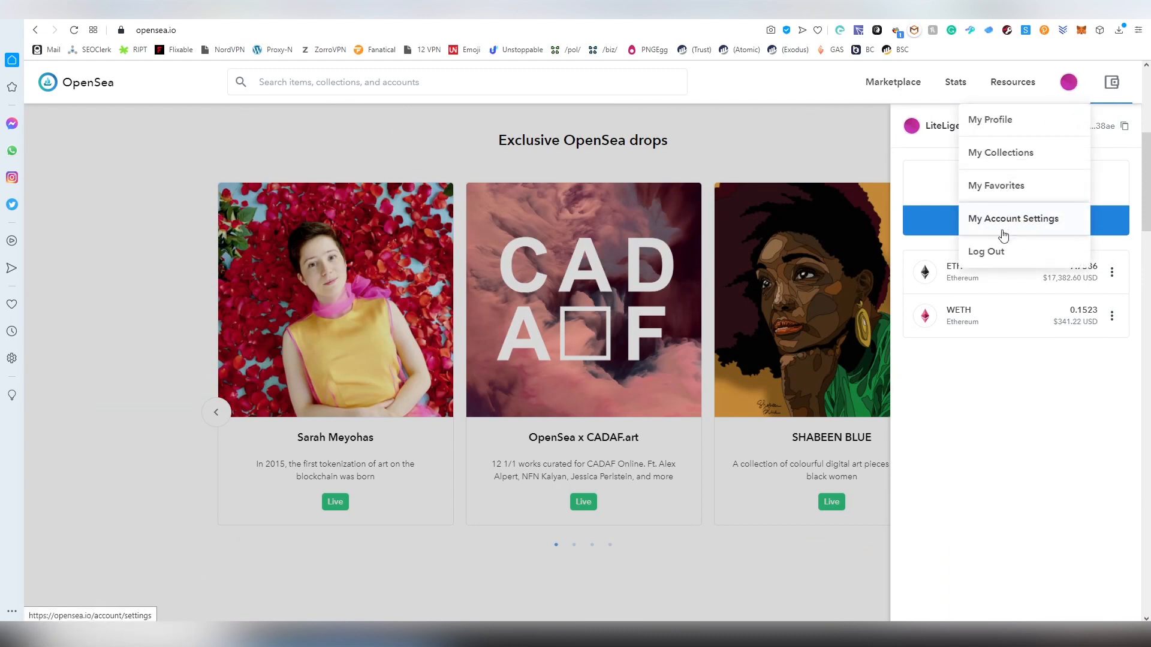
Log out of the account and reconnect by choosing MetaMask from the full wallet provider list.
{"action": "left_click", "coordinate": [986, 252]}
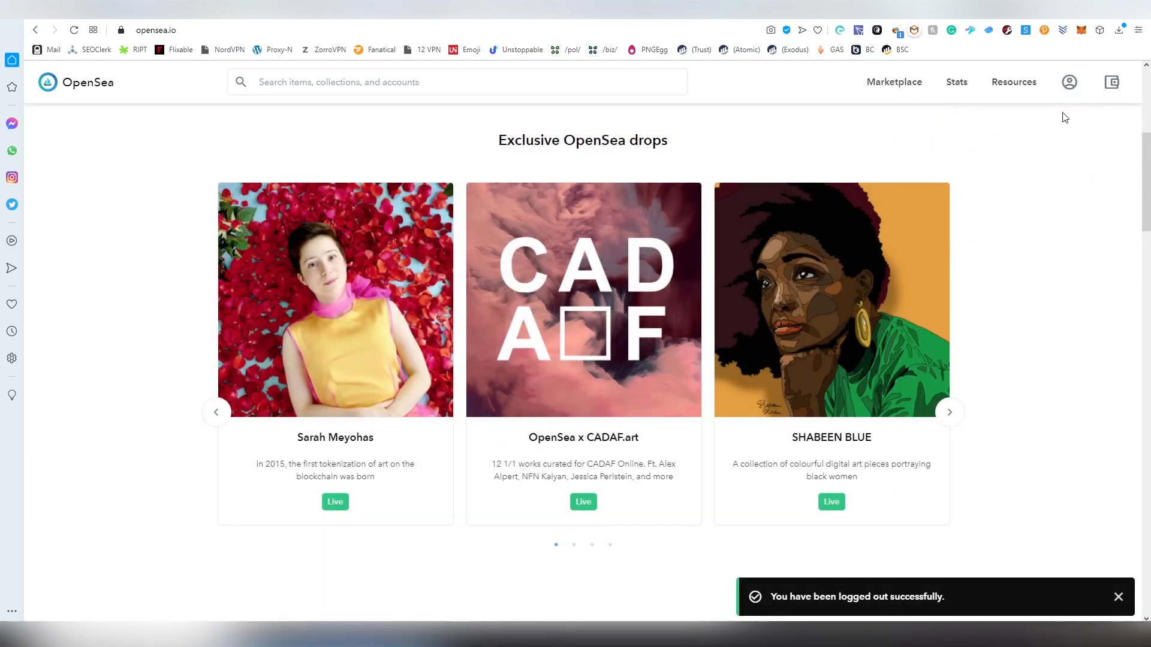
{"action": "left_click", "coordinate": [1069, 82]}
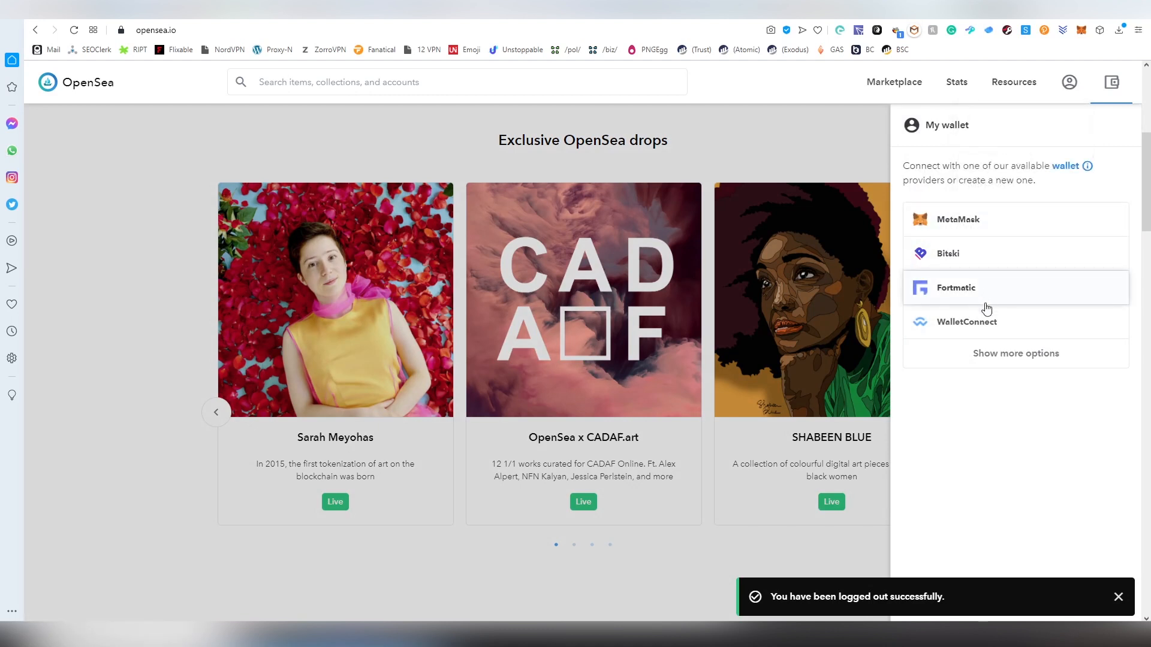
{"action": "left_click", "coordinate": [1016, 353]}
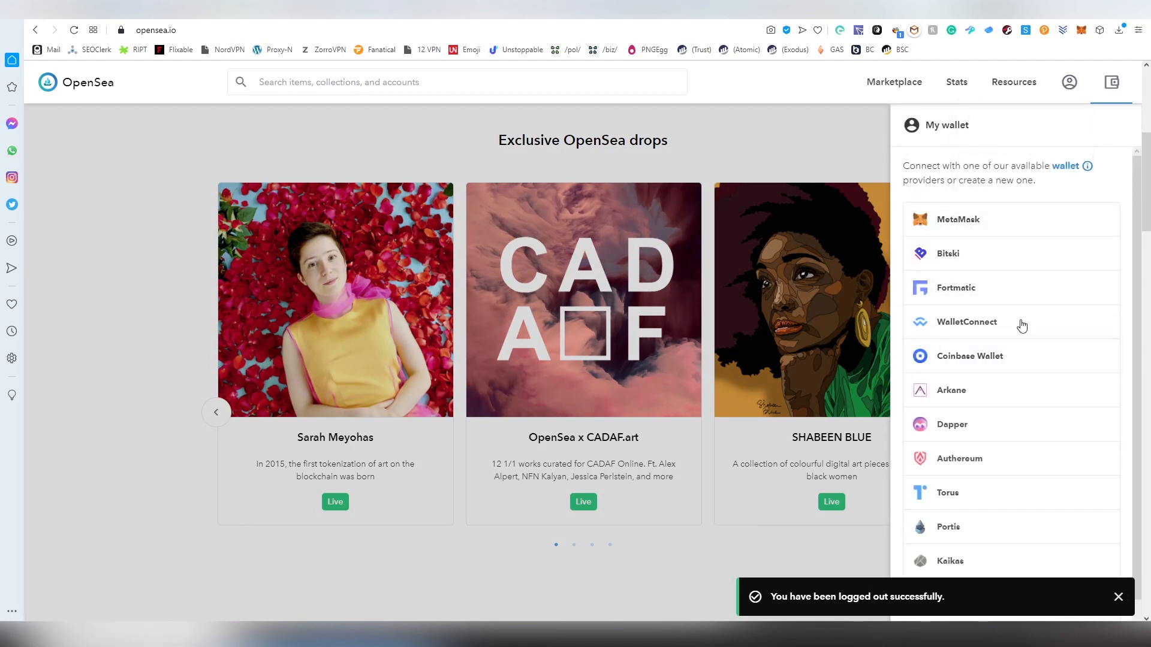
{"action": "scroll", "scroll_direction": "down", "scroll_amount": 3}
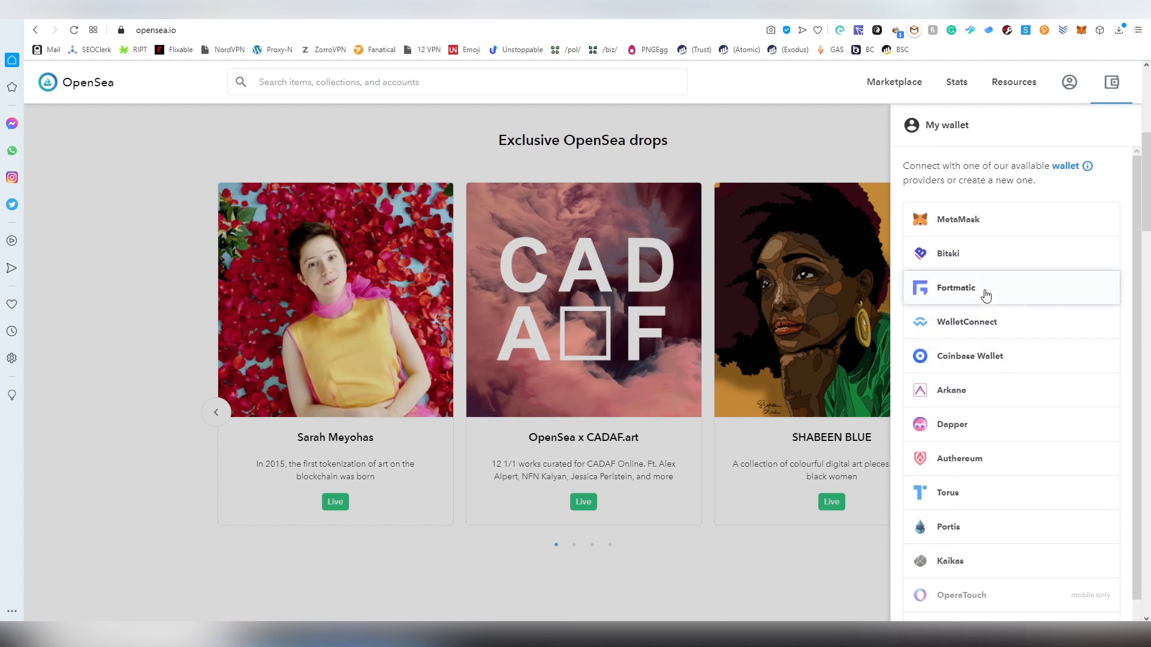
{"action": "mouse_move", "coordinate": [1004, 572]}
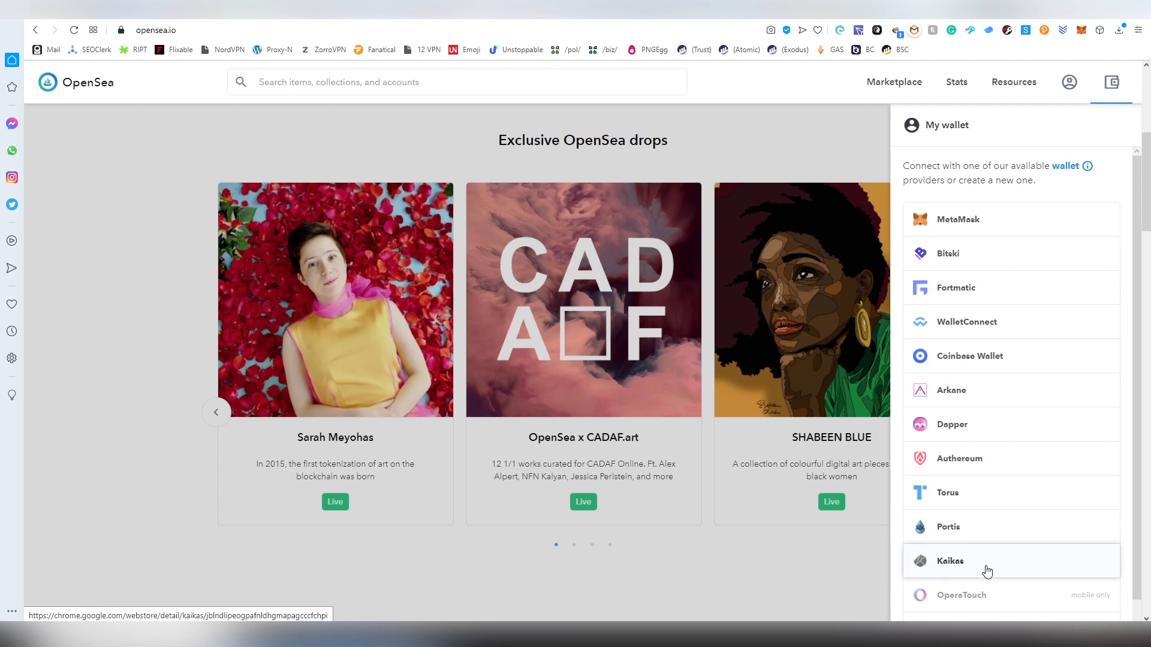
{"action": "mouse_move", "coordinate": [974, 540]}
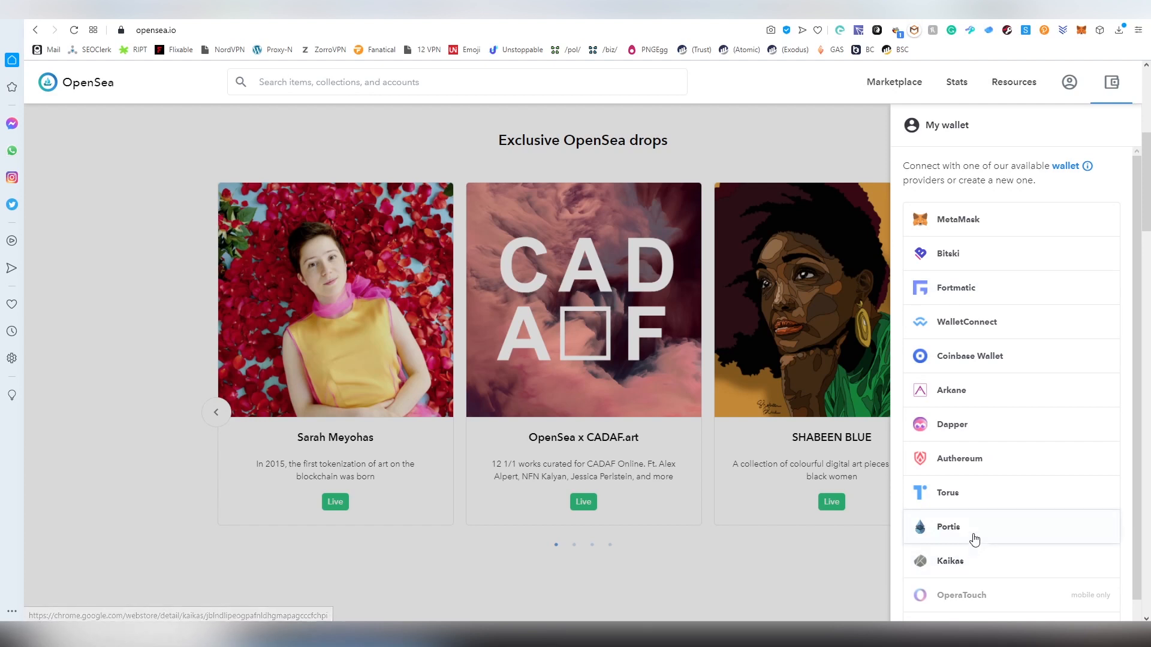
{"action": "mouse_move", "coordinate": [969, 237]}
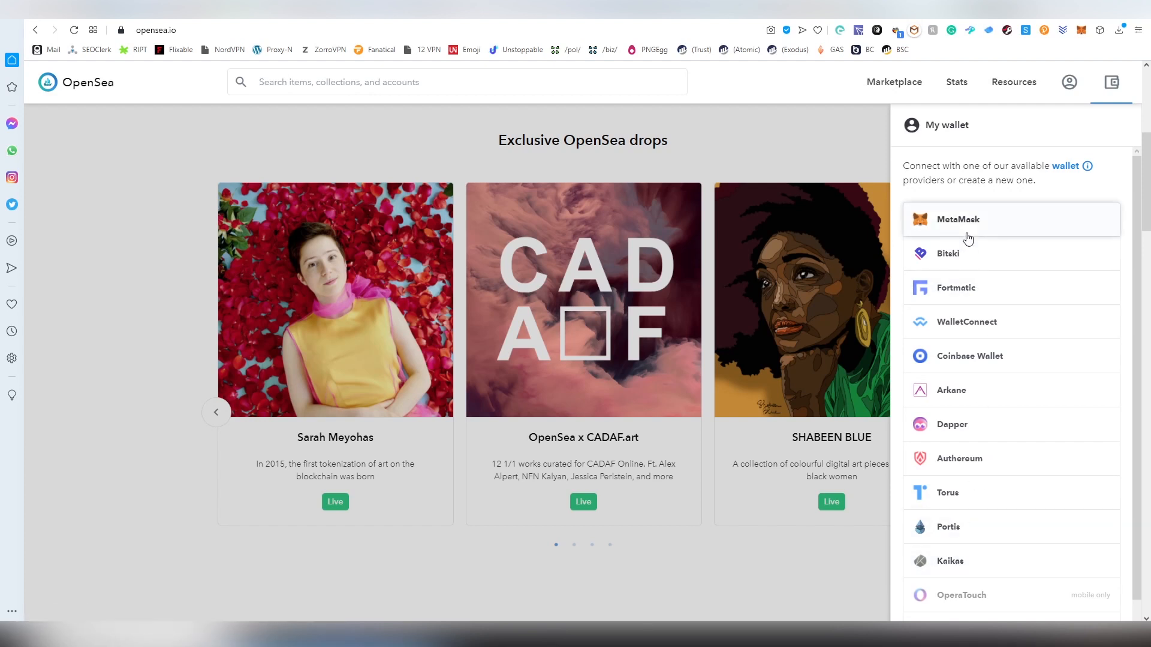
{"action": "left_click", "coordinate": [969, 219]}
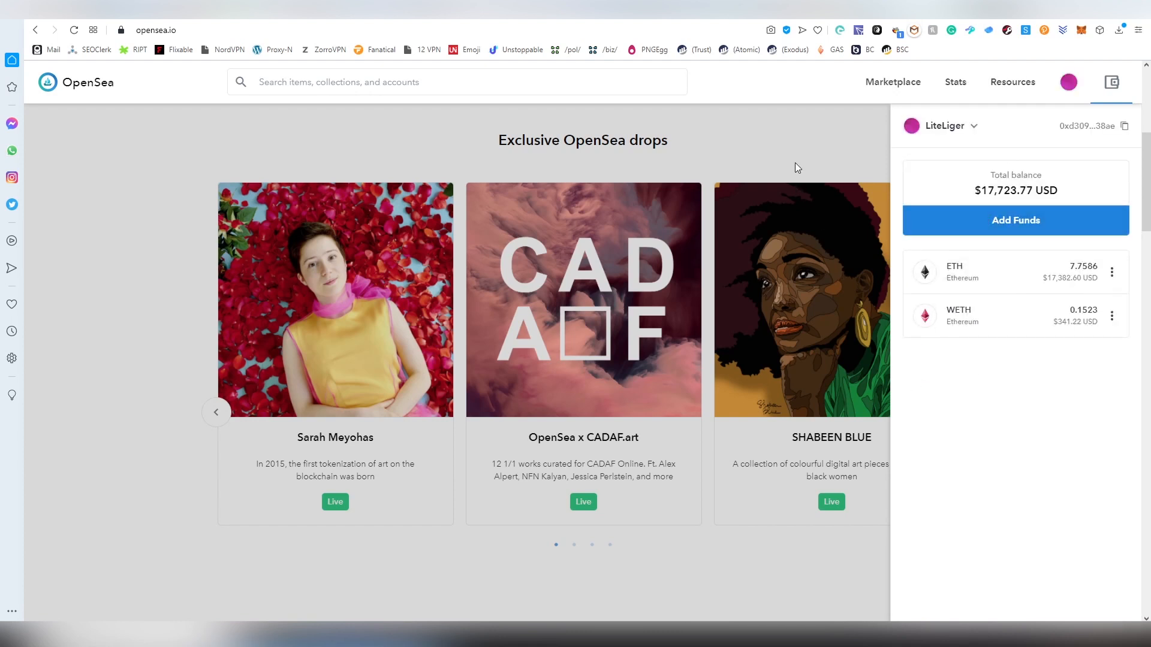
{"action": "mouse_move", "coordinate": [805, 144]}
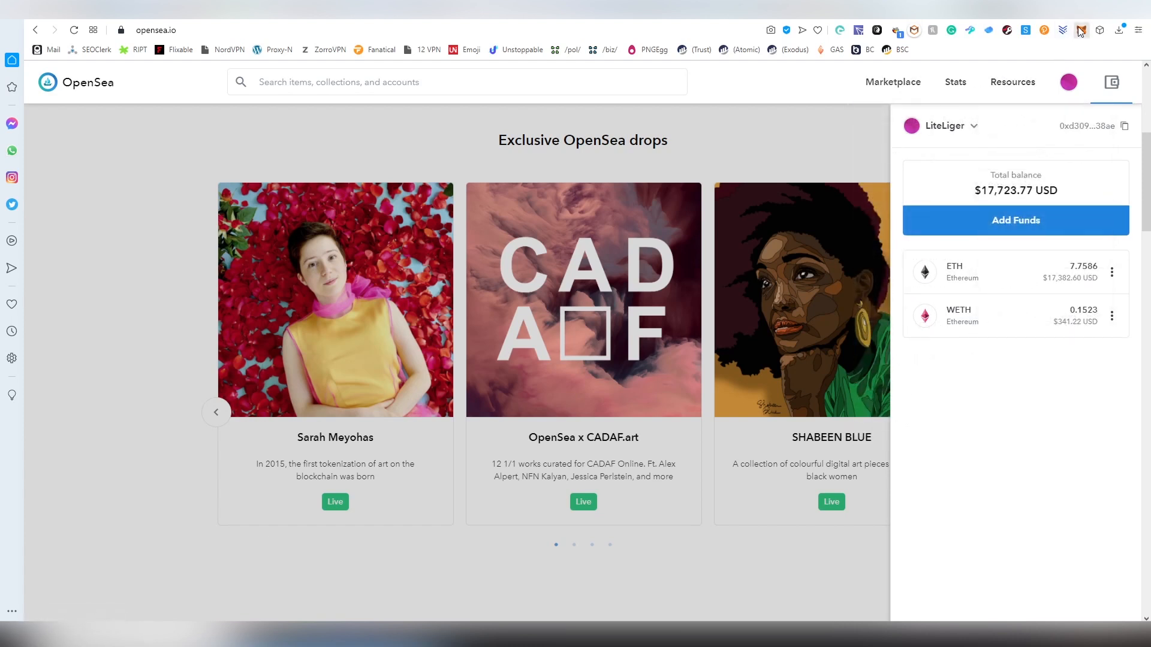
Confirm the connection in the MetaMask extension and close the wallet panel.
{"action": "left_click", "coordinate": [1082, 28]}
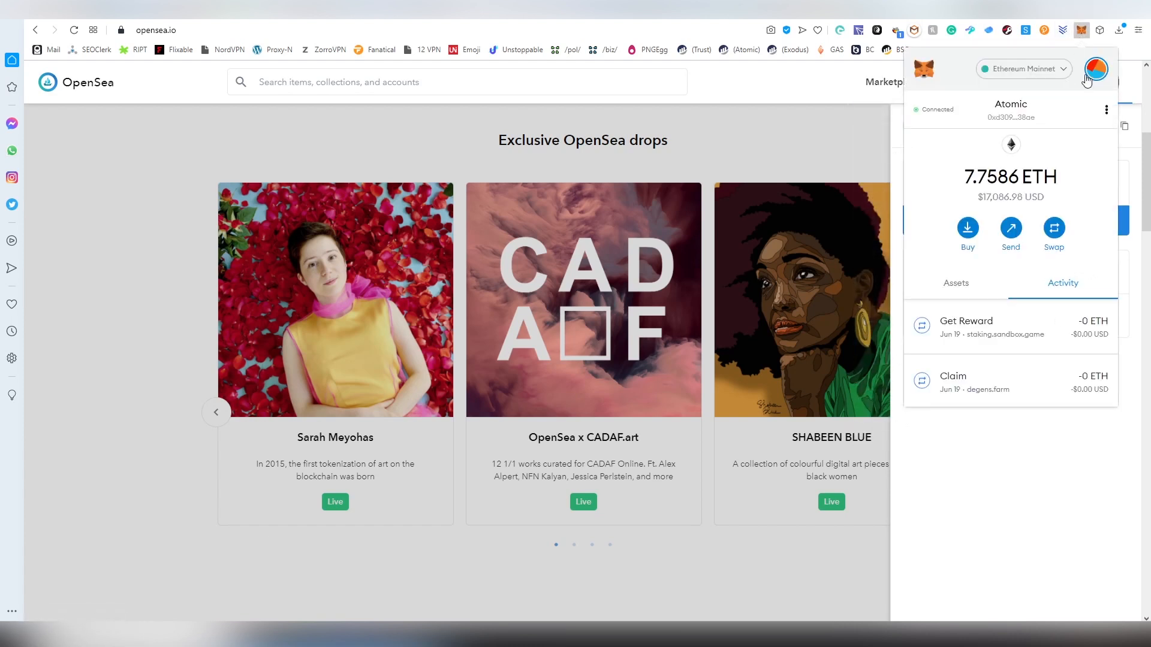
{"action": "left_click", "coordinate": [1095, 69]}
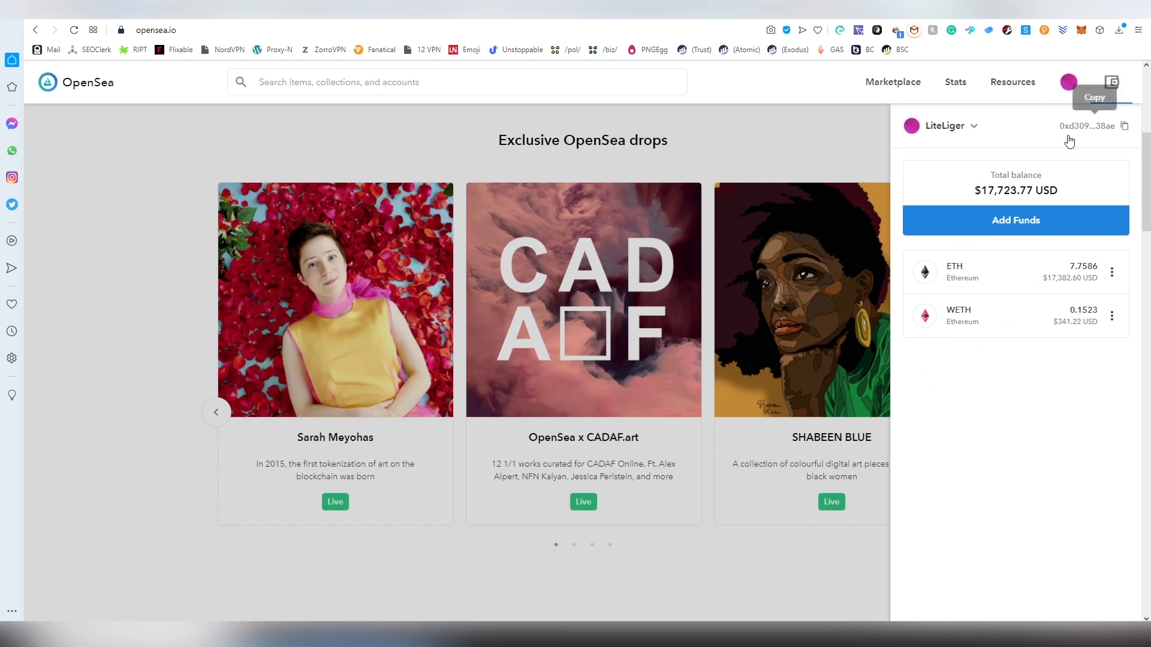
{"action": "left_click", "coordinate": [1066, 81]}
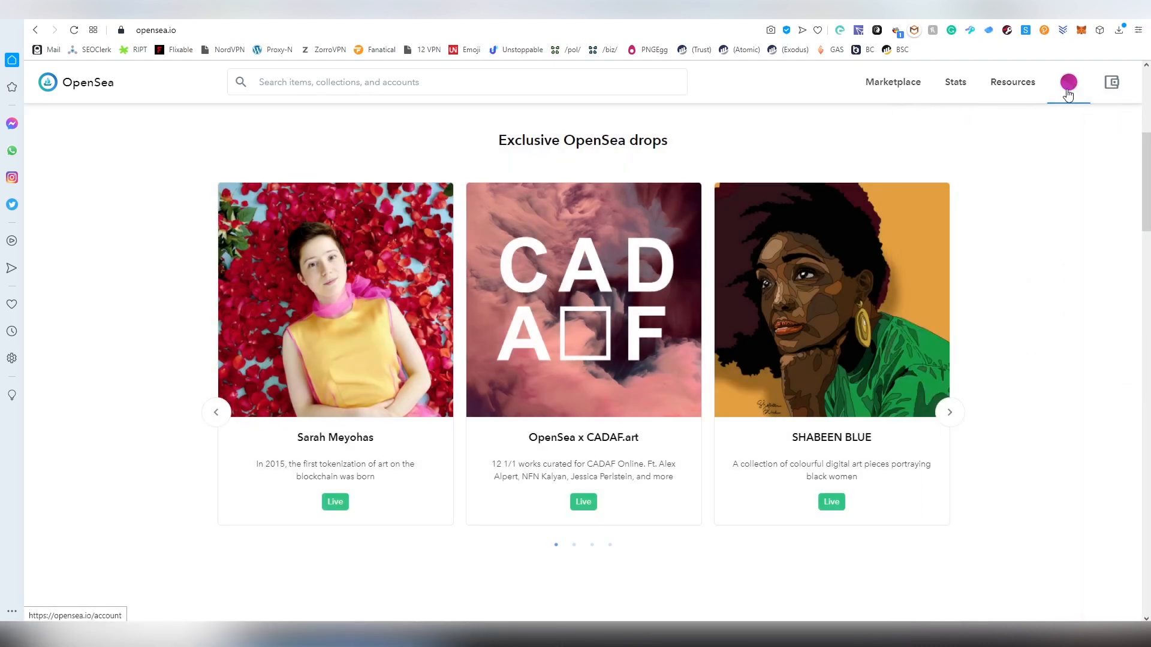
{"action": "left_click", "coordinate": [1067, 82]}
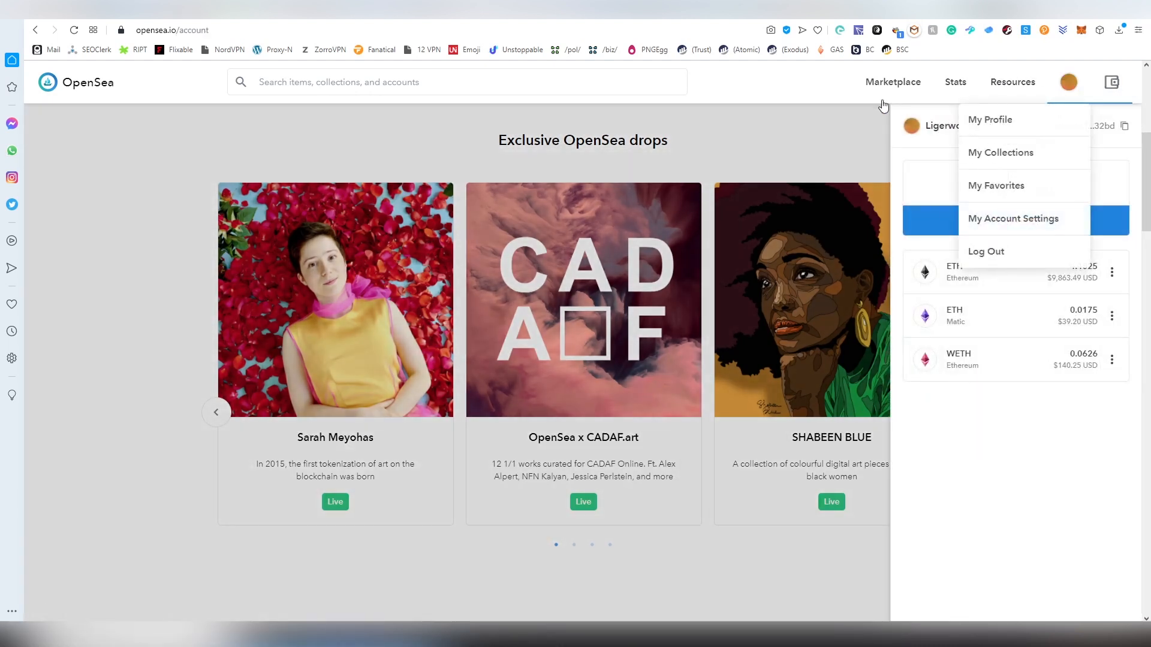
{"action": "left_click", "coordinate": [988, 119]}
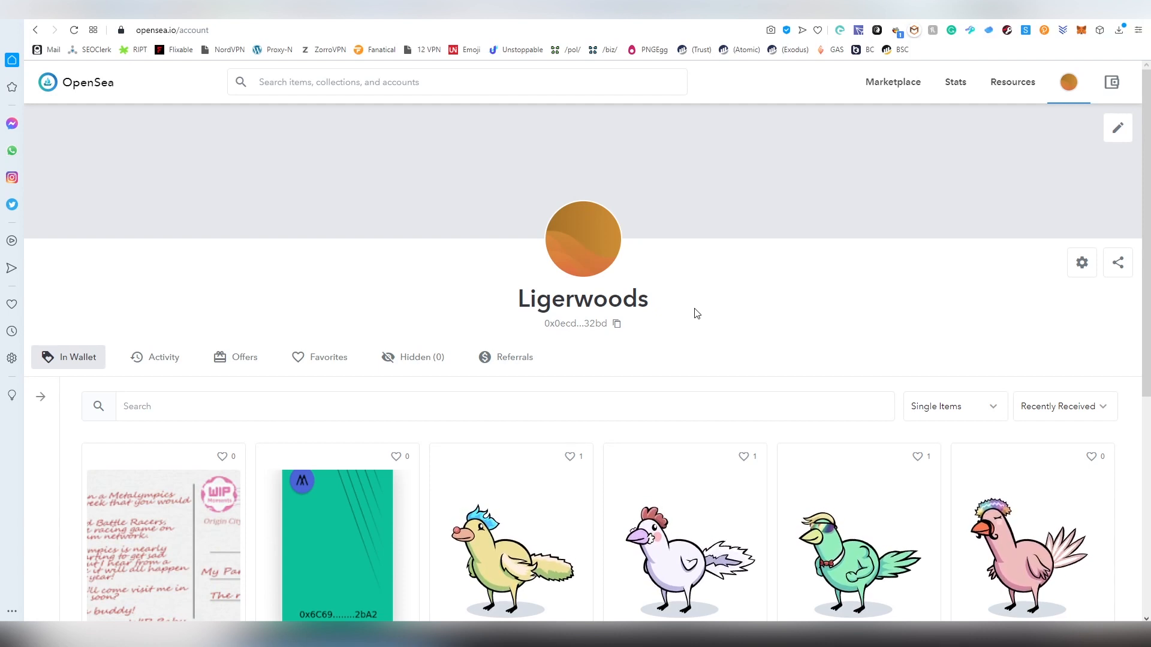
{"action": "scroll", "scroll_direction": "down", "scroll_amount": 3}
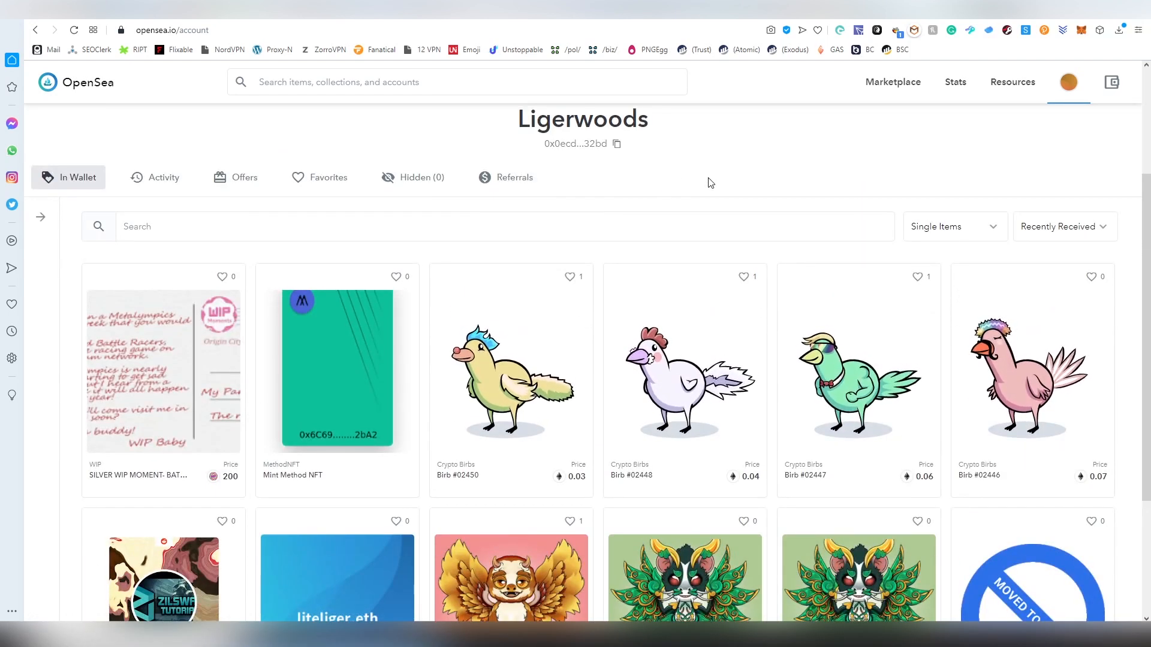
{"action": "scroll", "scroll_direction": "up", "scroll_amount": 3}
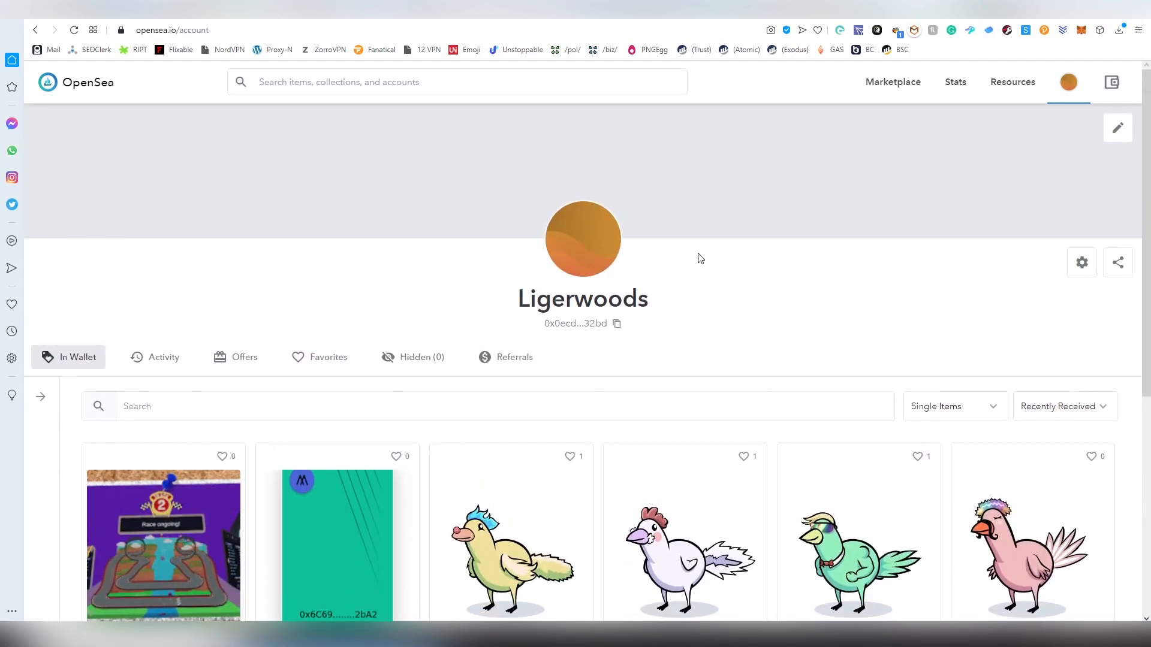
{"action": "mouse_move", "coordinate": [705, 287]}
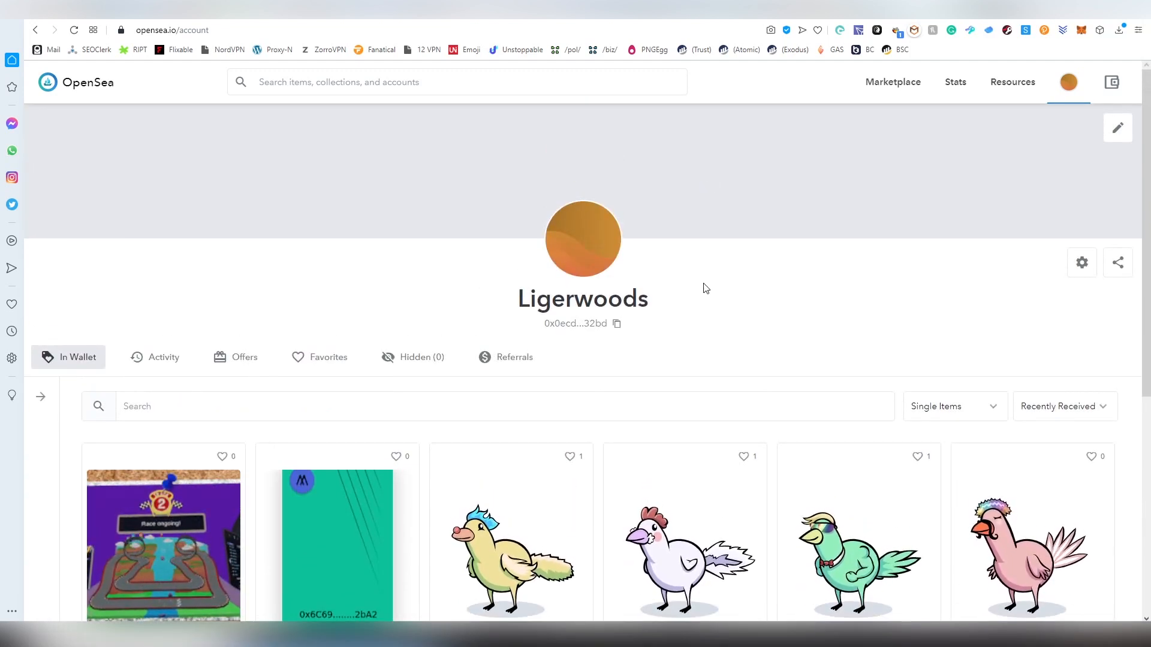
{"action": "mouse_move", "coordinate": [680, 295]}
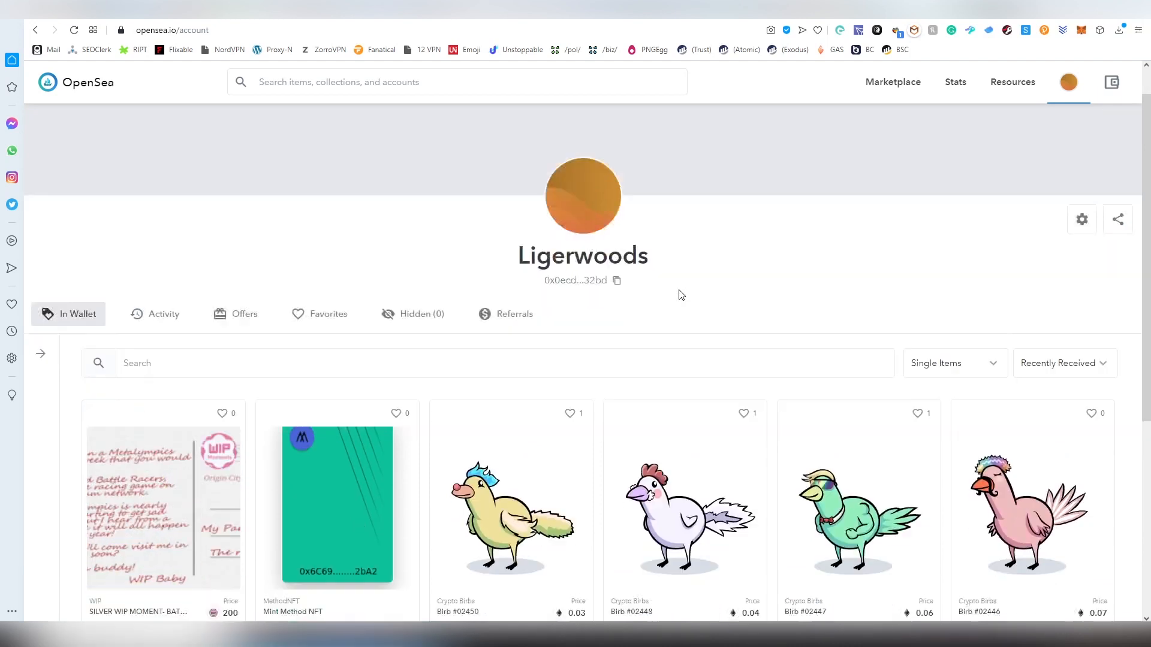
{"action": "scroll", "scroll_direction": "down", "scroll_amount": 3}
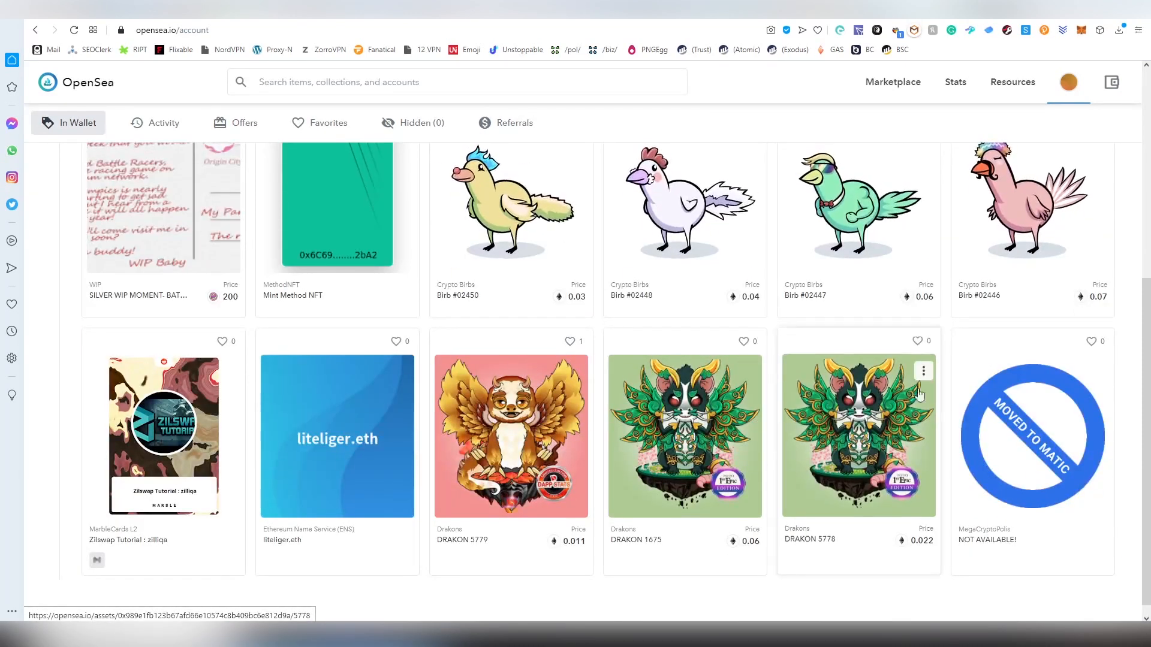
{"action": "mouse_move", "coordinate": [97, 560]}
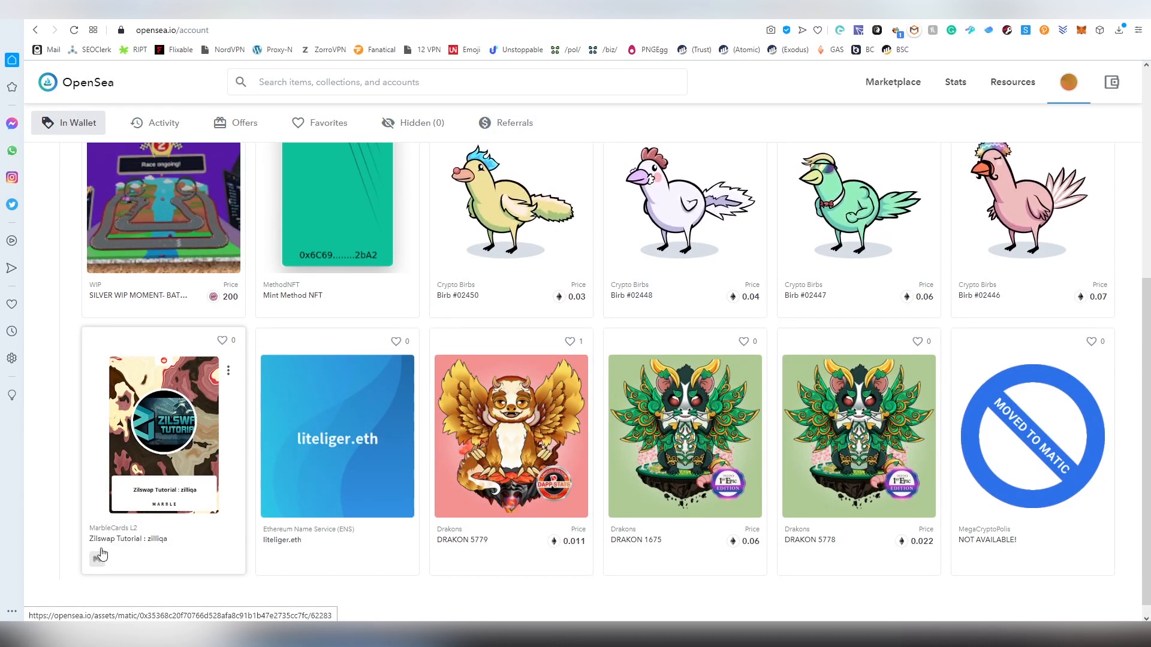
{"action": "mouse_move", "coordinate": [97, 560]}
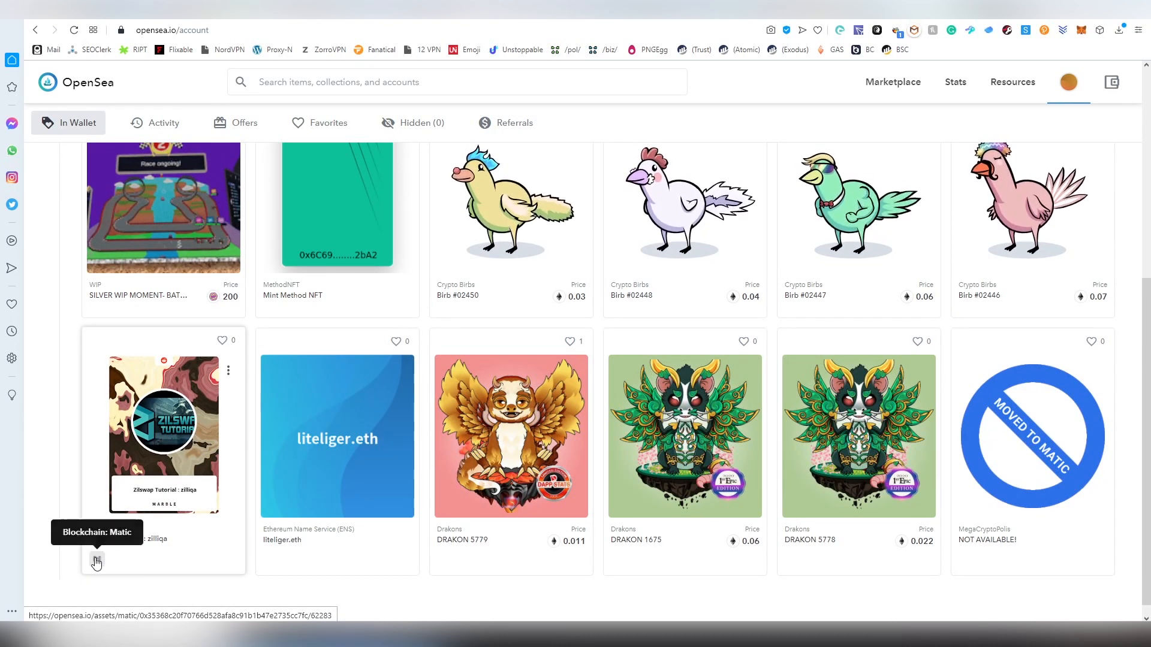
{"action": "mouse_move", "coordinate": [367, 566]}
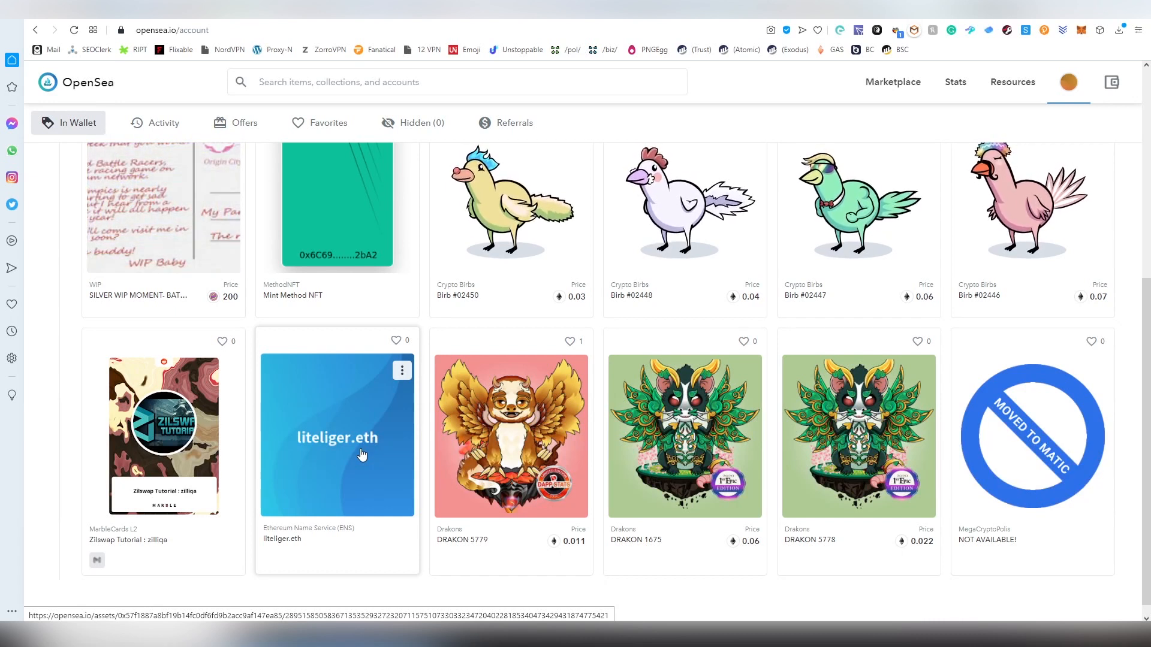
{"action": "mouse_move", "coordinate": [364, 453]}
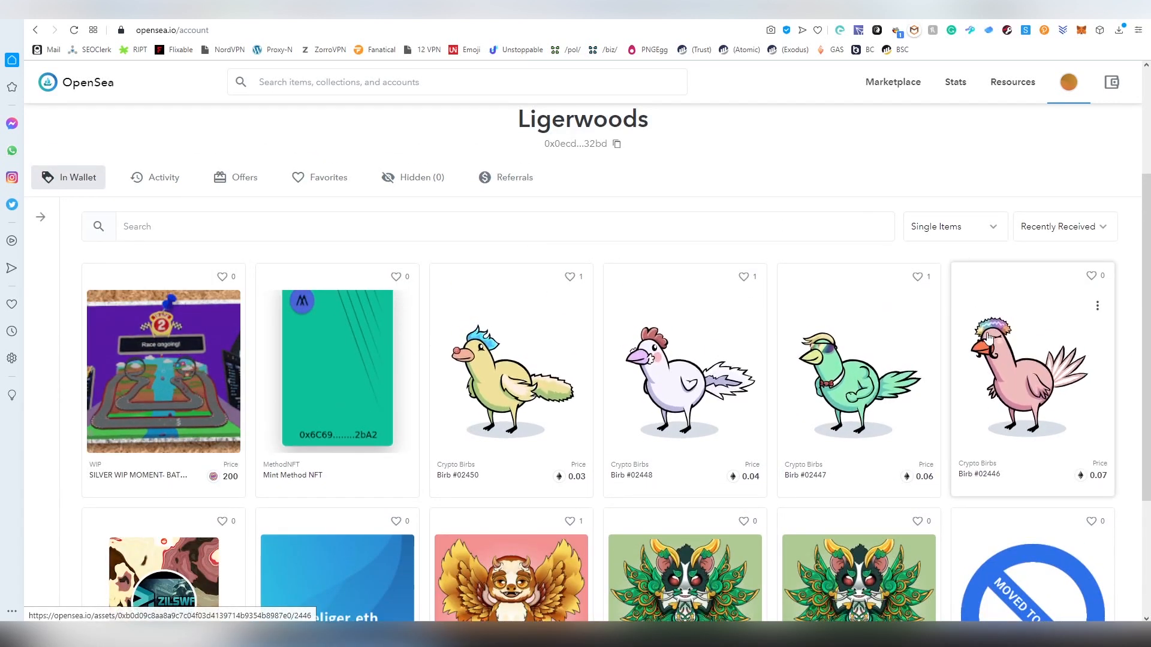
{"action": "mouse_move", "coordinate": [859, 338]}
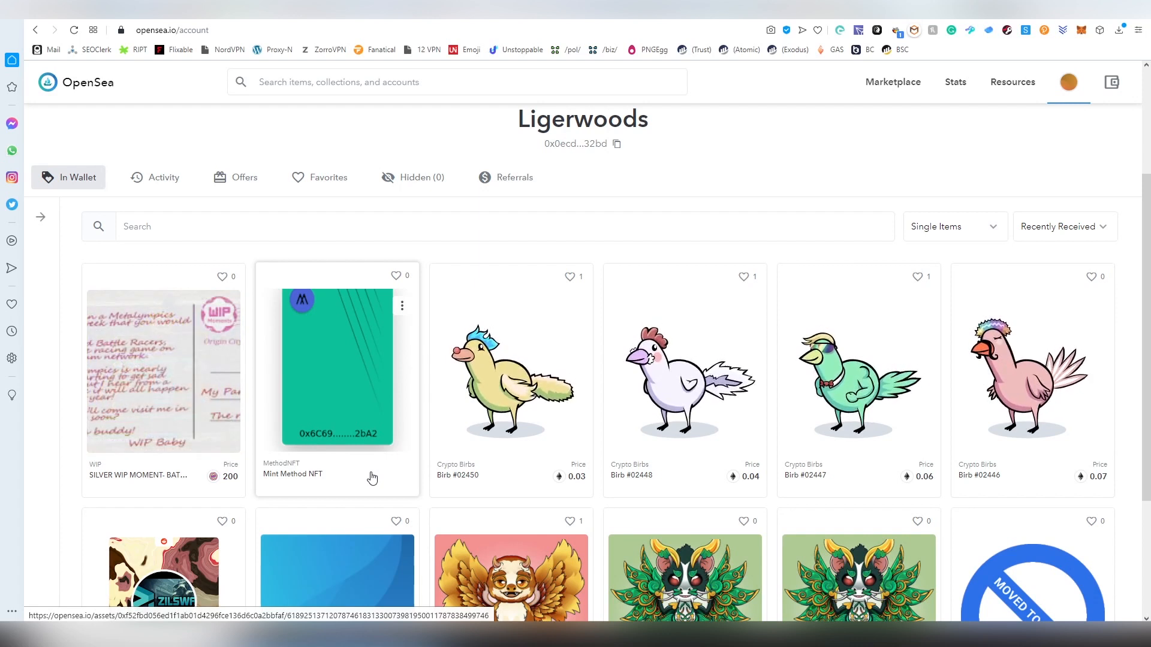
View the Mint Method NFT detail page down to Trading History and More from this collection.
{"action": "left_click", "coordinate": [336, 378]}
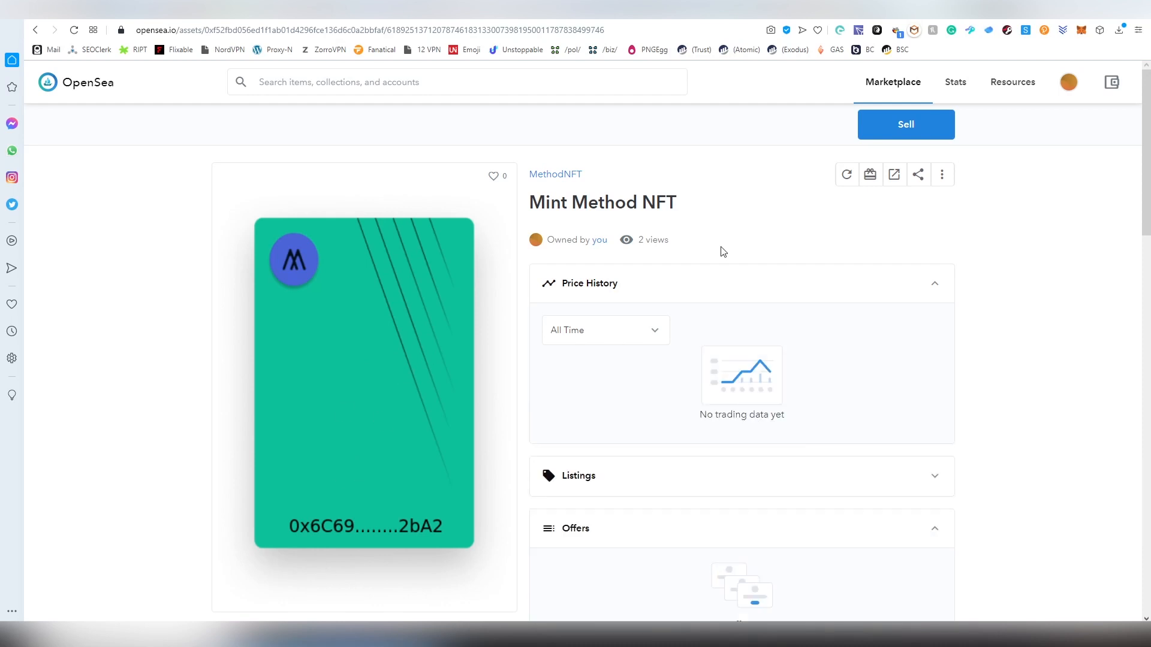
{"action": "scroll", "scroll_direction": "down", "scroll_amount": 3}
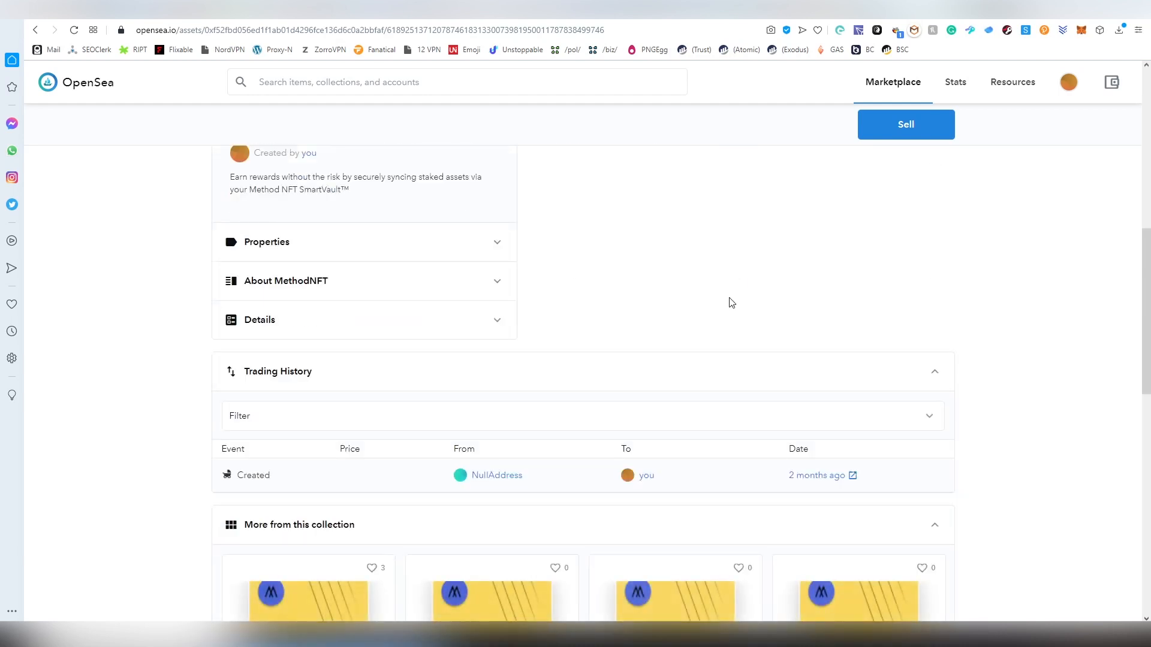
{"action": "scroll", "scroll_direction": "down", "scroll_amount": 3}
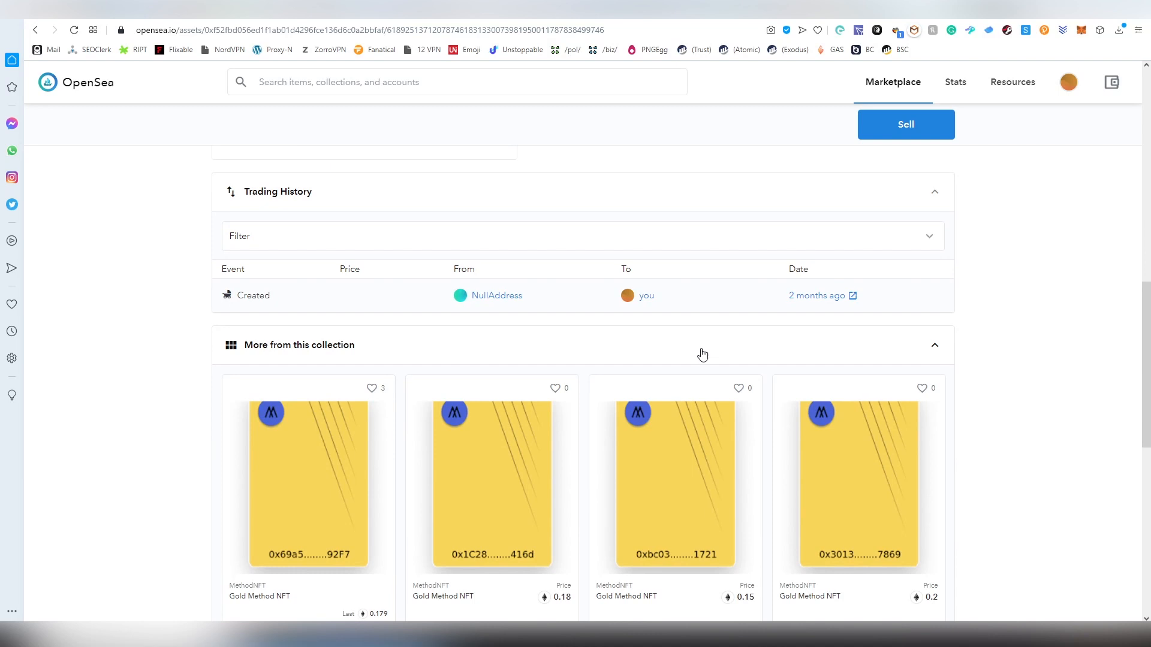
{"action": "mouse_move", "coordinate": [616, 368]}
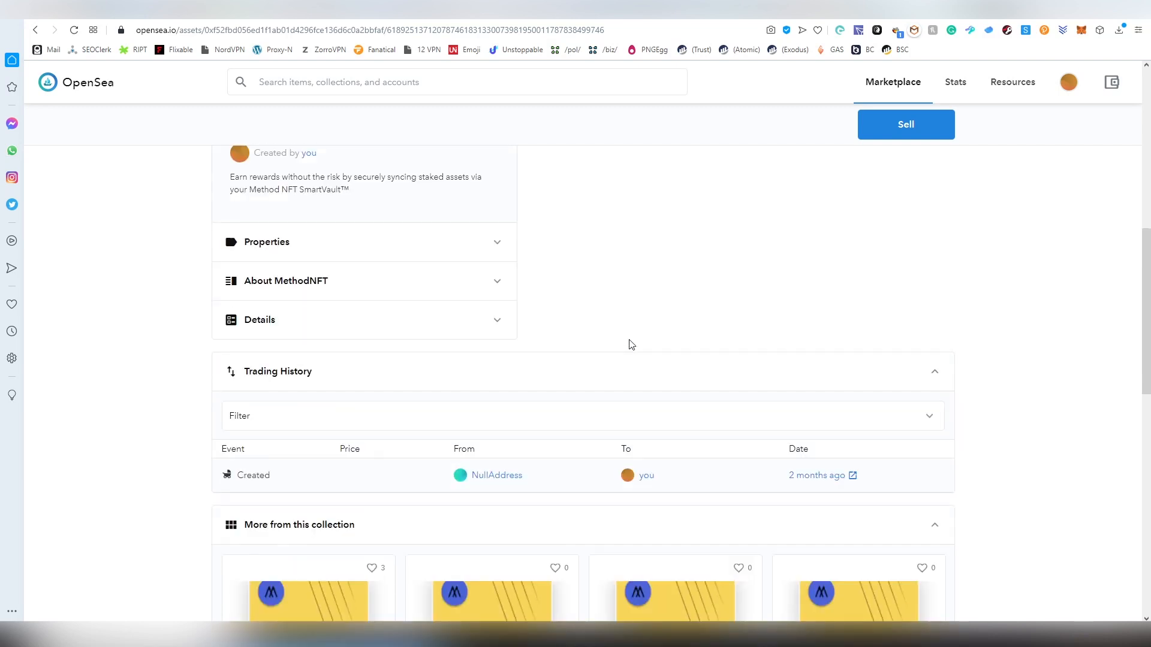
{"action": "mouse_move", "coordinate": [226, 479]}
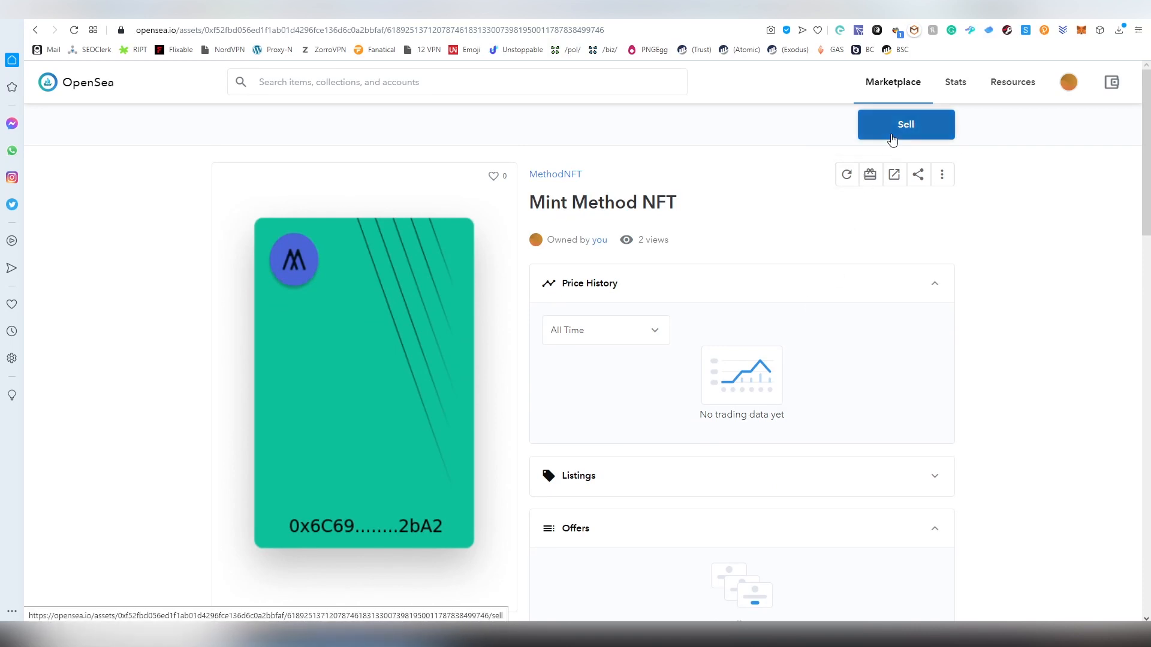
Start selling Mint Method NFT, compare Highest Bid auction, and return to Set Price at 0.55.
{"action": "left_click", "coordinate": [905, 125]}
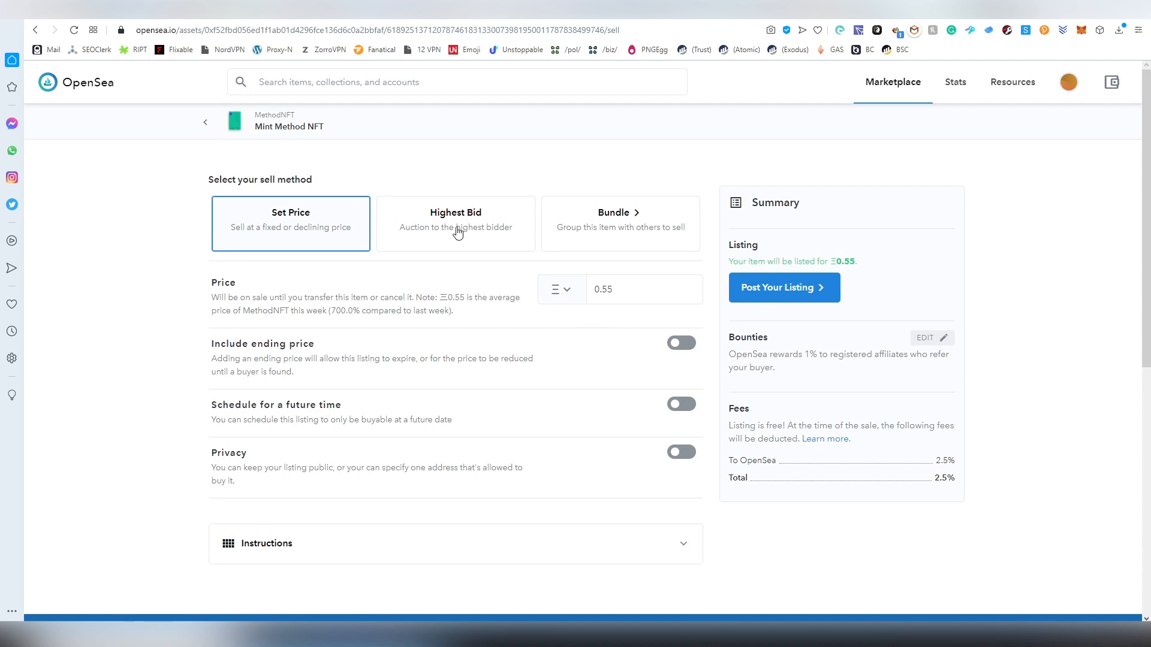
{"action": "mouse_move", "coordinate": [422, 243]}
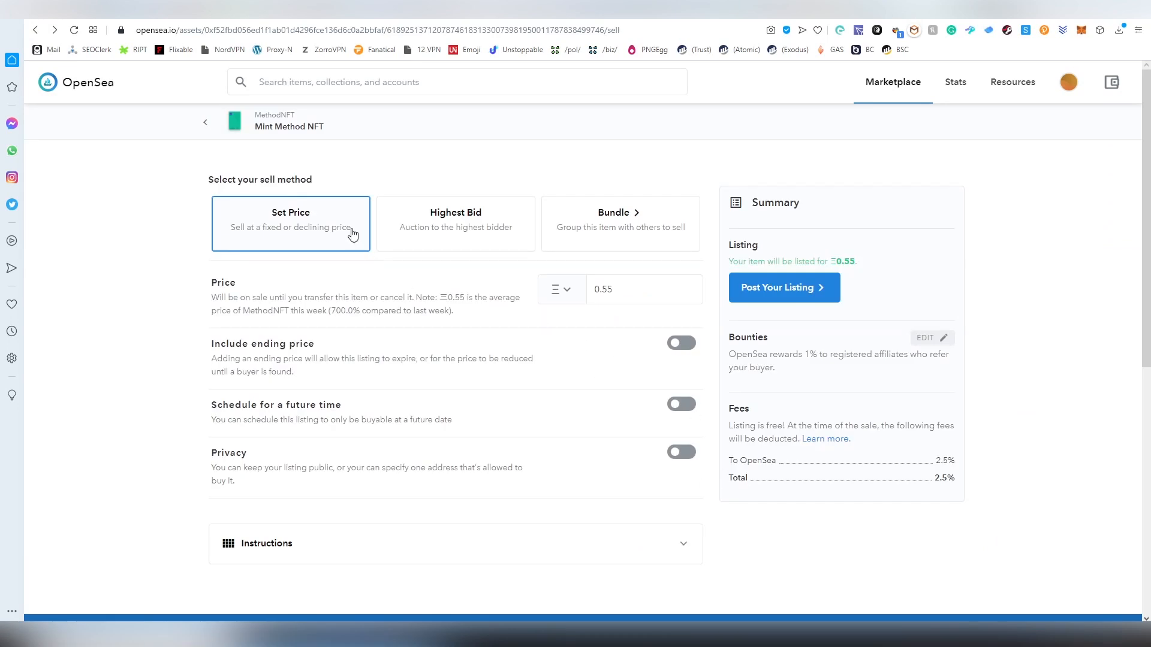
{"action": "left_click", "coordinate": [456, 223]}
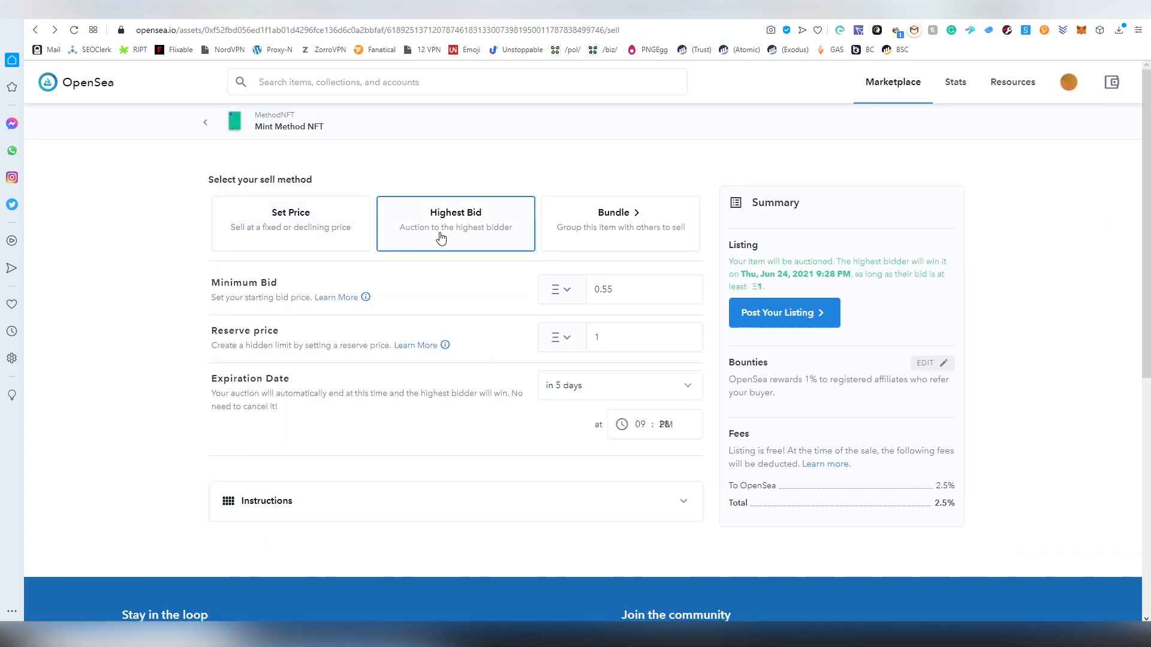
{"action": "mouse_move", "coordinate": [383, 232]}
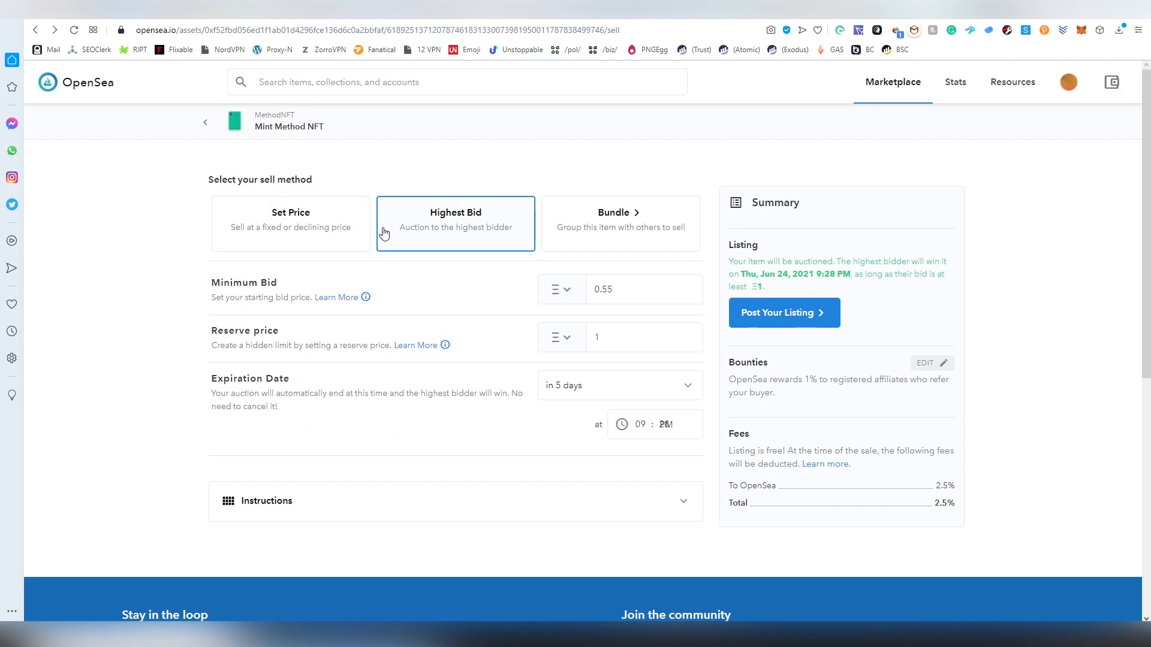
{"action": "left_click", "coordinate": [290, 223]}
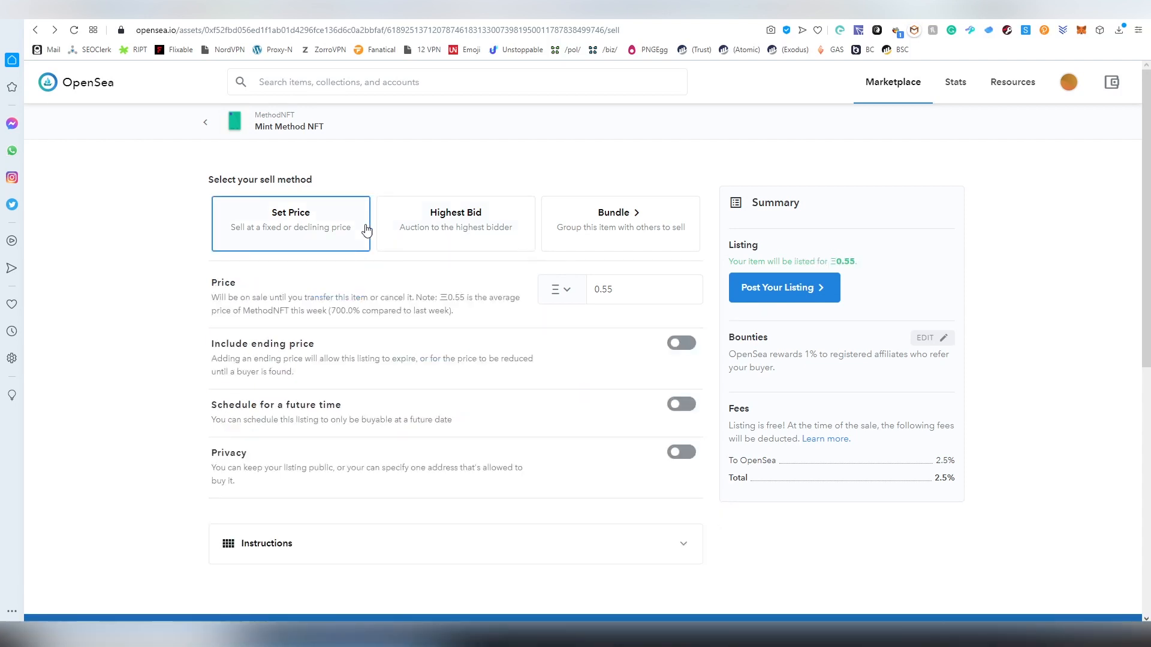
{"action": "mouse_move", "coordinate": [1120, 378]}
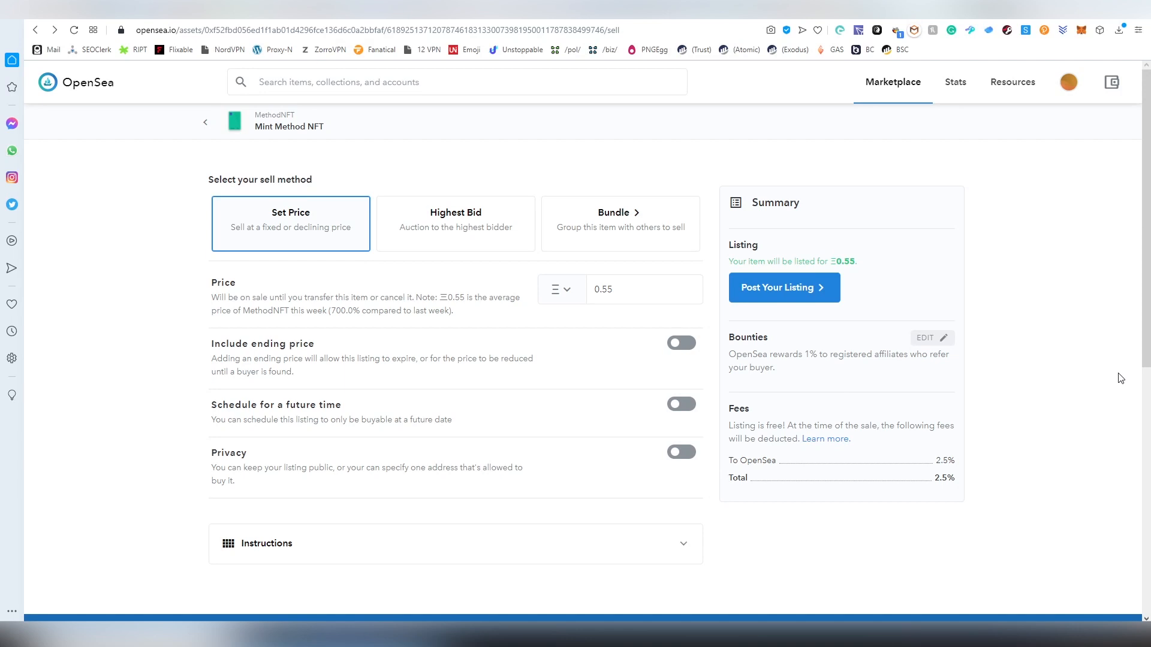
{"action": "mouse_move", "coordinate": [944, 466]}
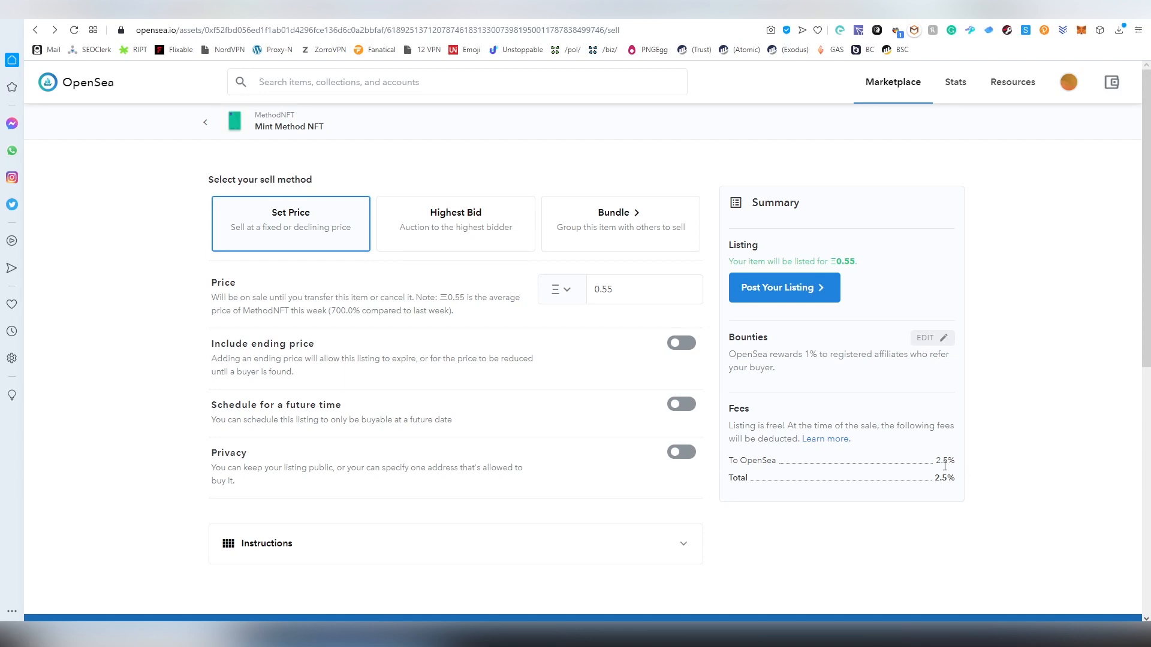
{"action": "double_click", "coordinate": [945, 460]}
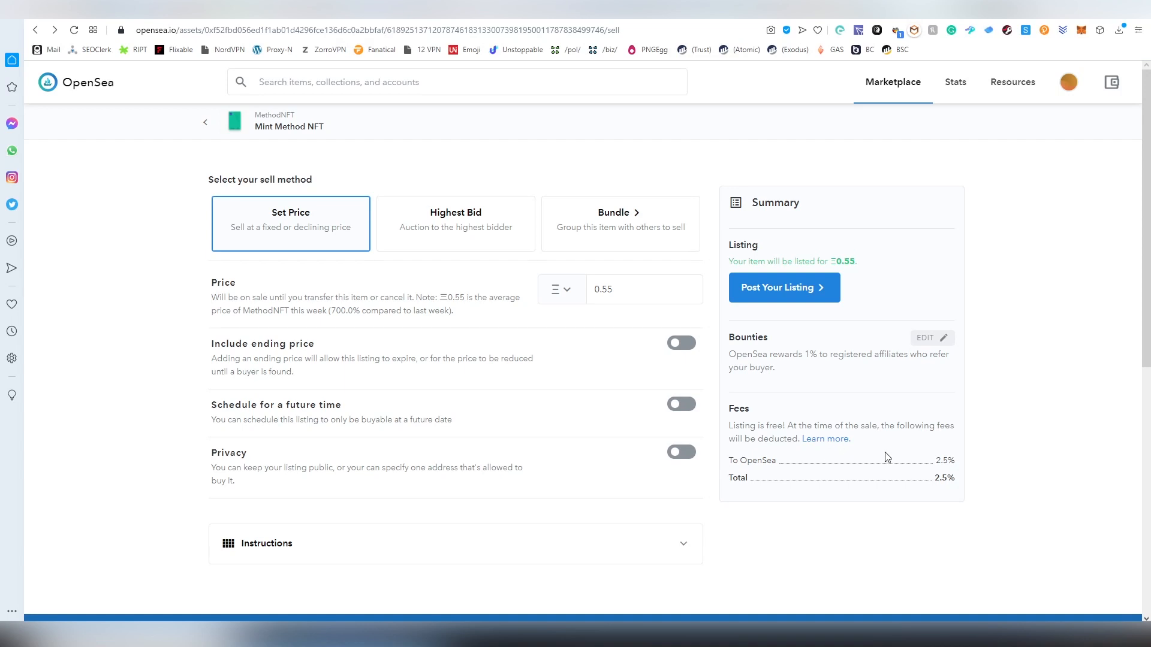
{"action": "mouse_move", "coordinate": [965, 501]}
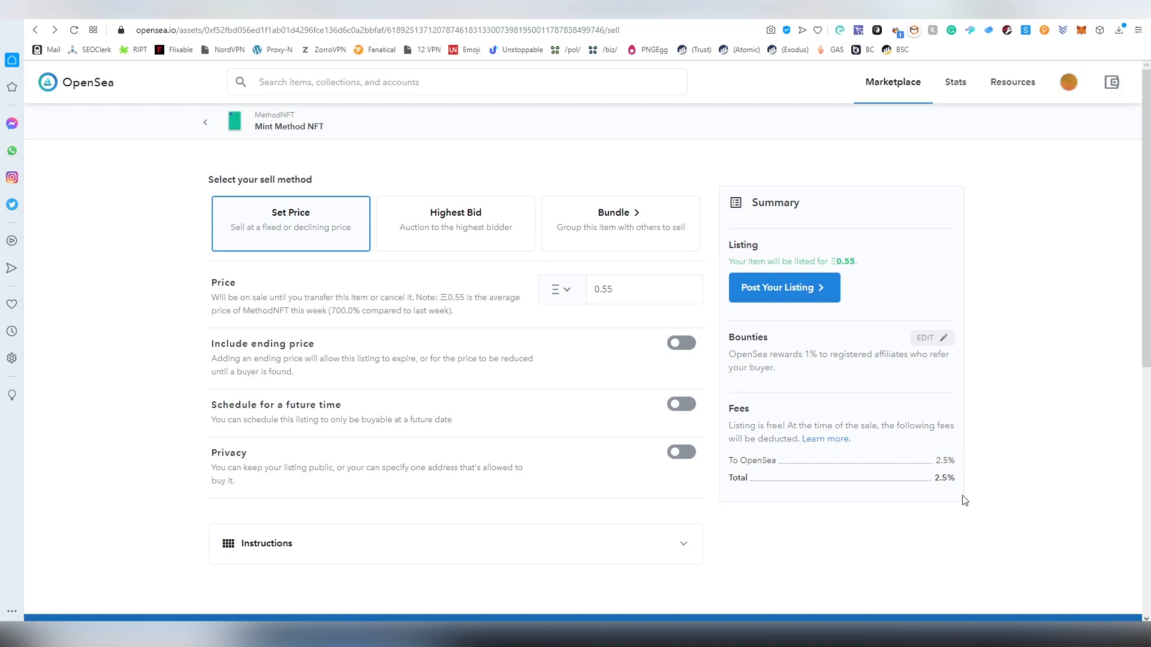
{"action": "mouse_move", "coordinate": [782, 469]}
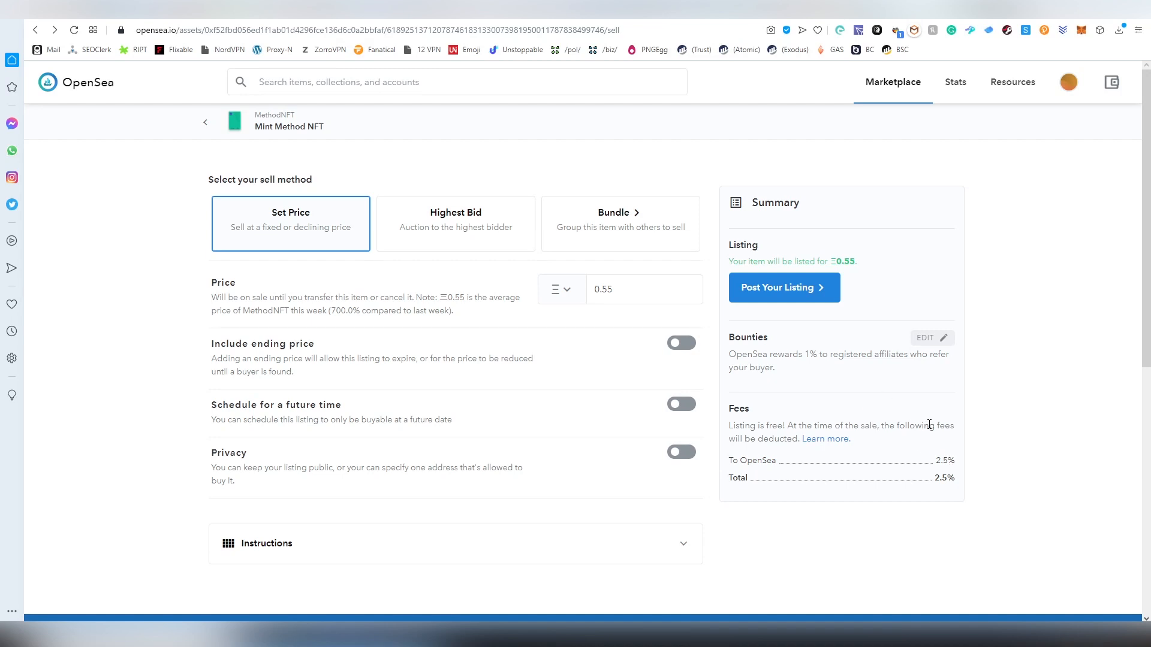
{"action": "mouse_move", "coordinate": [909, 420]}
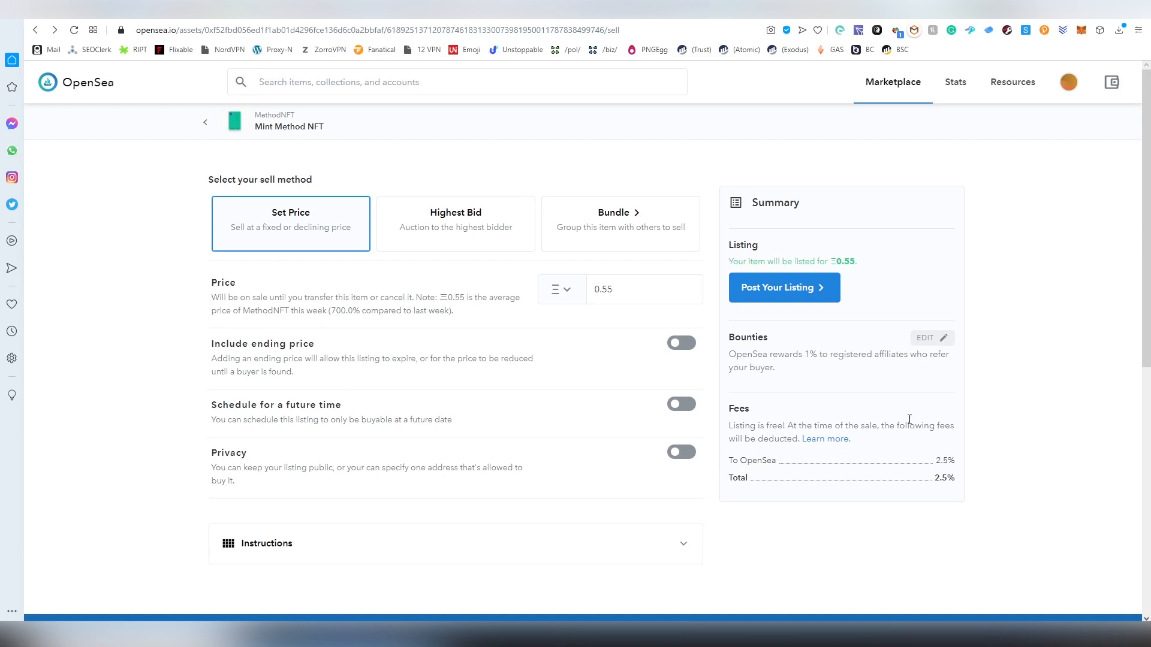
Choose the payment currency and enter a fixed listing price of 0.25.
{"action": "left_click", "coordinate": [561, 289]}
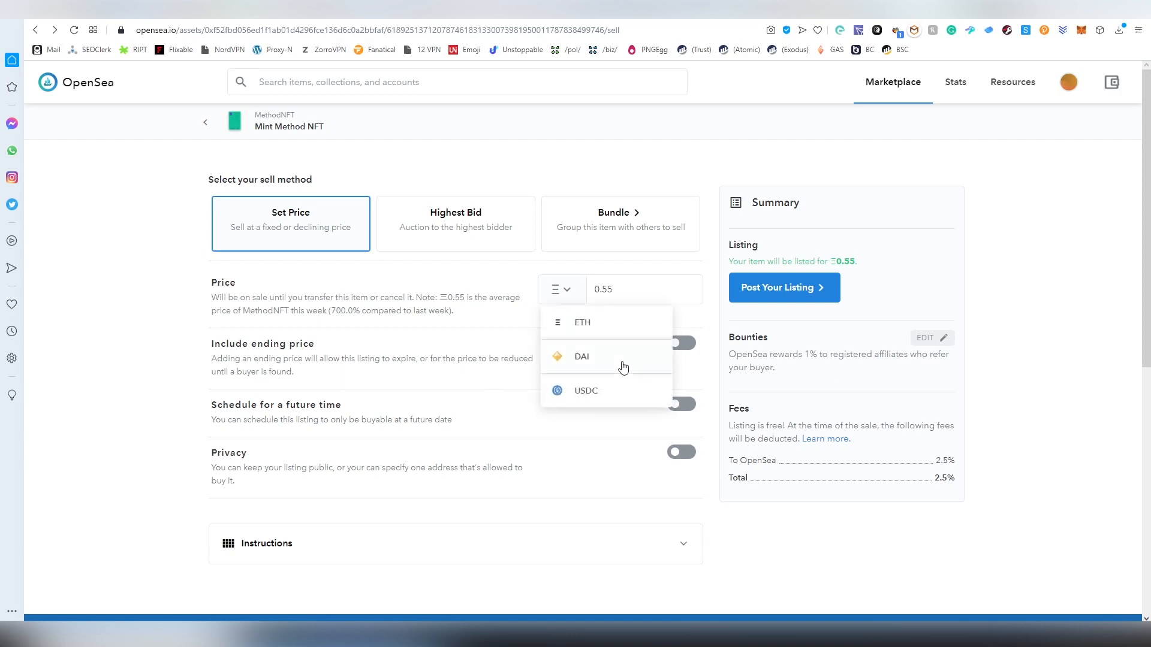
{"action": "mouse_move", "coordinate": [431, 214]}
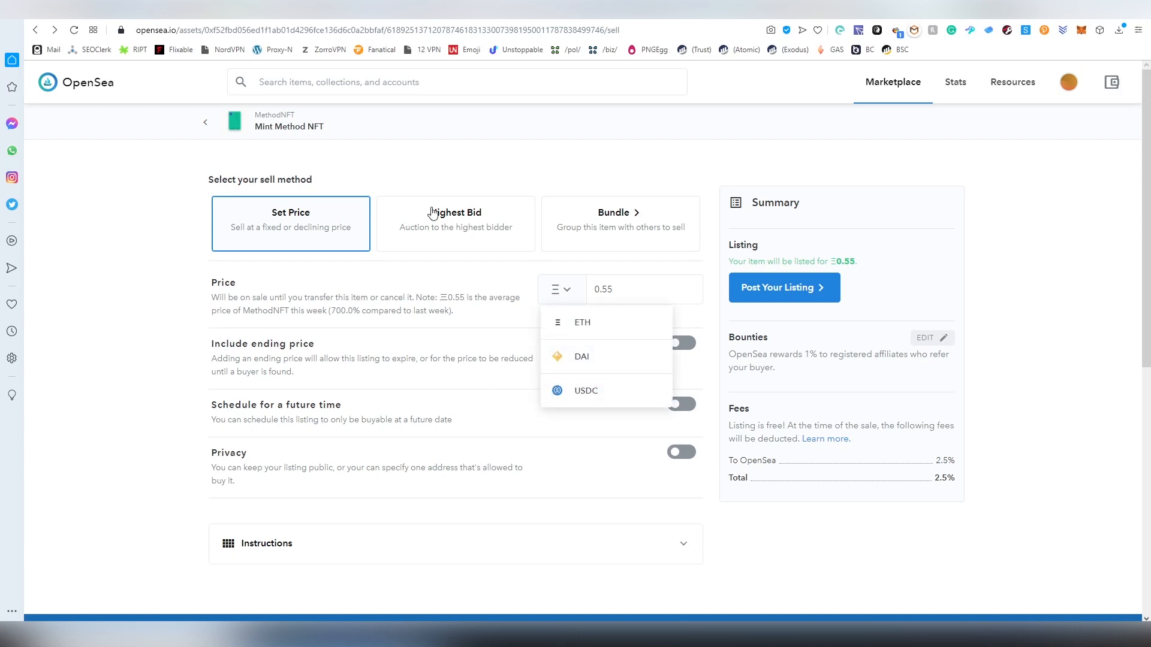
{"action": "mouse_move", "coordinate": [422, 194]}
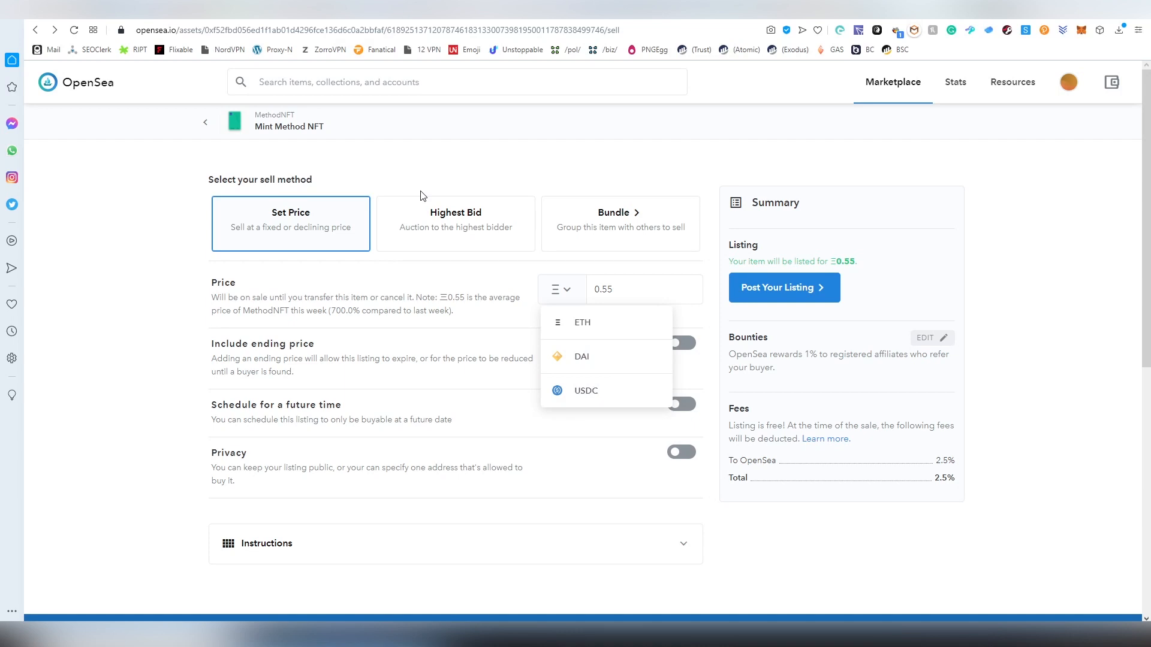
{"action": "mouse_move", "coordinate": [587, 333]}
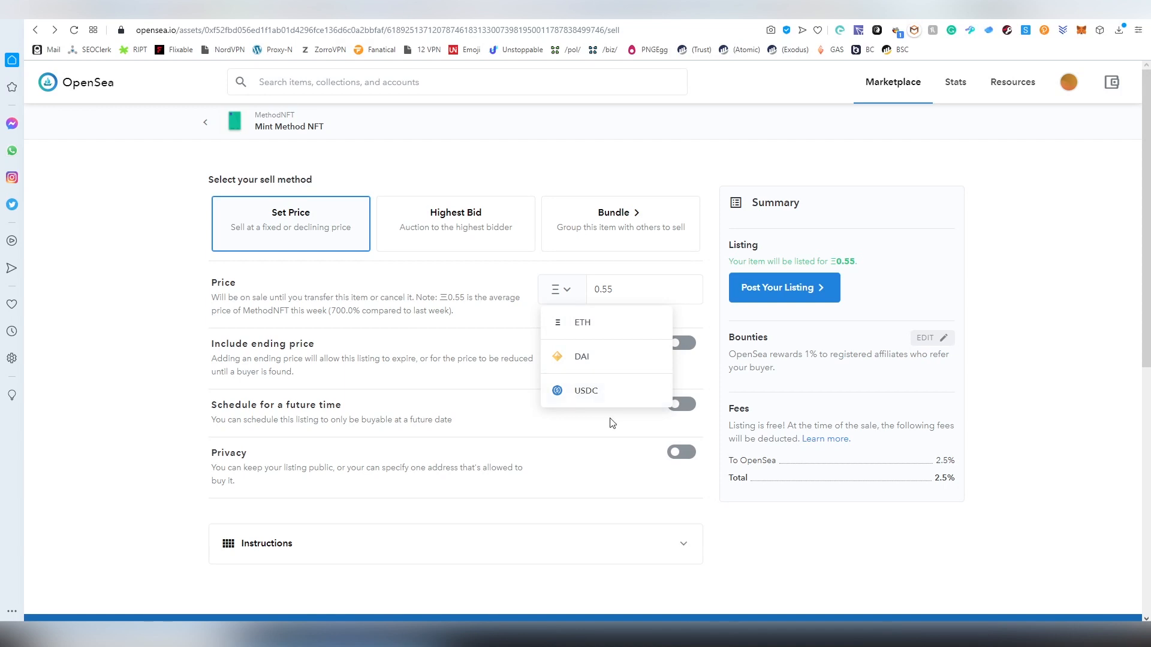
{"action": "mouse_move", "coordinate": [594, 424]}
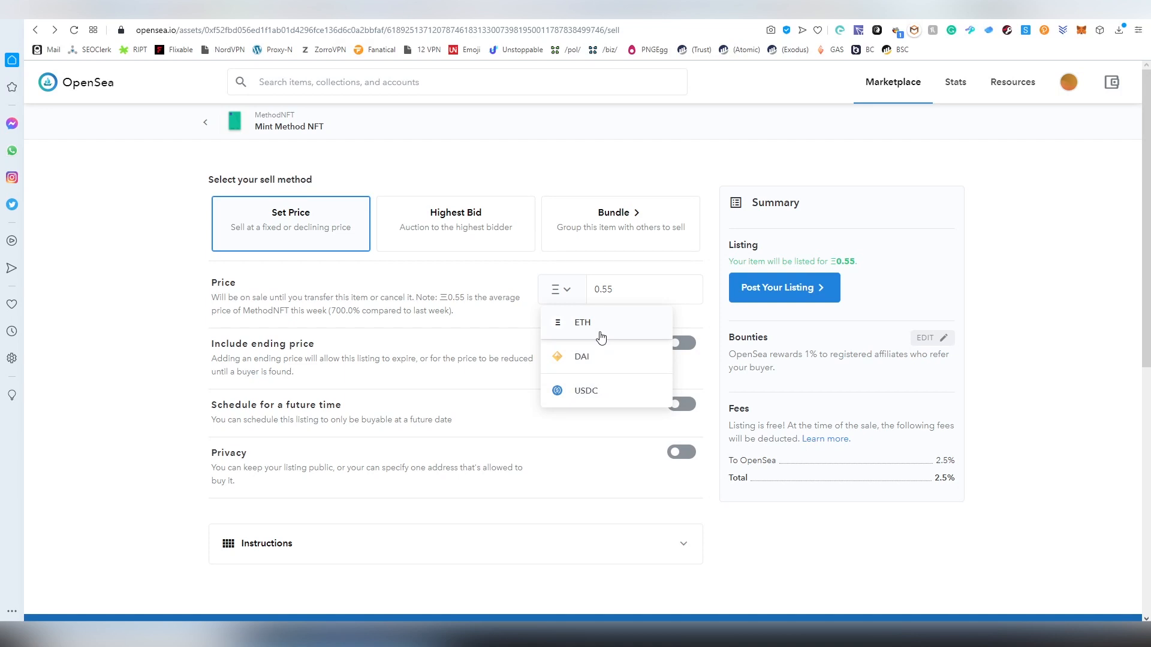
{"action": "left_click", "coordinate": [581, 357]}
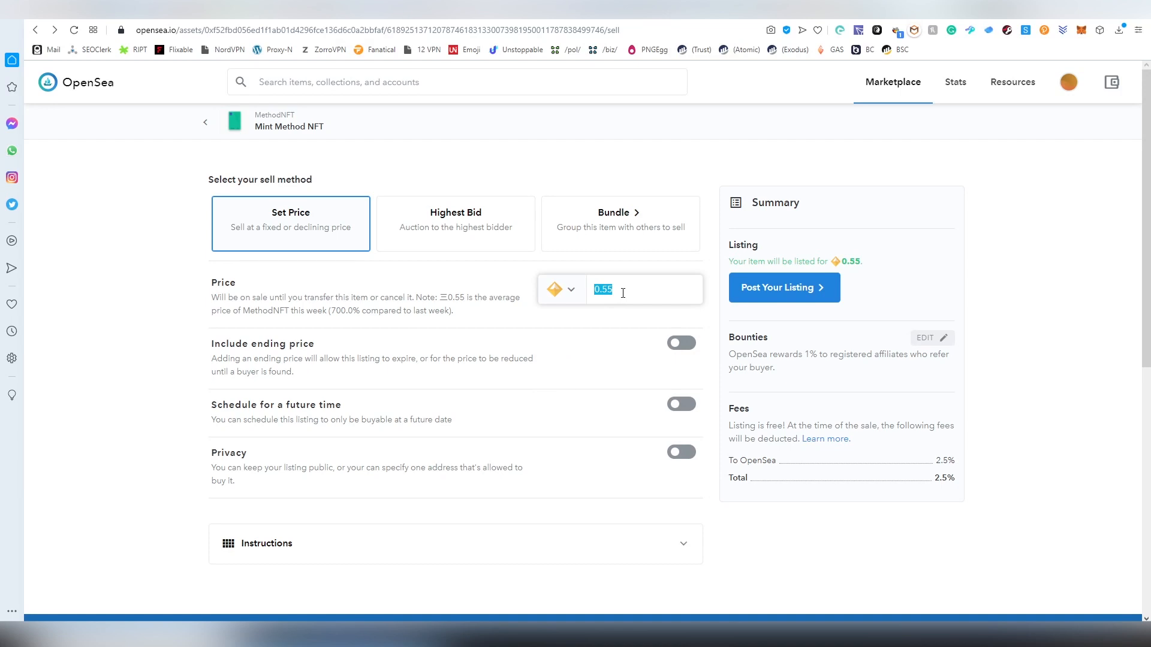
{"action": "type", "text": "0.5"}
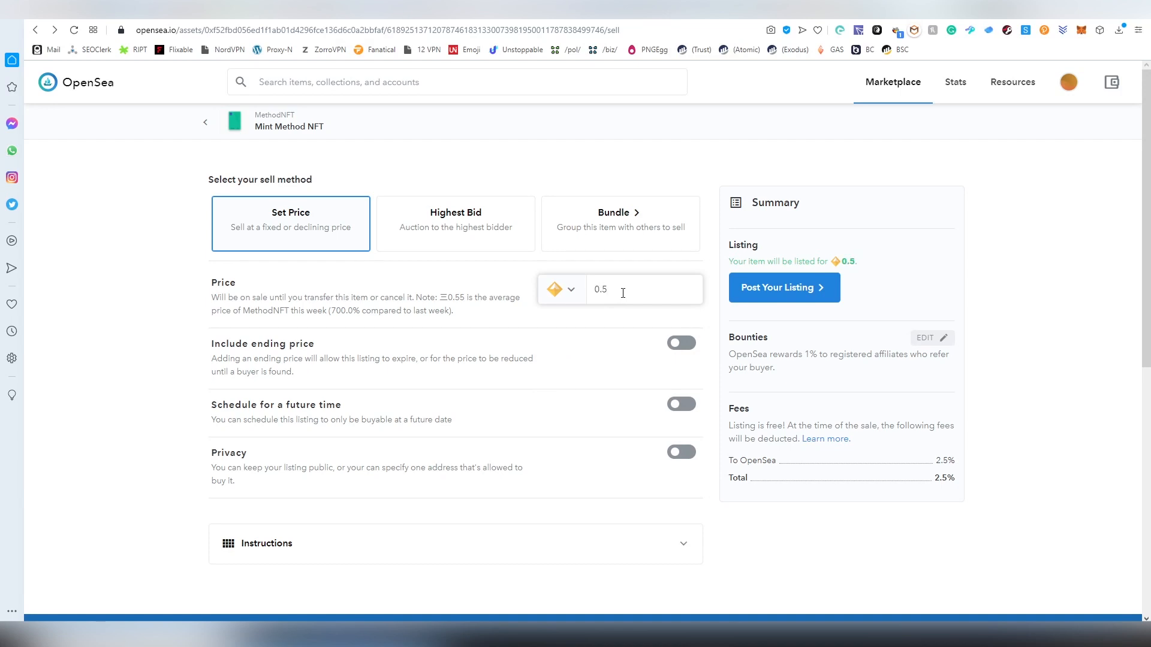
{"action": "type", "text": "0.25"}
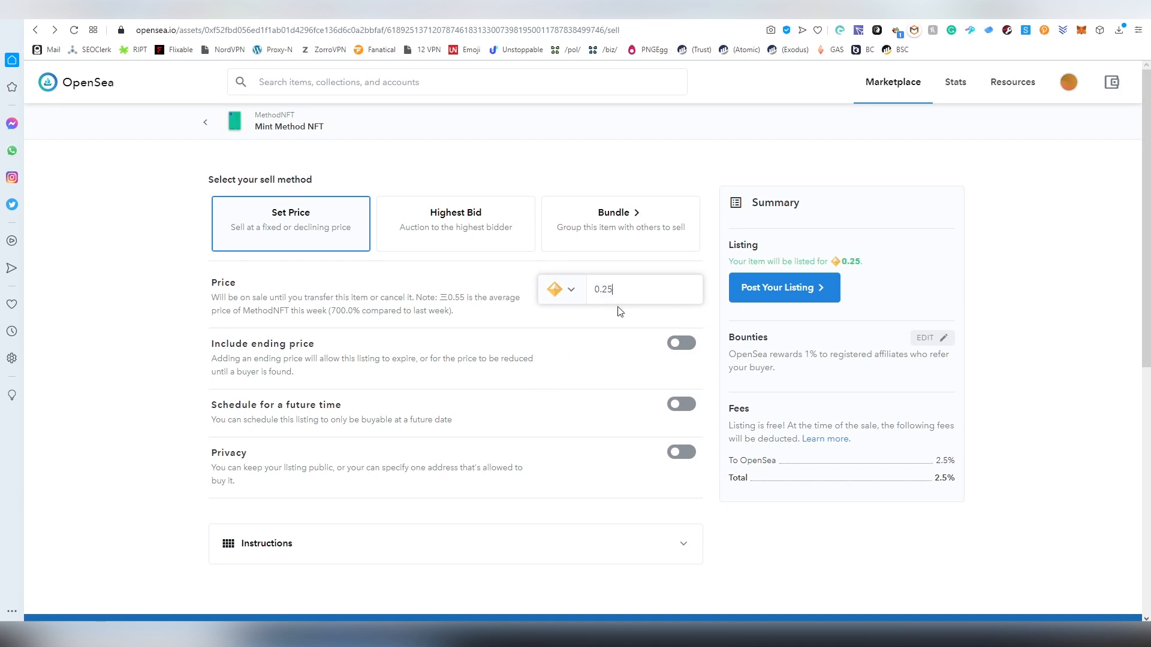
{"action": "mouse_move", "coordinate": [587, 343]}
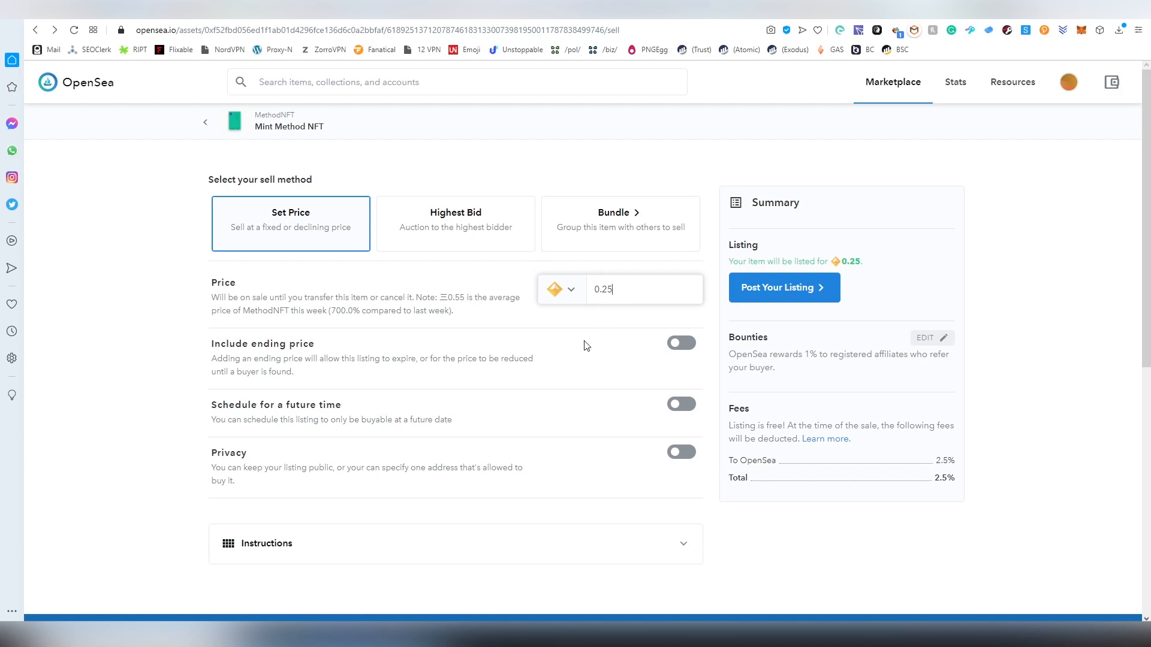
{"action": "mouse_move", "coordinate": [575, 367]}
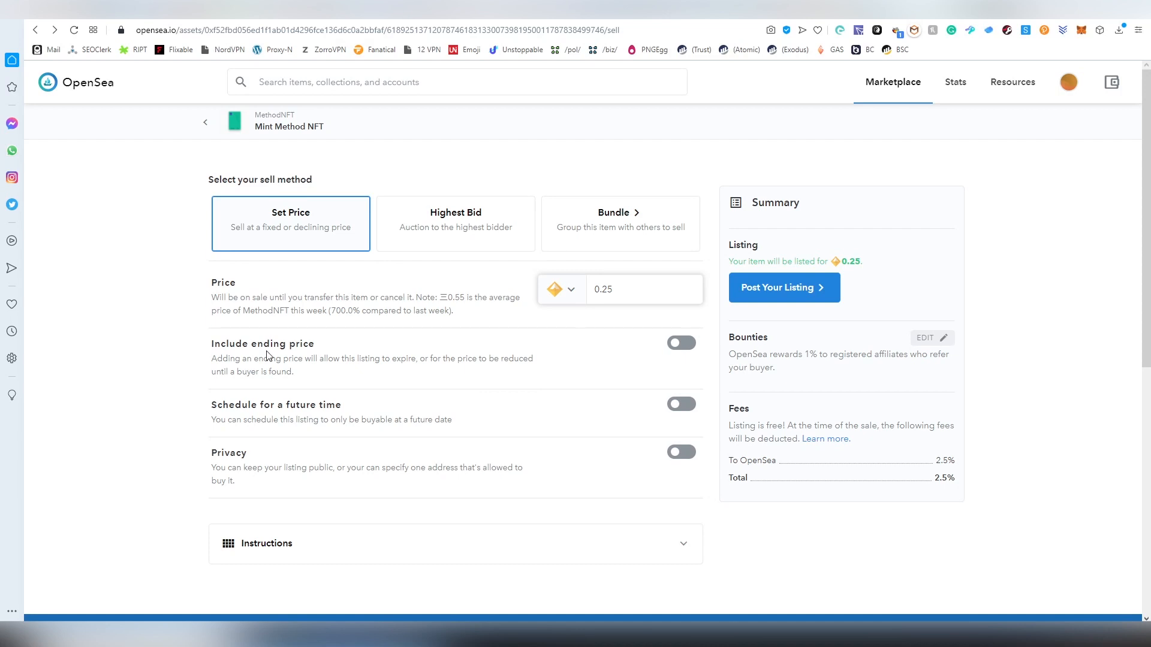
{"action": "mouse_move", "coordinate": [316, 416]}
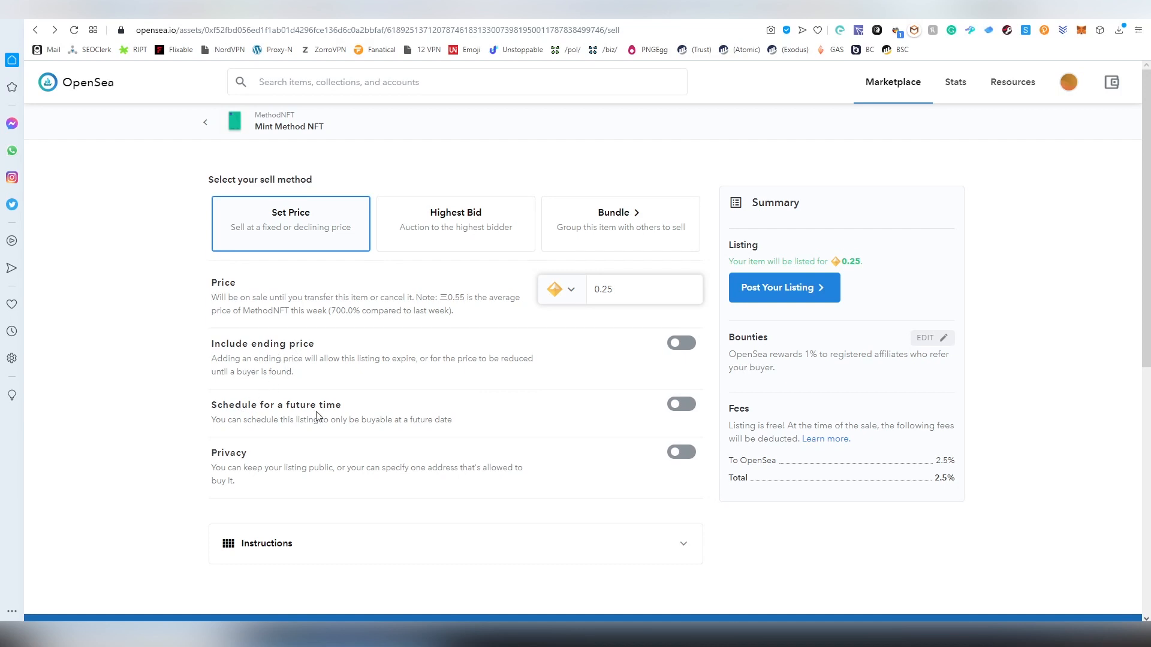
{"action": "mouse_move", "coordinate": [364, 415]}
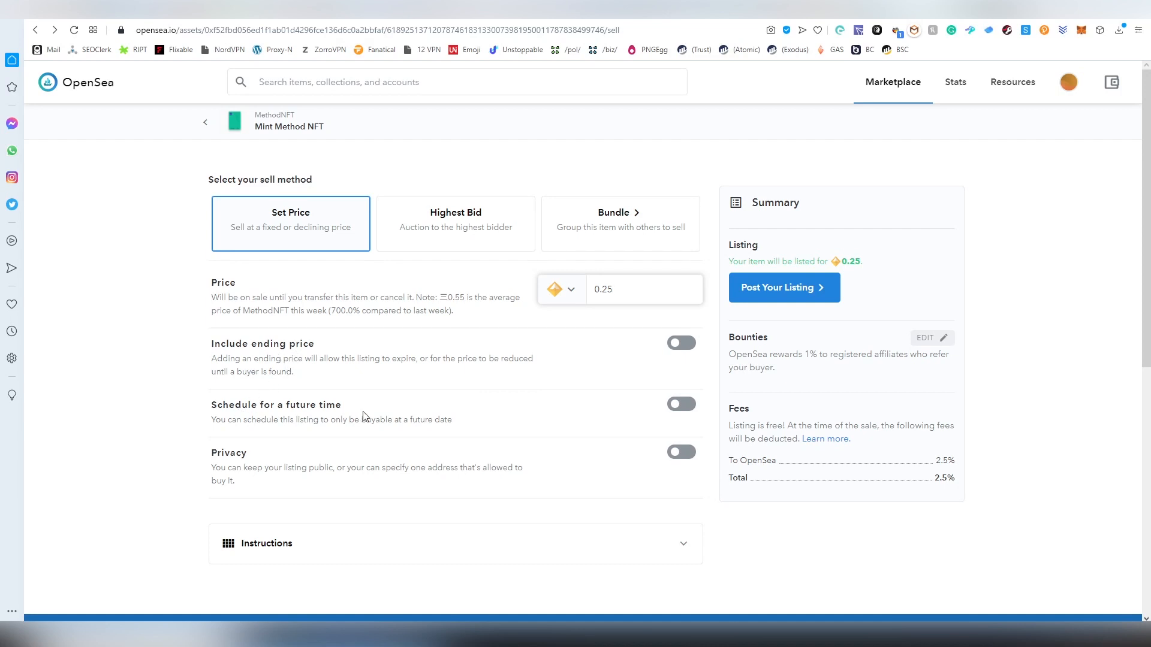
Toggle future scheduling on and off, then post the 0.25 fixed-price listing.
{"action": "left_click", "coordinate": [681, 403]}
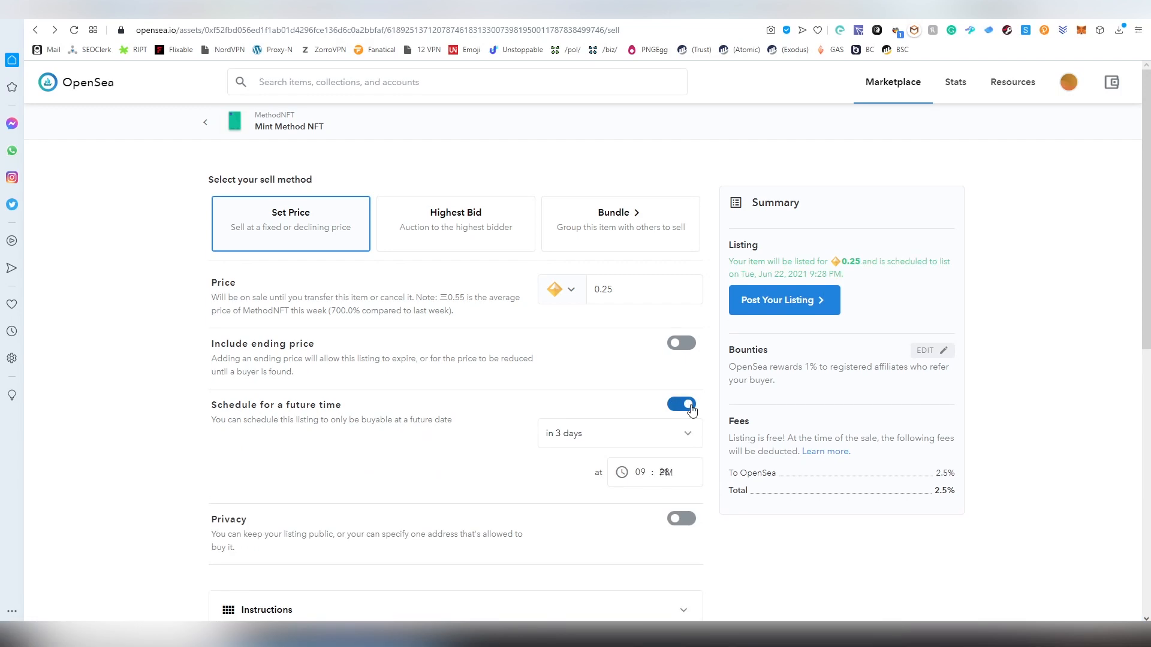
{"action": "left_click", "coordinate": [681, 405]}
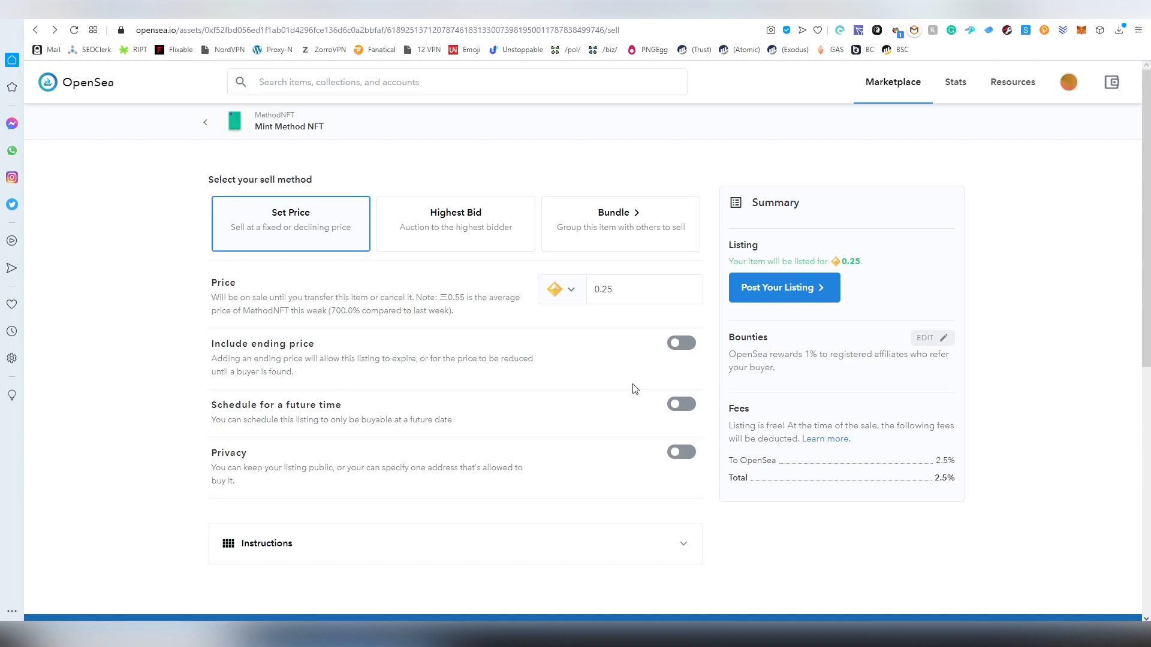
{"action": "left_click", "coordinate": [784, 288]}
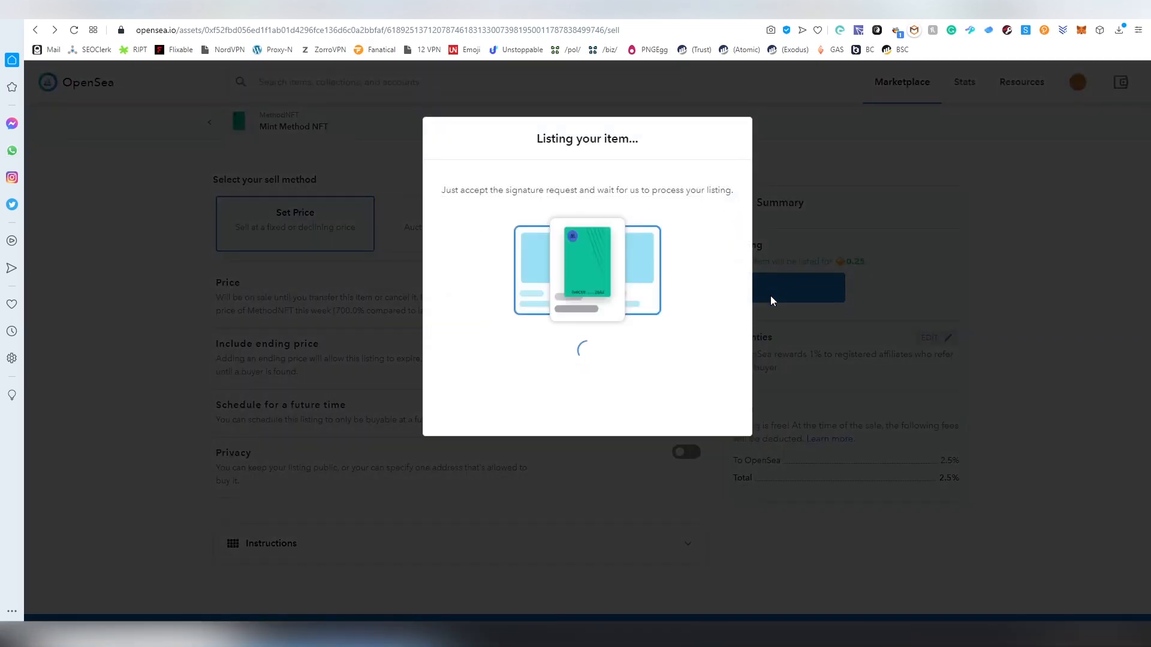
{"action": "mouse_move", "coordinate": [745, 395]}
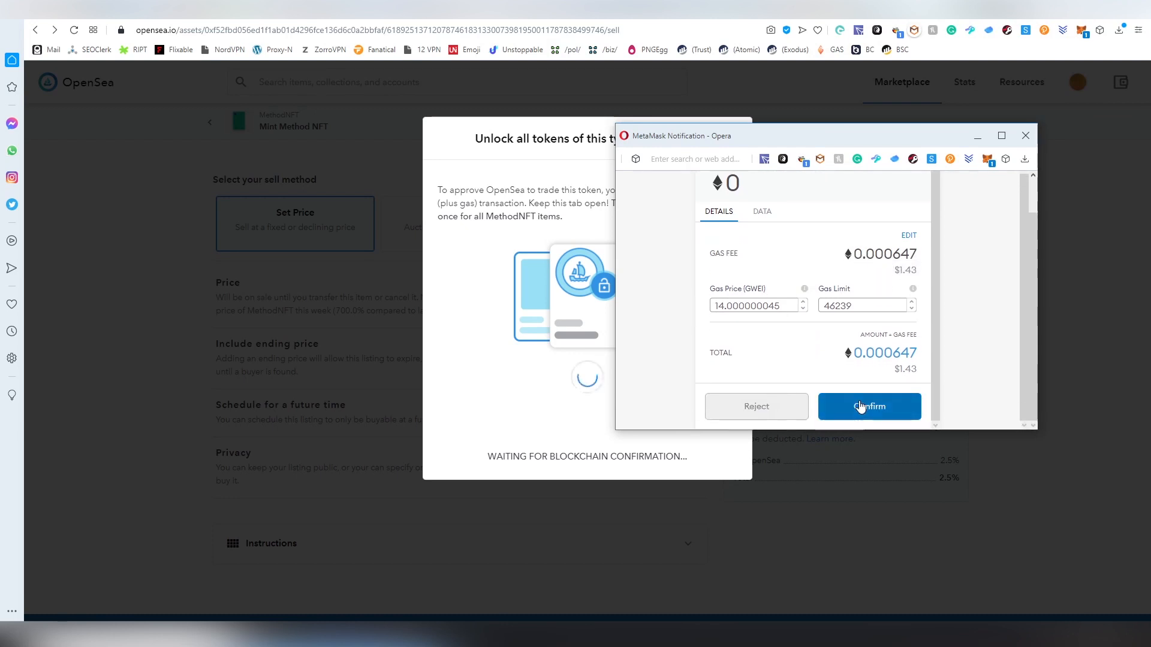
Confirm the MetaMask transaction unlocking MethodNFT items for trading.
{"action": "left_click", "coordinate": [869, 407]}
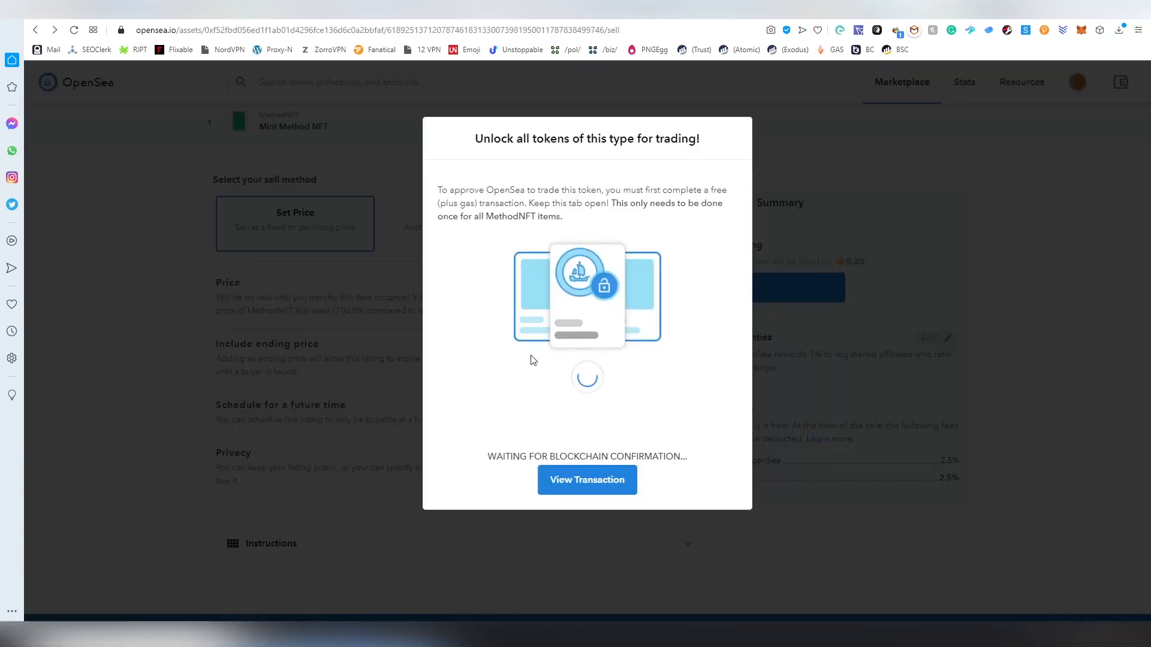
{"action": "mouse_move", "coordinate": [559, 347]}
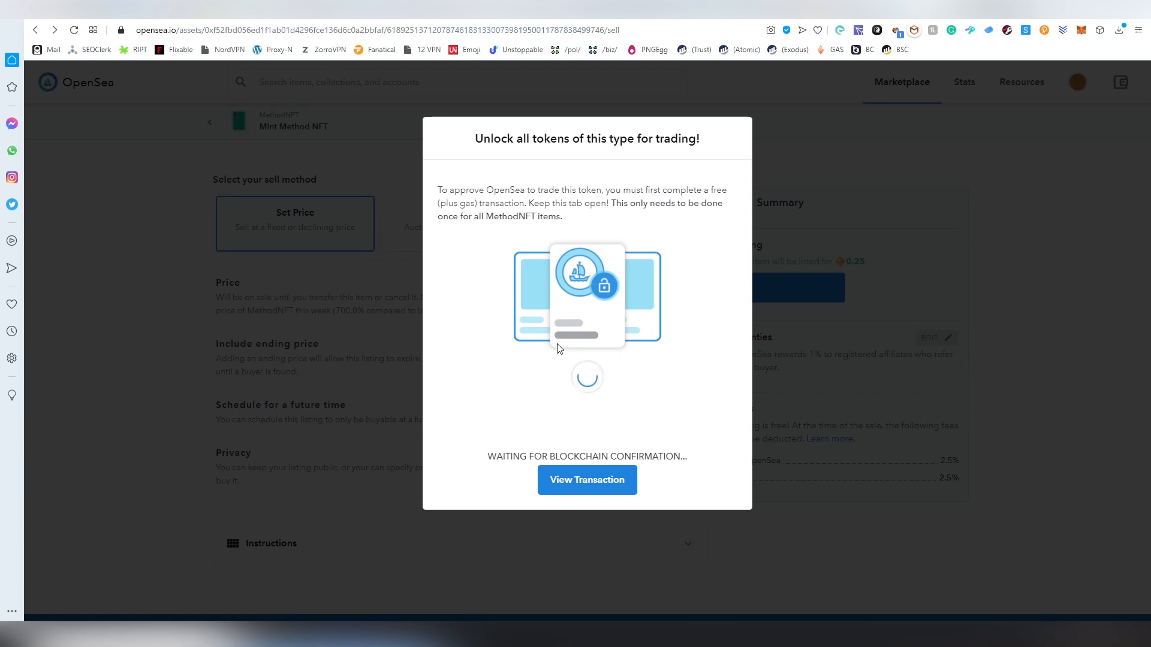
{"action": "mouse_move", "coordinate": [561, 345]}
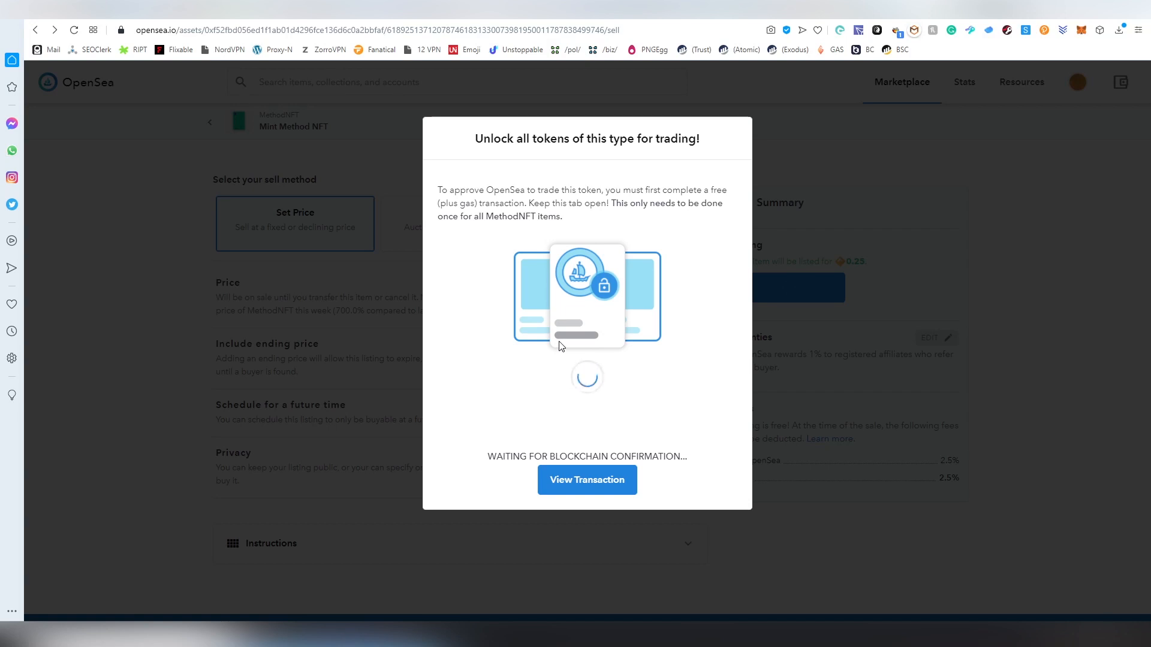
{"action": "mouse_move", "coordinate": [599, 504]}
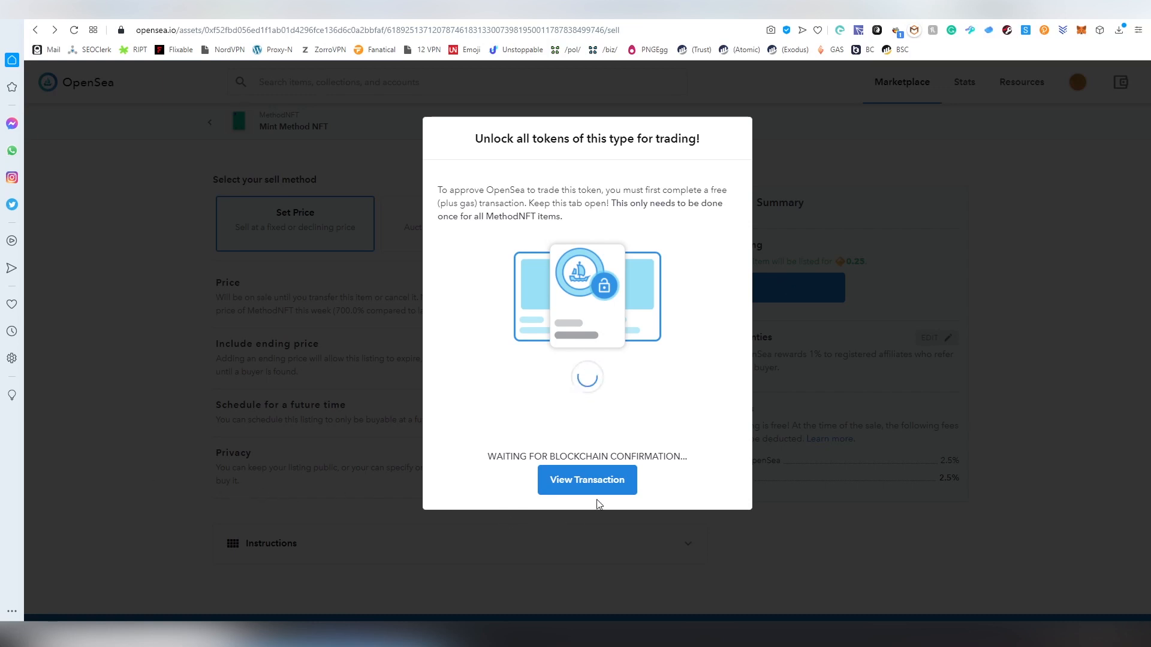
{"action": "left_click", "coordinate": [587, 479]}
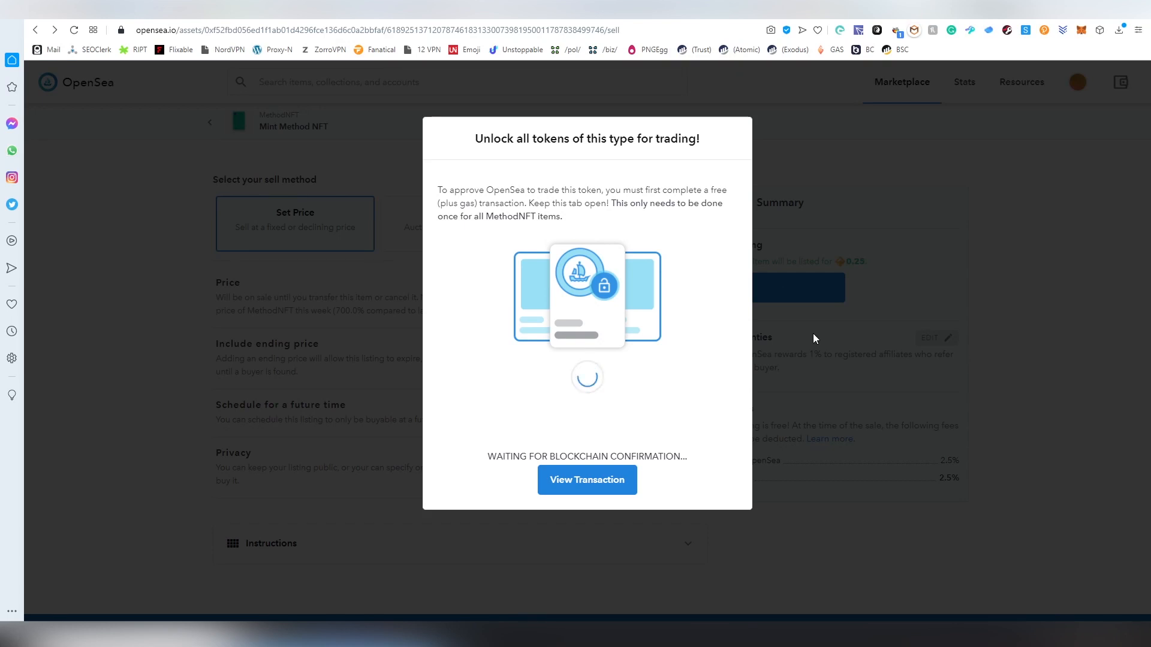
{"action": "mouse_move", "coordinate": [782, 291]}
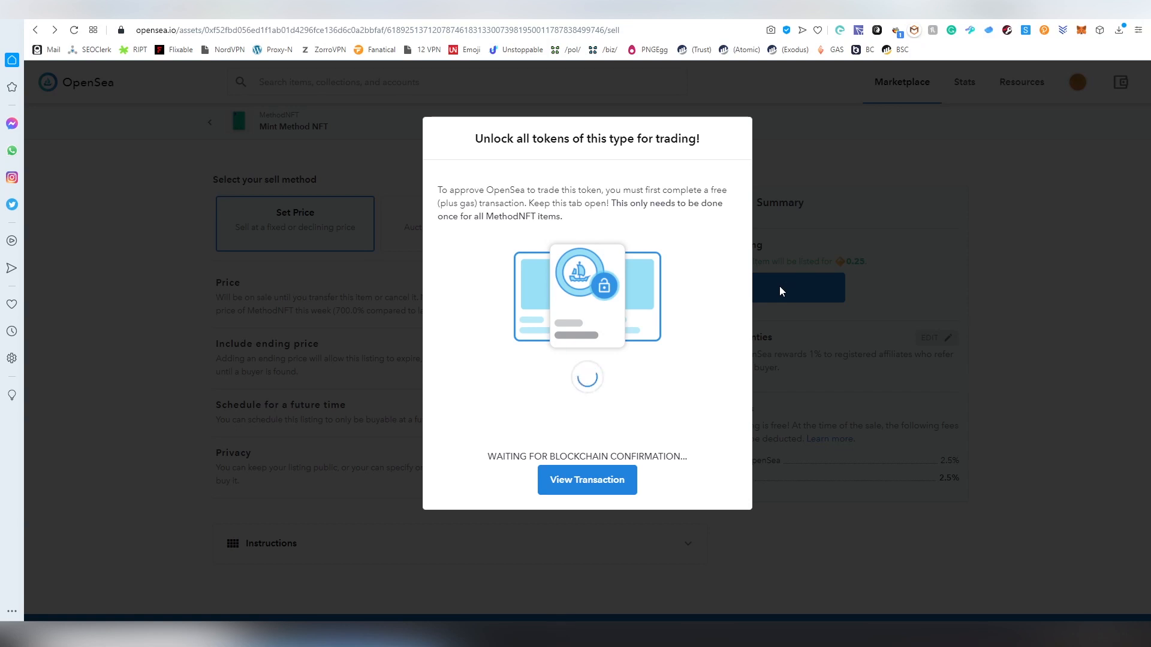
{"action": "mouse_move", "coordinate": [786, 287]}
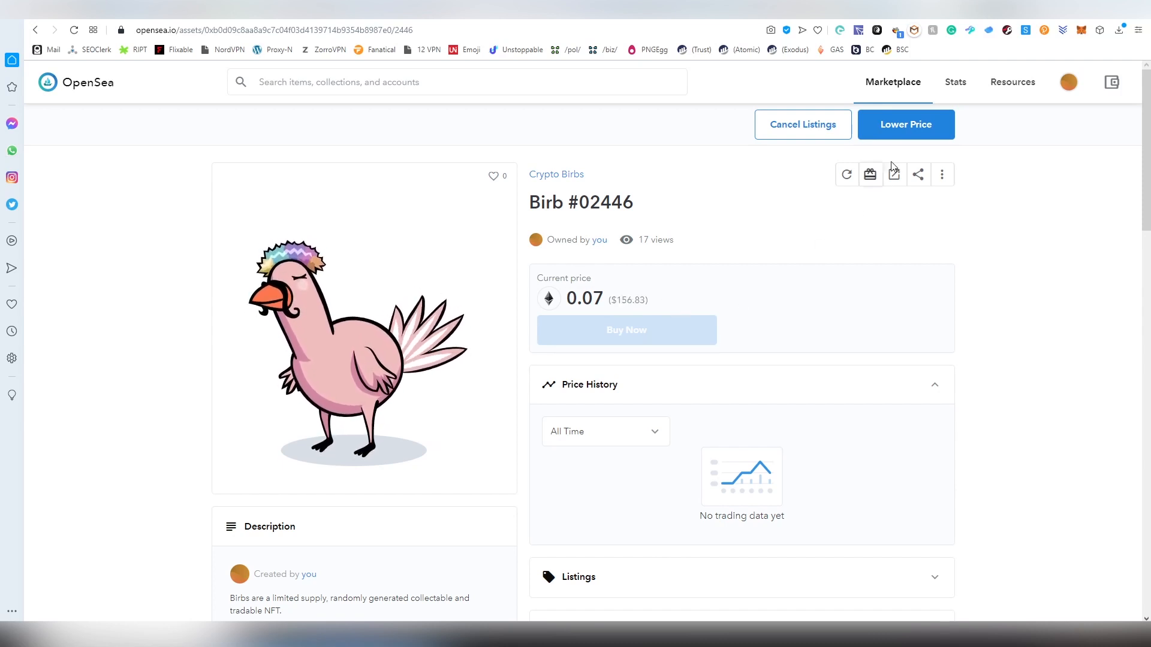
{"action": "mouse_move", "coordinate": [801, 143]}
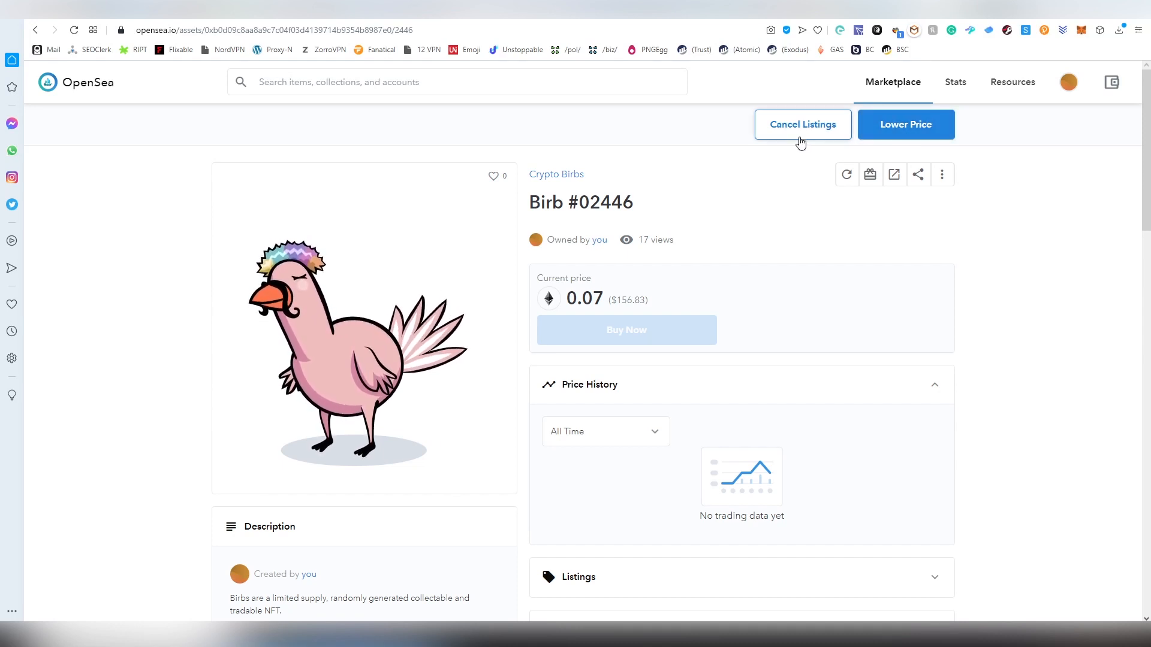
{"action": "left_click", "coordinate": [803, 123]}
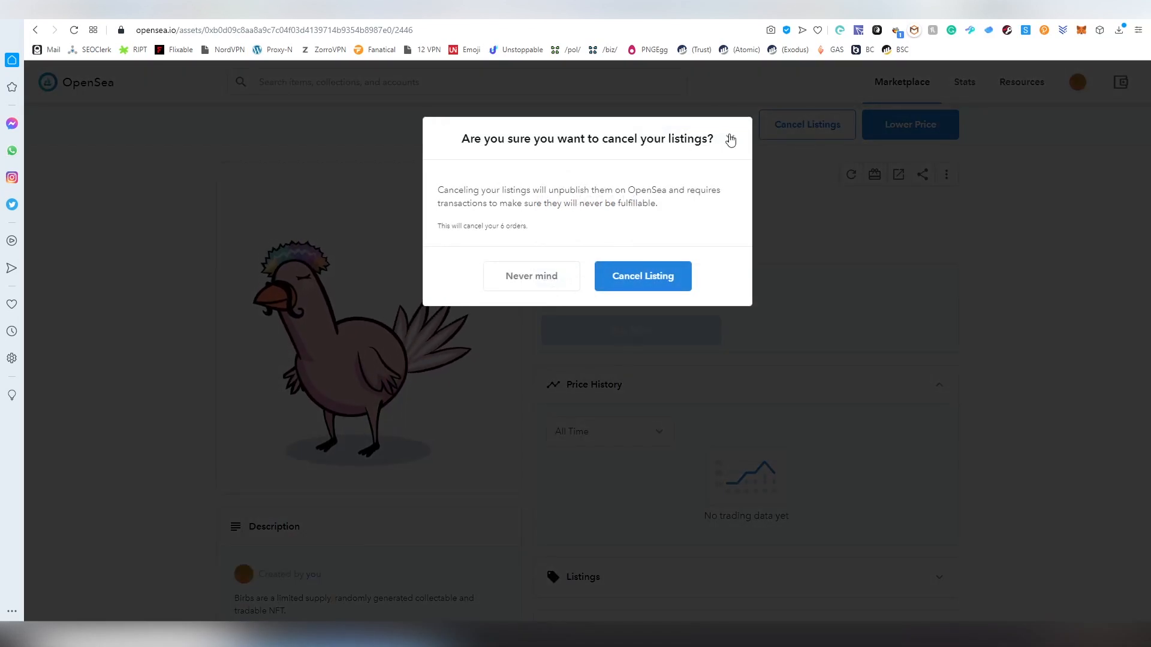
{"action": "left_click", "coordinate": [643, 276]}
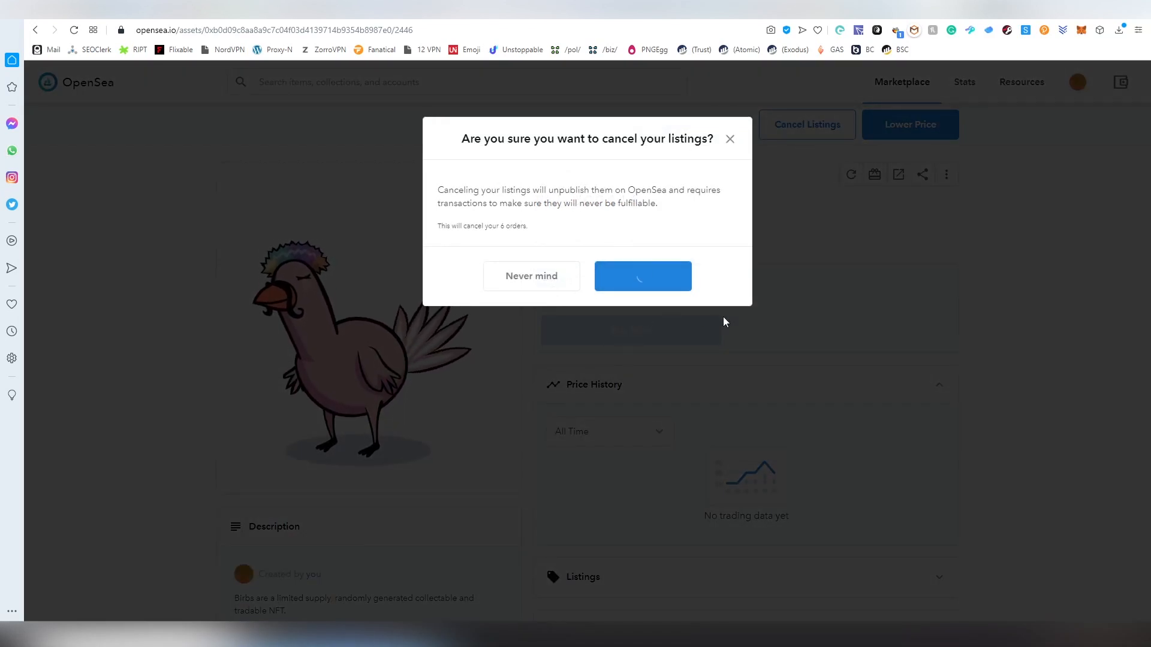
{"action": "left_click", "coordinate": [642, 276]}
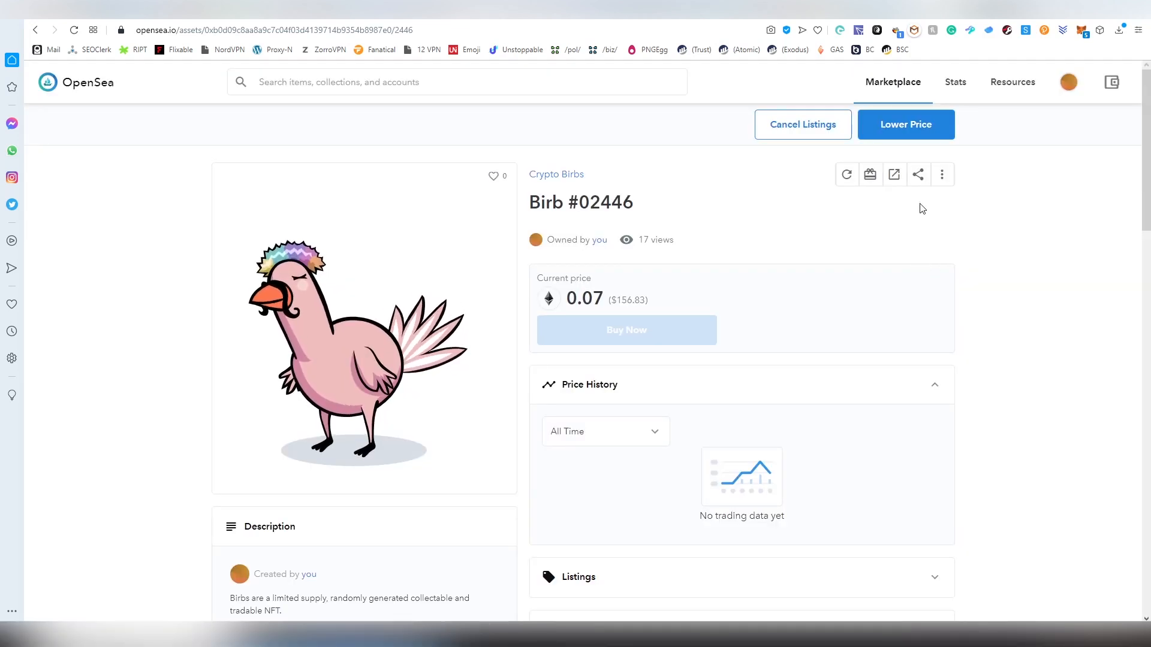
Reject the pending wallet request and reopen the Lower the listing price form for the bird NFT.
{"action": "left_click", "coordinate": [907, 124]}
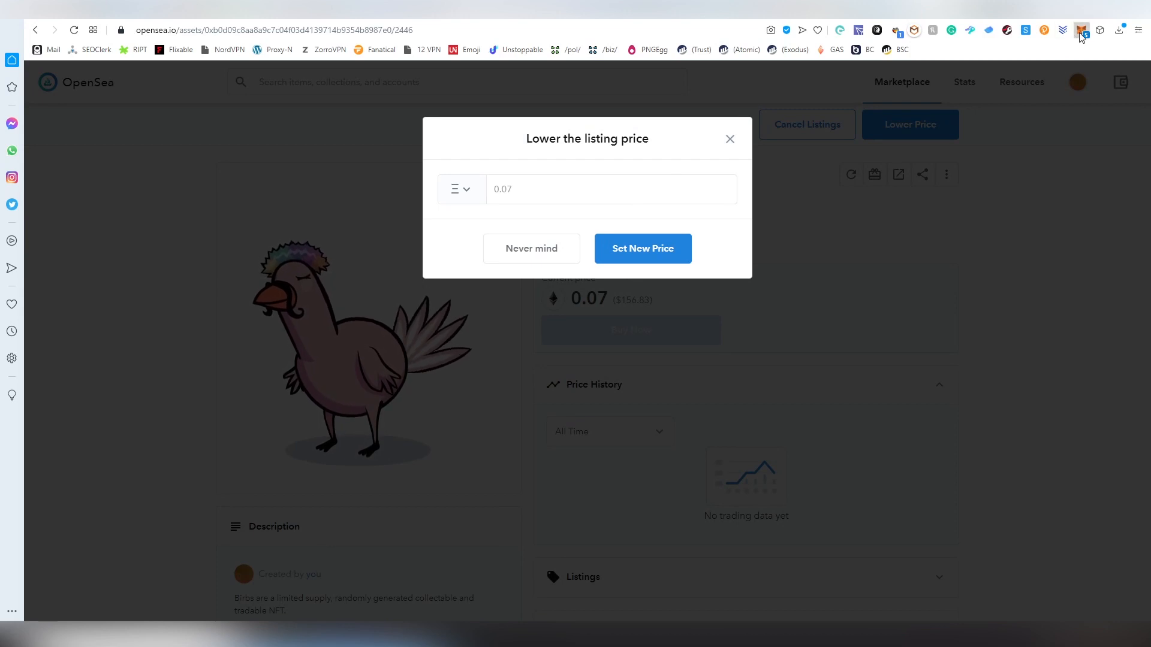
{"action": "left_click", "coordinate": [1082, 30]}
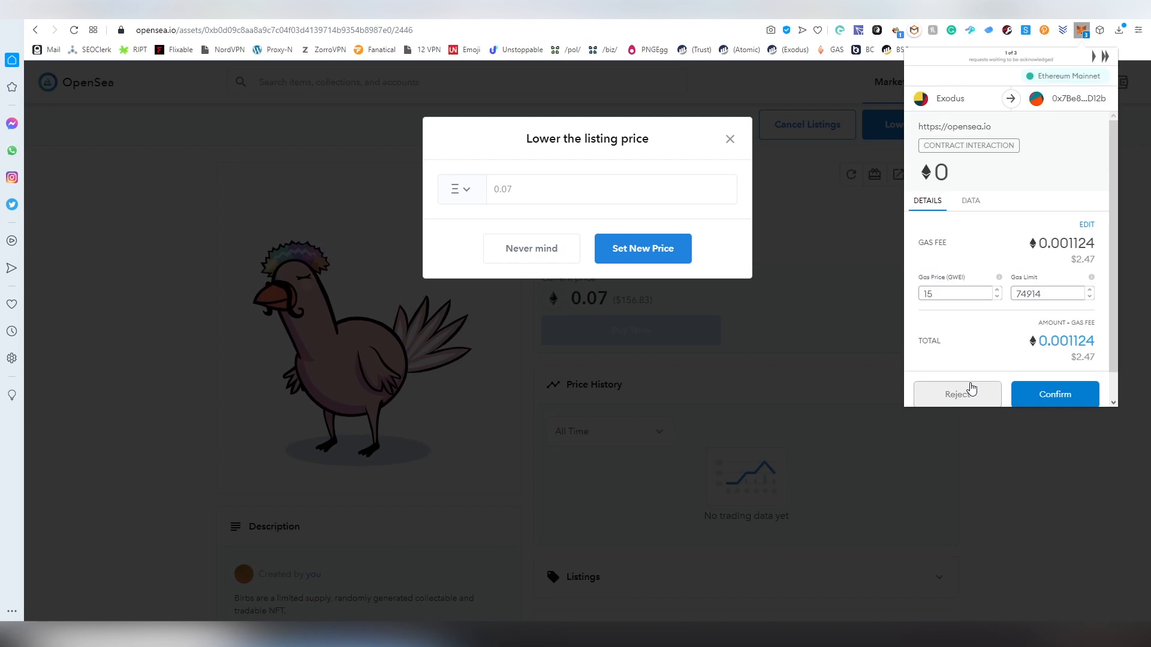
{"action": "left_click", "coordinate": [1055, 395]}
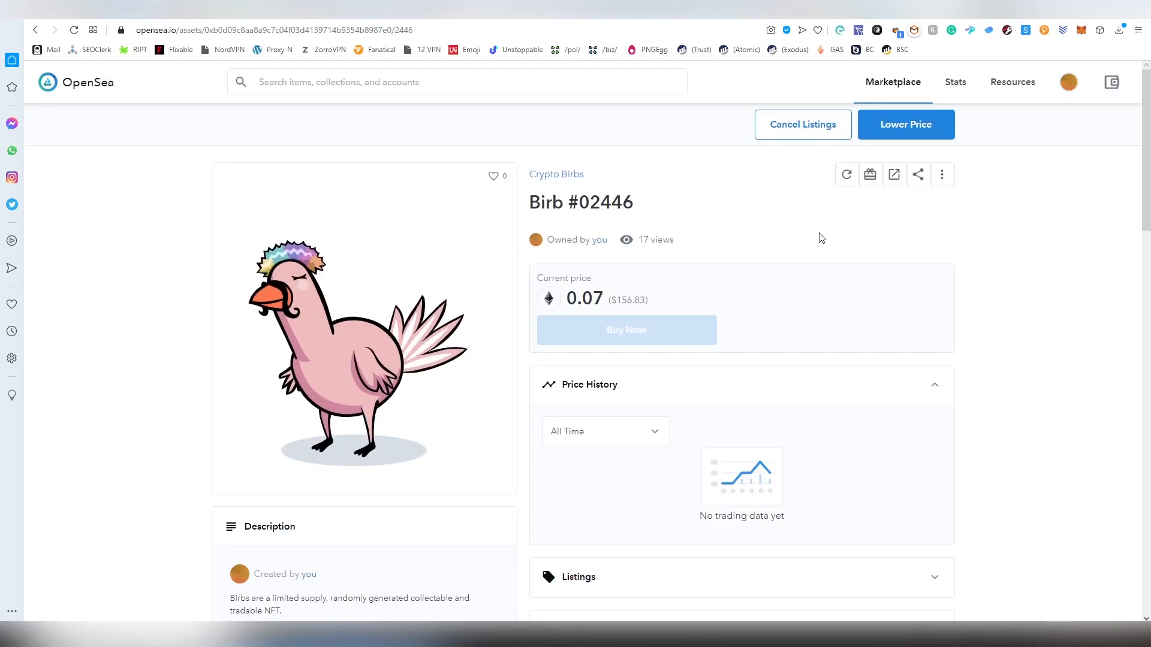
{"action": "mouse_move", "coordinate": [814, 234]}
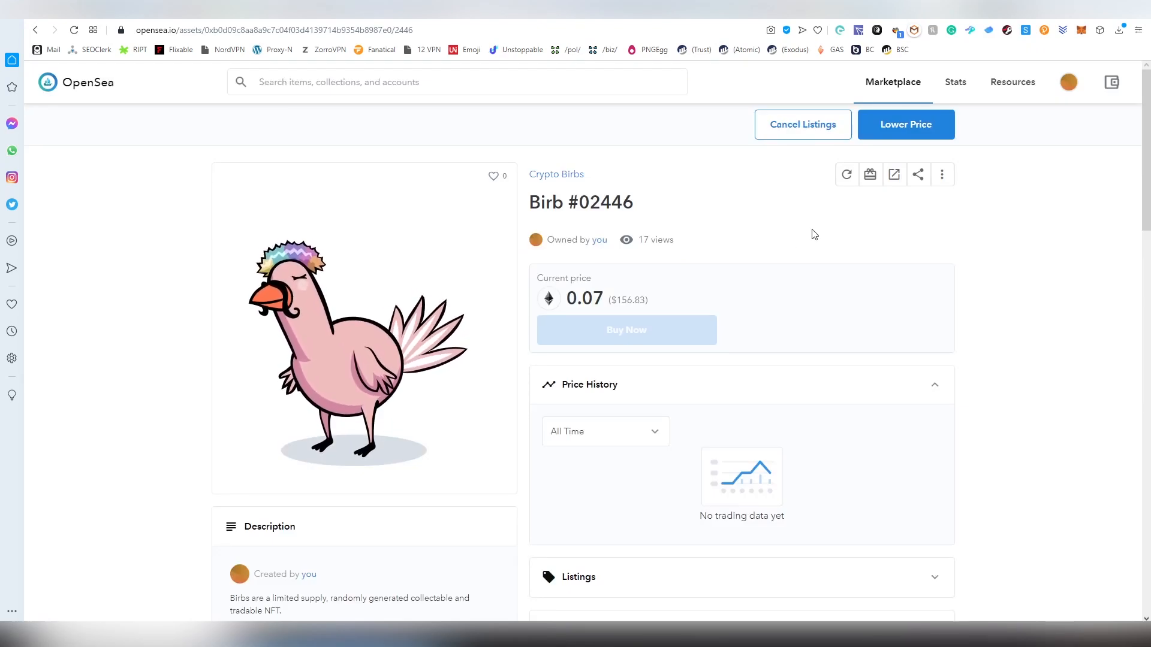
{"action": "mouse_move", "coordinate": [810, 206]}
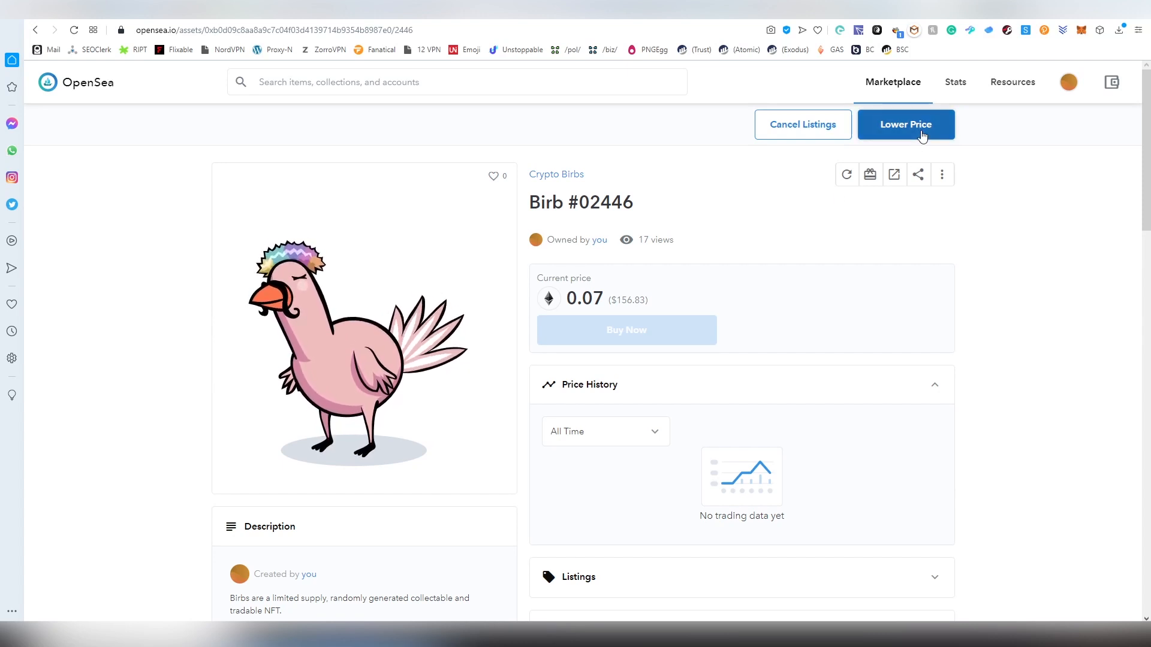
{"action": "left_click", "coordinate": [906, 124]}
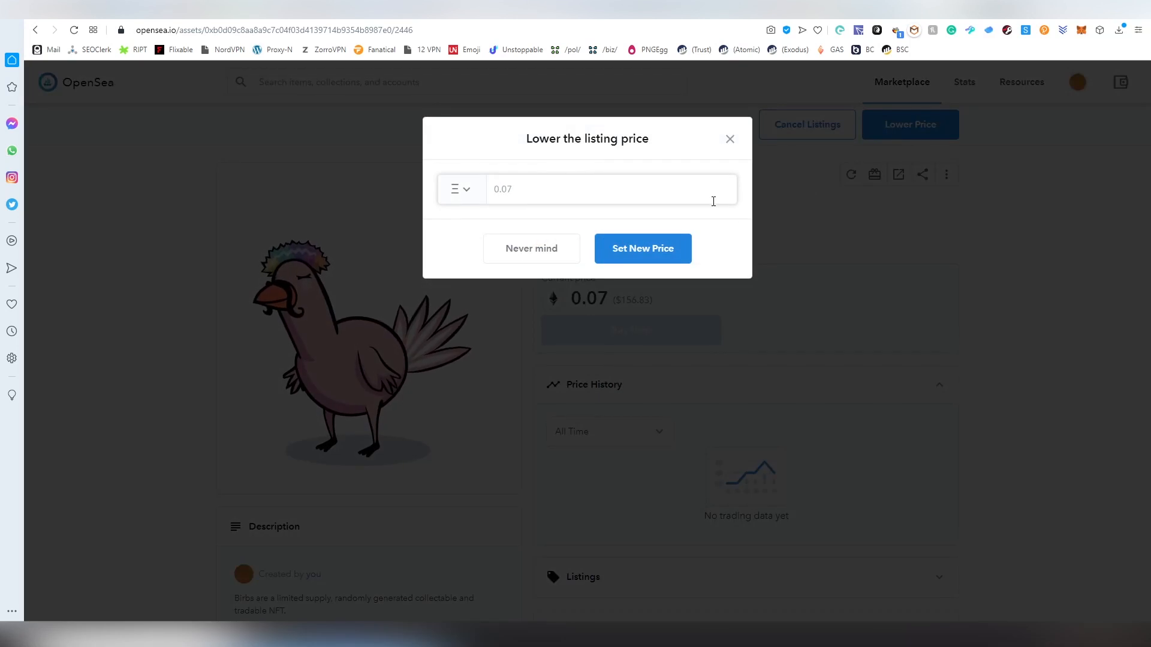
{"action": "mouse_move", "coordinate": [749, 223]}
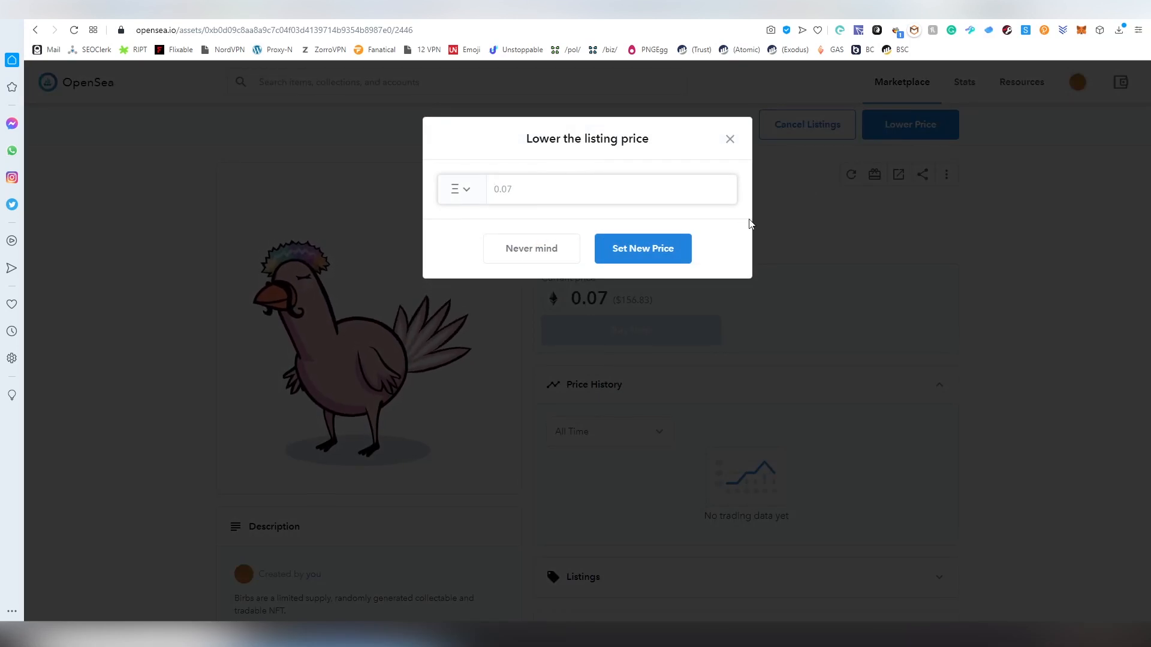
Keep ETH as currency and submit a new lower listing price of 0.055.
{"action": "type", "text": "0.055"}
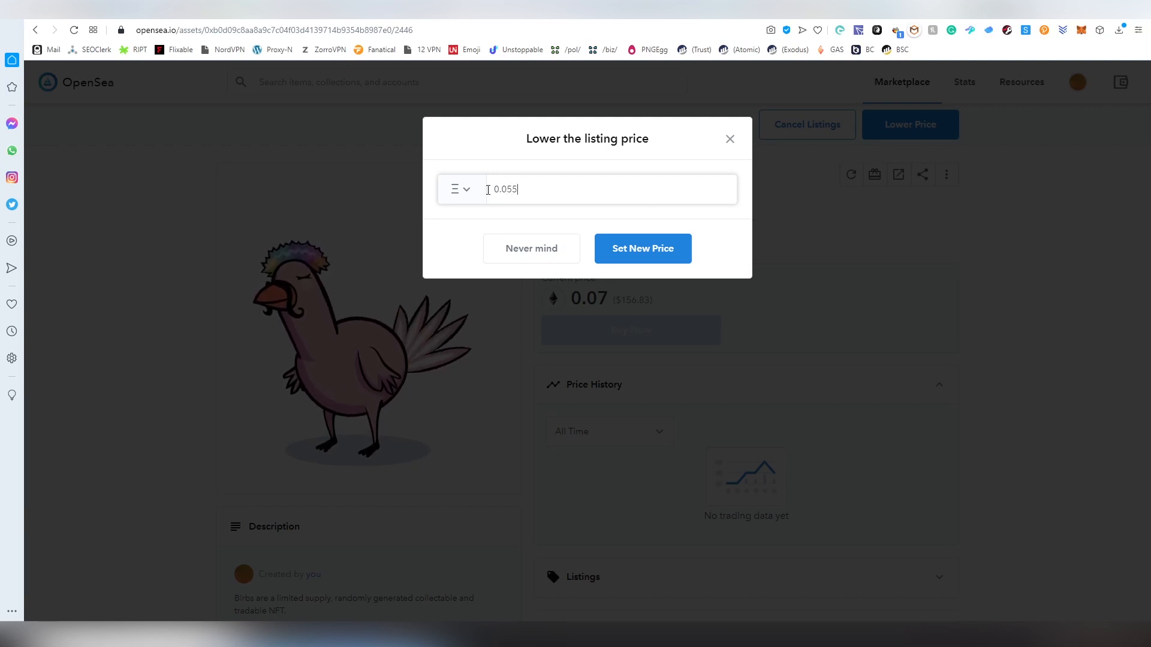
{"action": "left_click", "coordinate": [460, 189]}
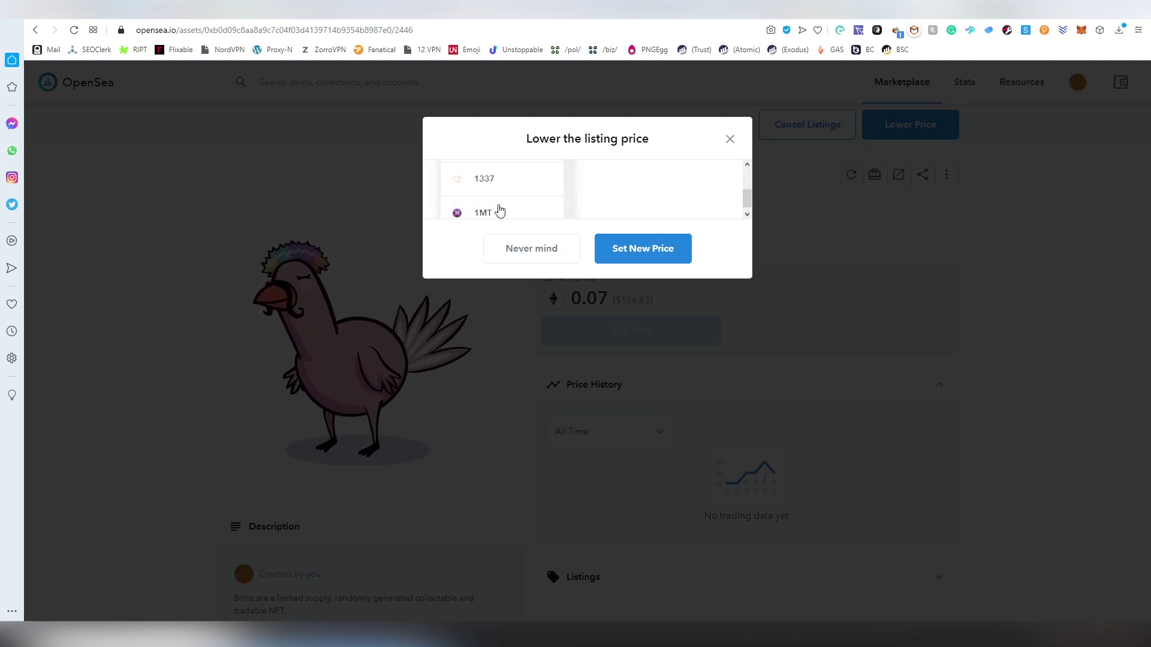
{"action": "scroll", "scroll_direction": "down", "scroll_amount": 3}
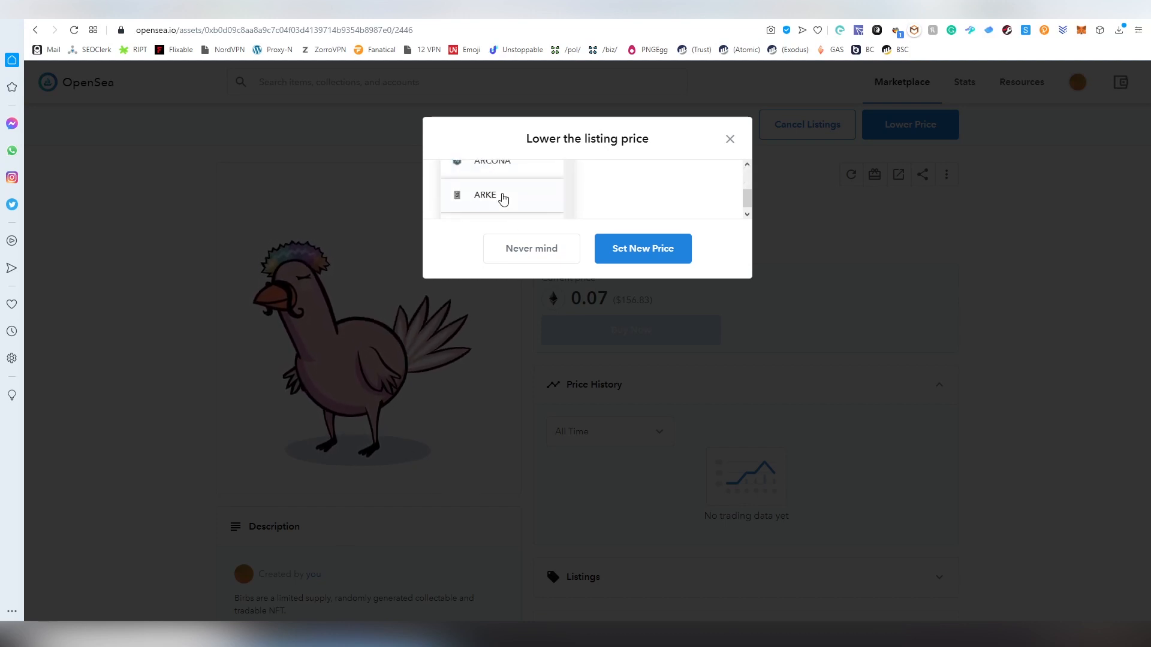
{"action": "scroll", "scroll_direction": "down", "scroll_amount": 3}
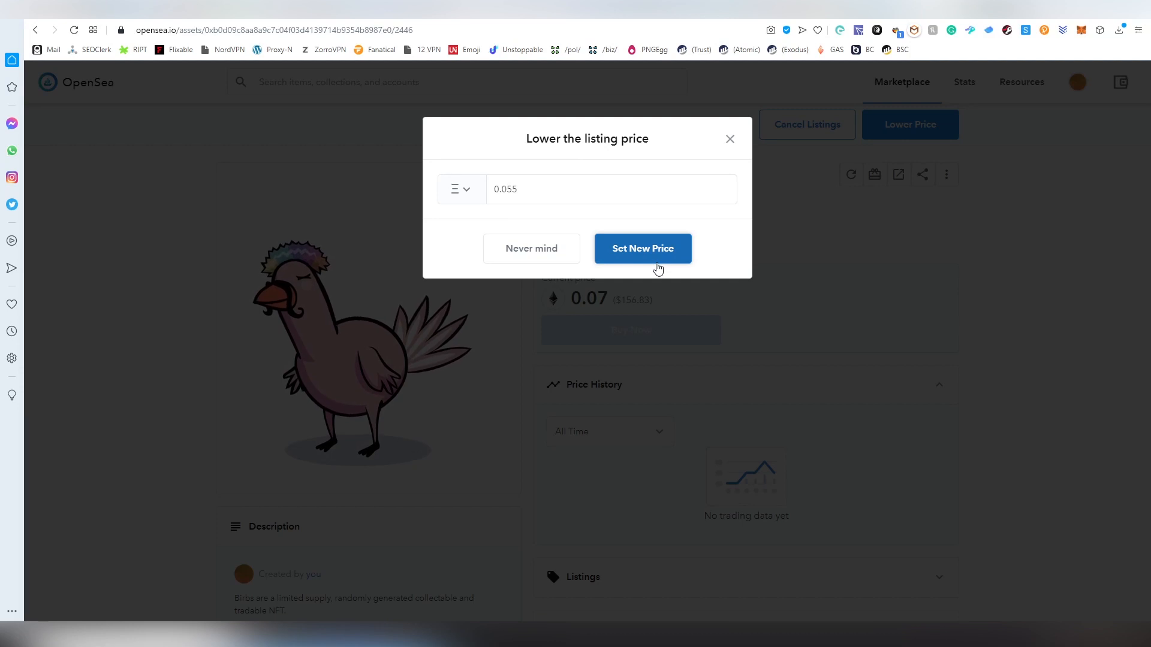
{"action": "mouse_move", "coordinate": [646, 254]}
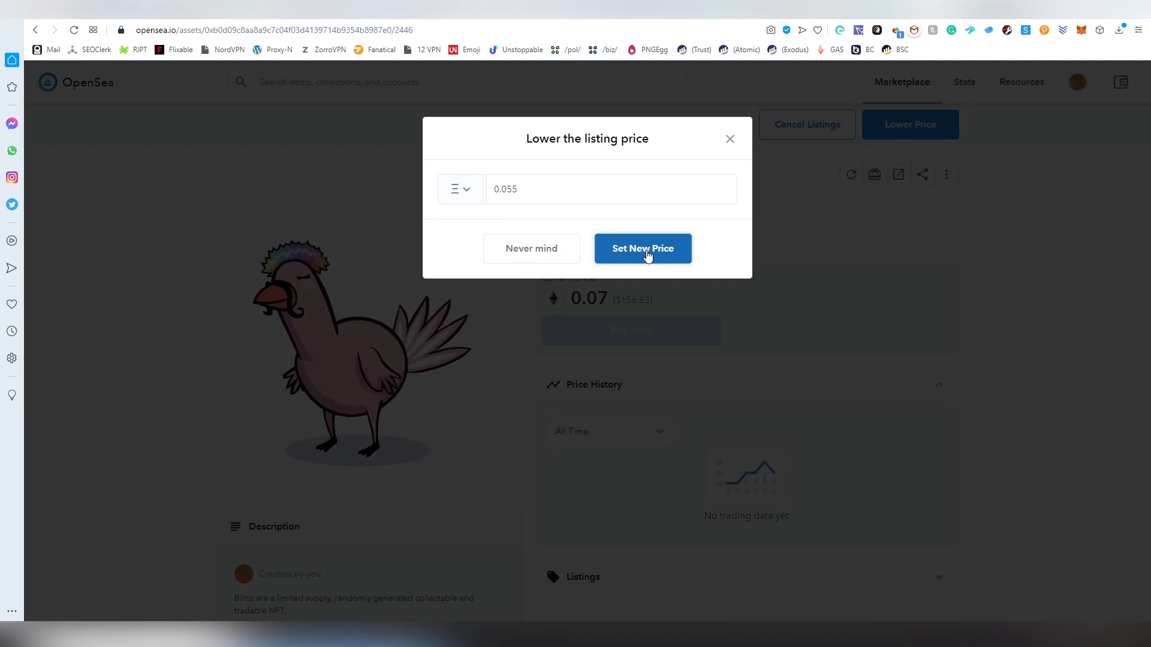
{"action": "mouse_move", "coordinate": [446, 171]}
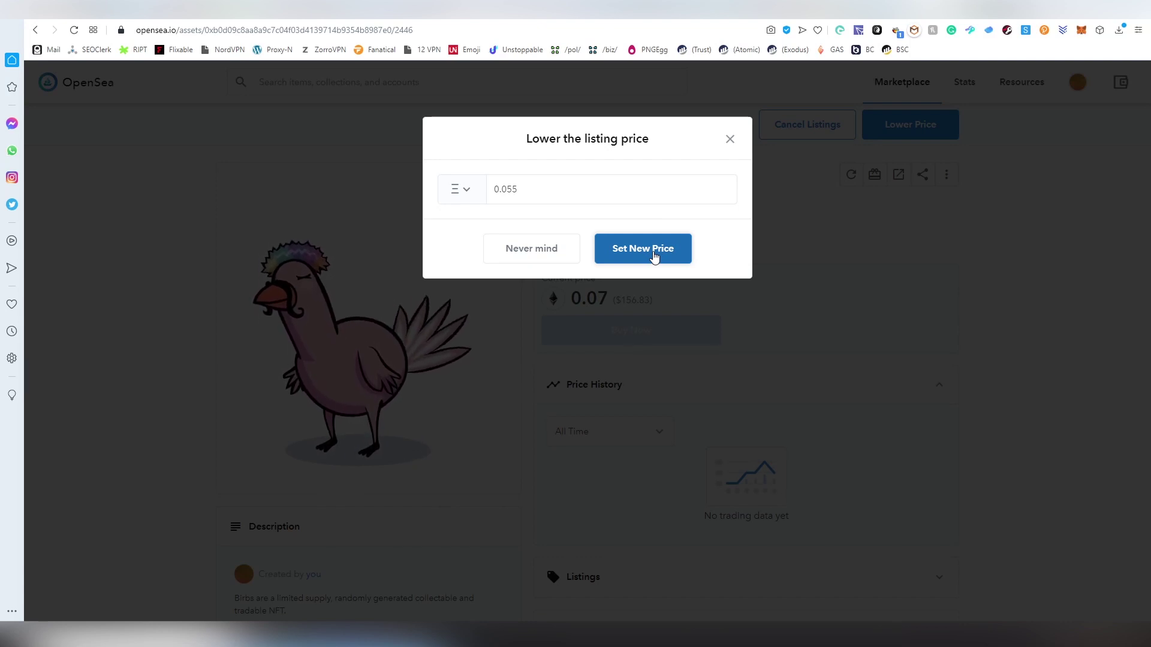
{"action": "left_click", "coordinate": [642, 248]}
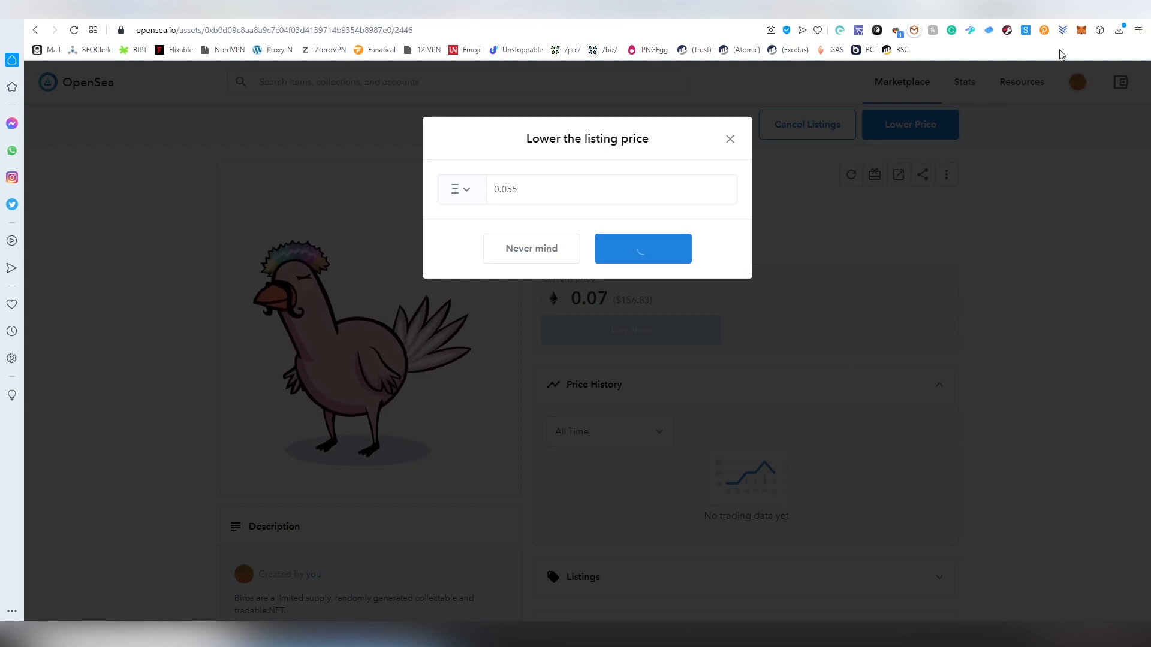
Sign the MetaMask signature request so Birb #02446's price becomes 0.055 ETH.
{"action": "left_click", "coordinate": [643, 248]}
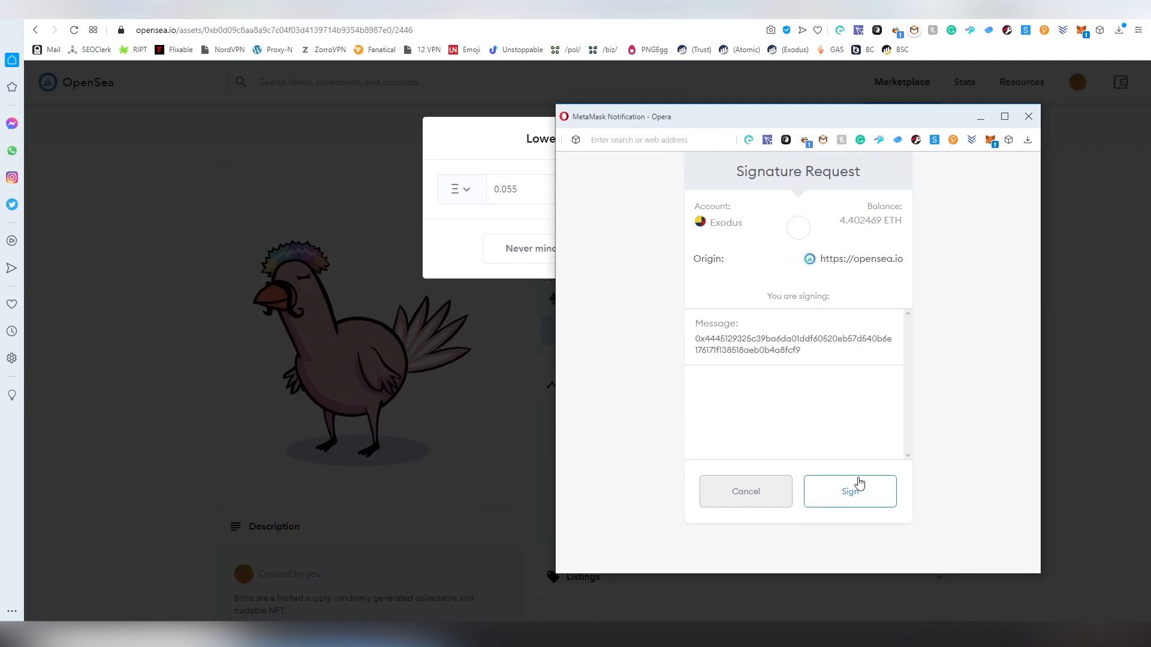
{"action": "left_click", "coordinate": [849, 492]}
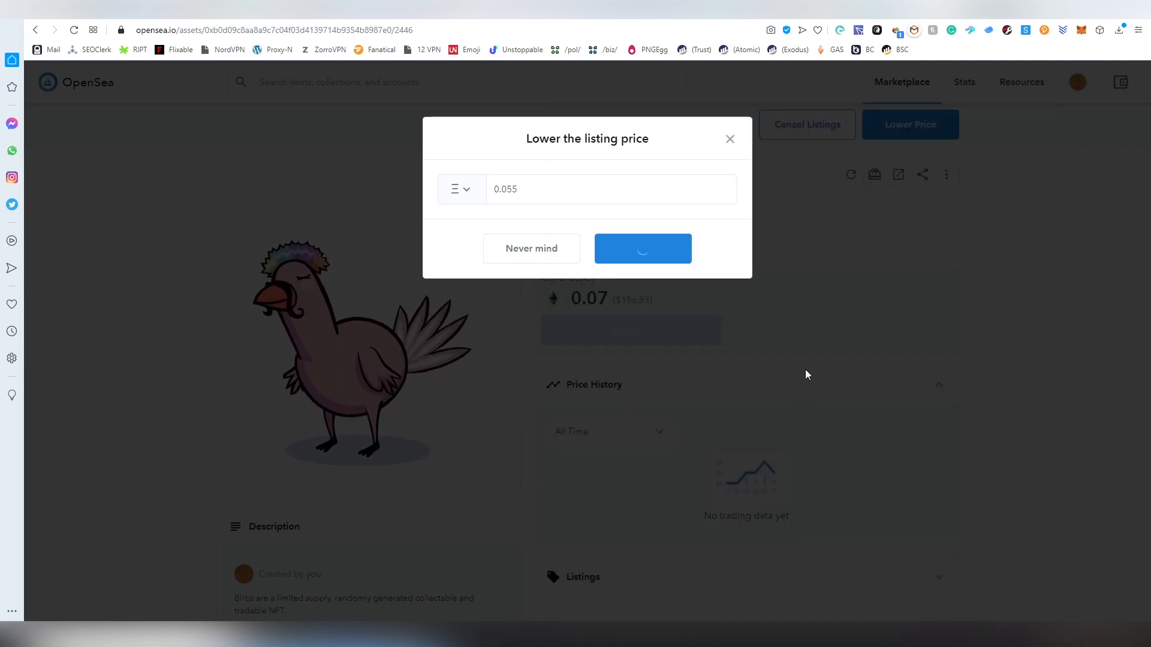
{"action": "left_click", "coordinate": [643, 248]}
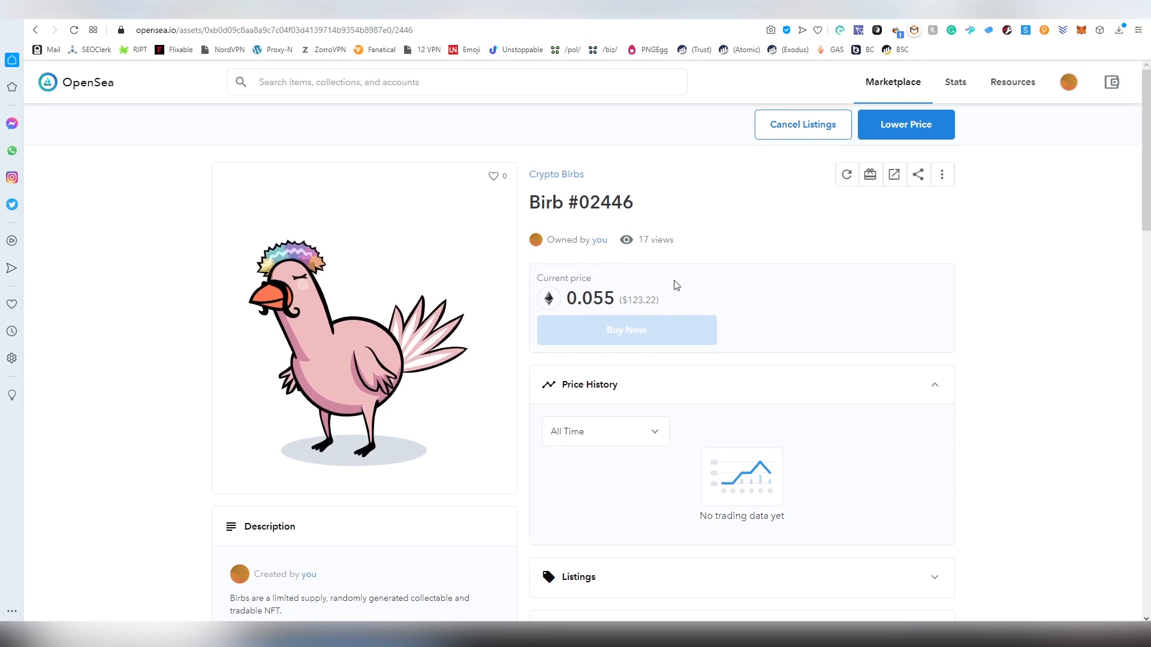
Scroll Birb #02446's page to the Listings showing 0.055 ETH above the older 0.07–0.09 ETH entries.
{"action": "scroll", "scroll_direction": "down", "scroll_amount": 3}
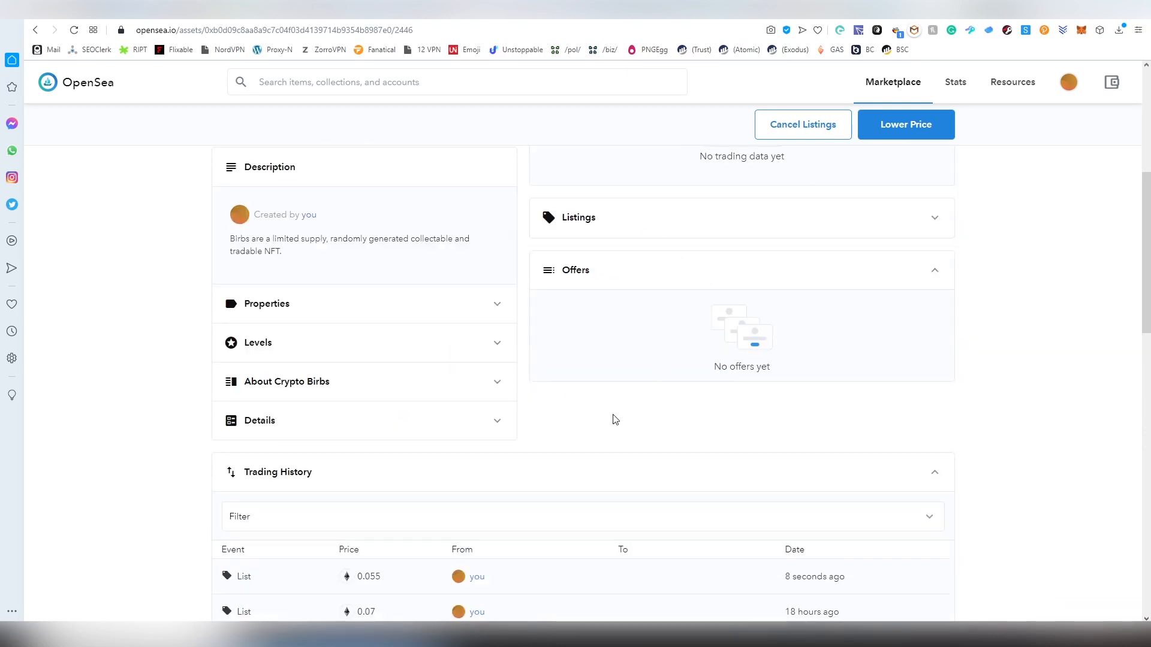
{"action": "scroll", "scroll_direction": "down", "scroll_amount": 3}
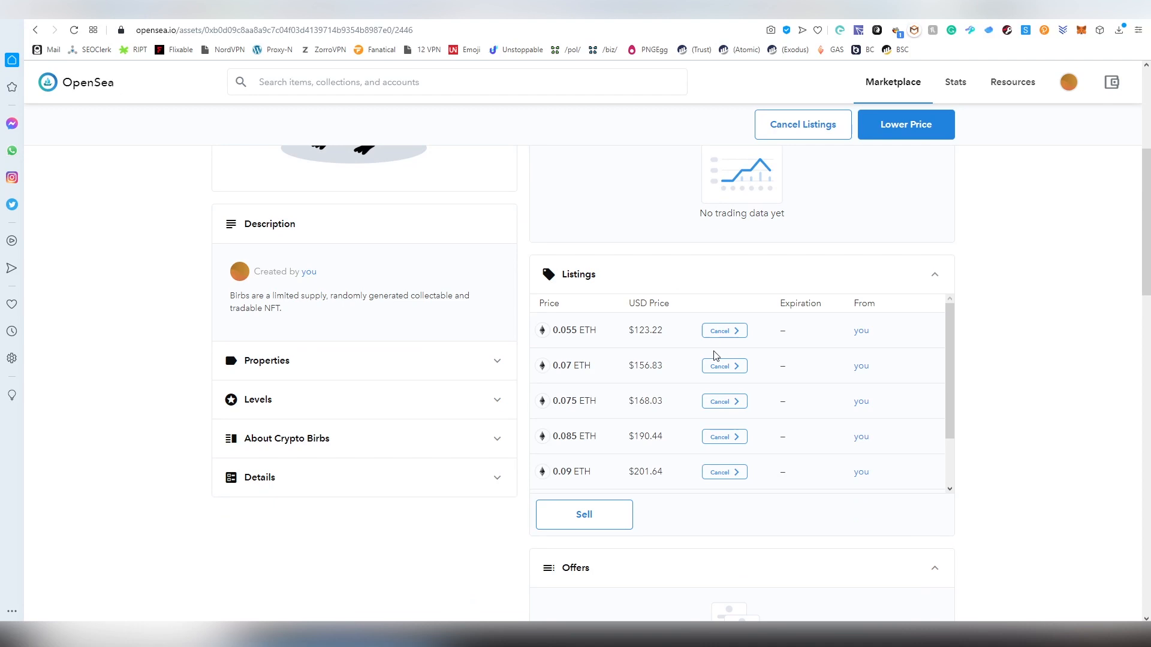
{"action": "scroll", "scroll_direction": "down", "scroll_amount": 3}
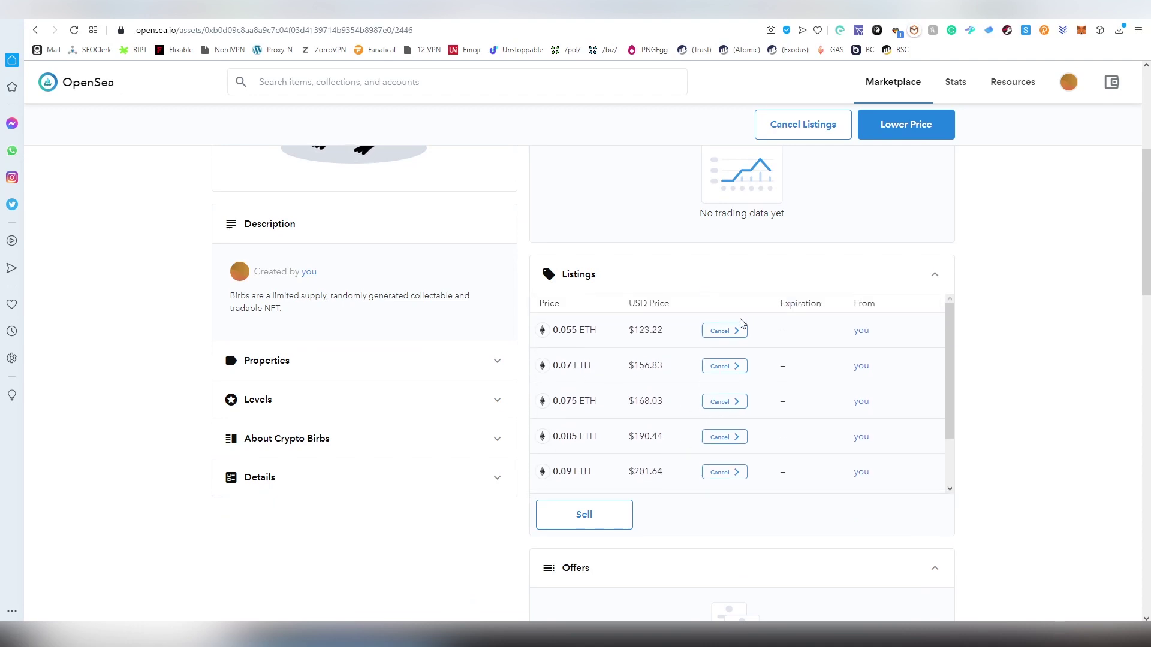
{"action": "scroll", "scroll_direction": "down", "scroll_amount": 3}
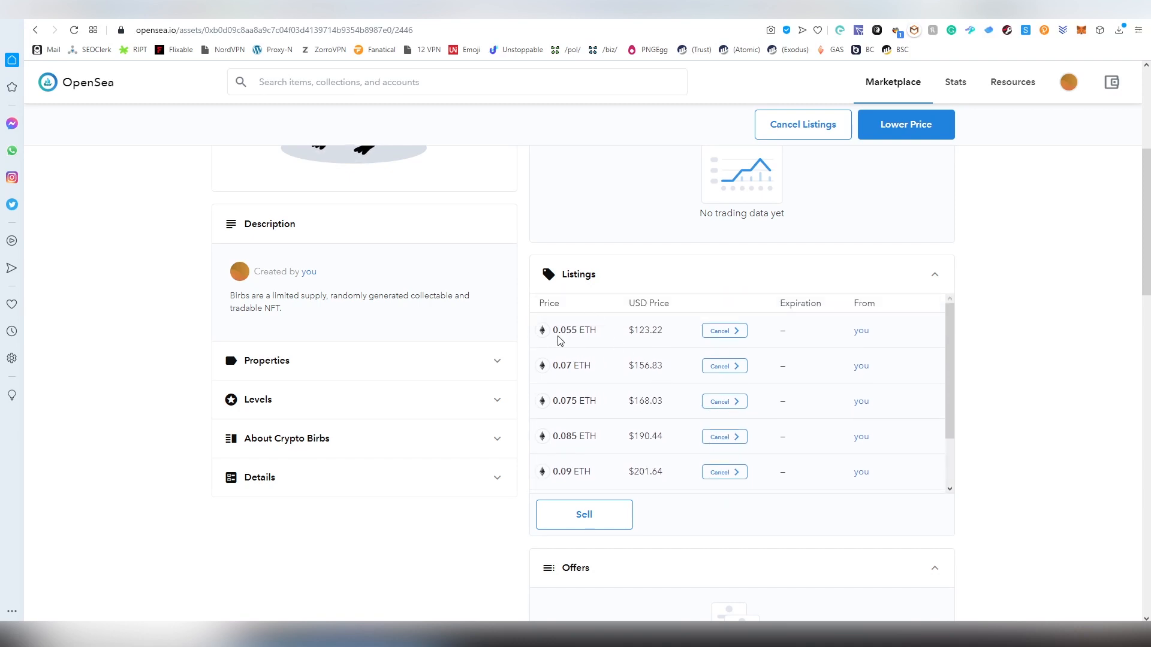
{"action": "mouse_move", "coordinate": [541, 331]}
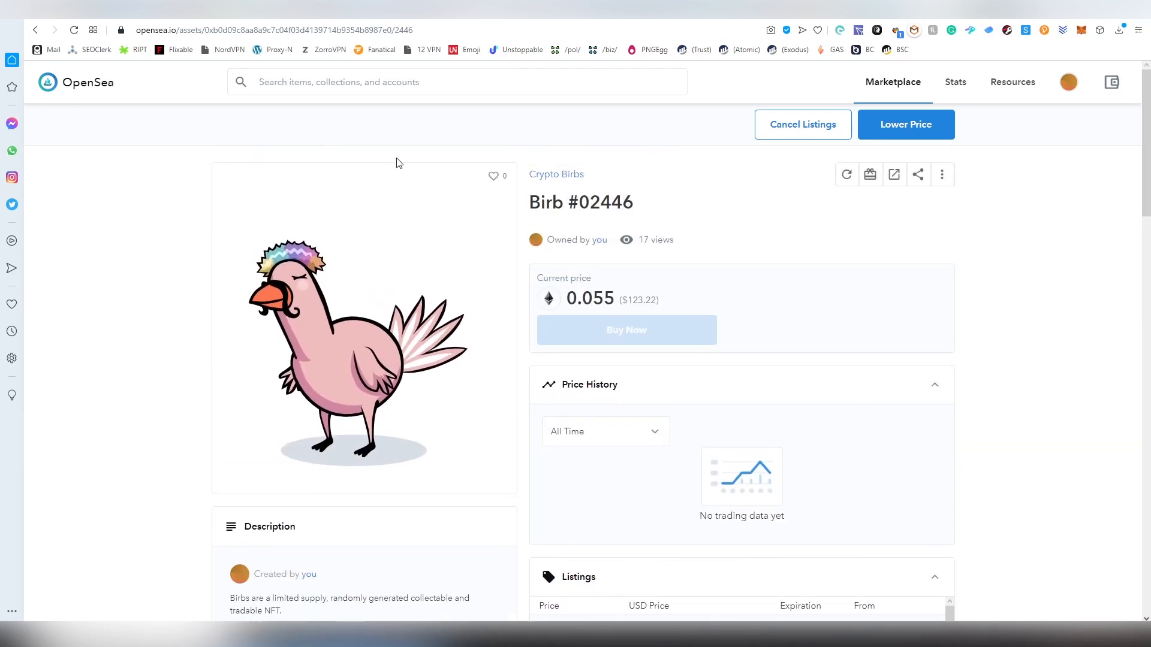
{"action": "mouse_move", "coordinate": [516, 184]}
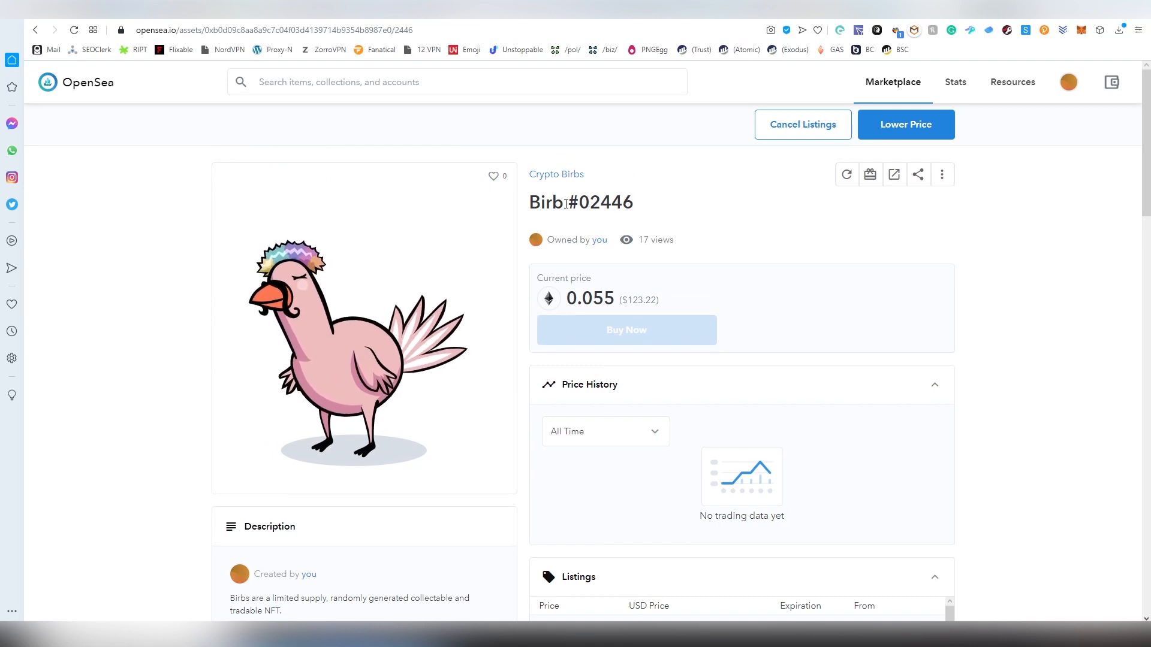
{"action": "mouse_move", "coordinate": [793, 172]}
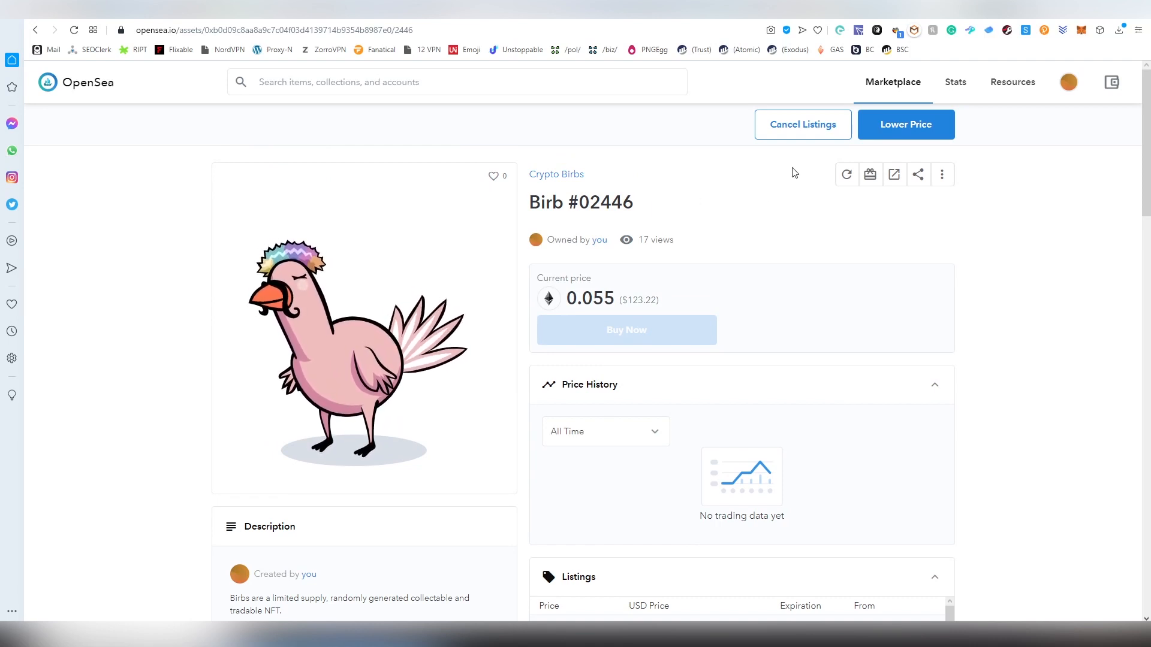
Go to Stats and look down the Top NFTs rankings table of collections by volume.
{"action": "left_click", "coordinate": [955, 81]}
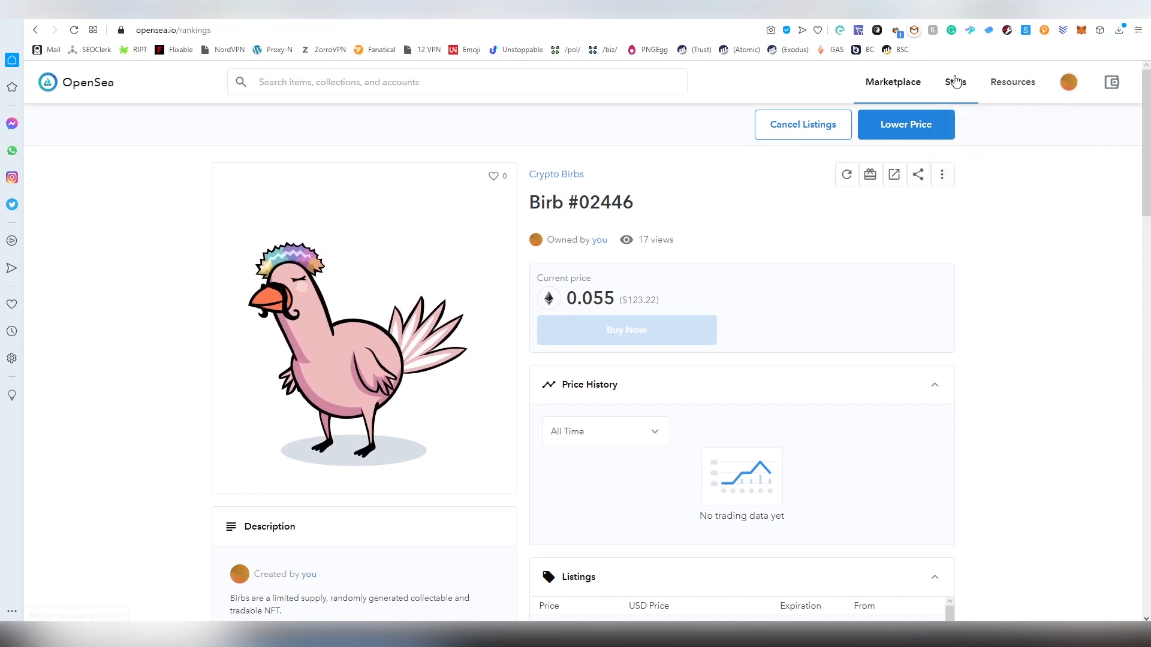
{"action": "left_click", "coordinate": [955, 82]}
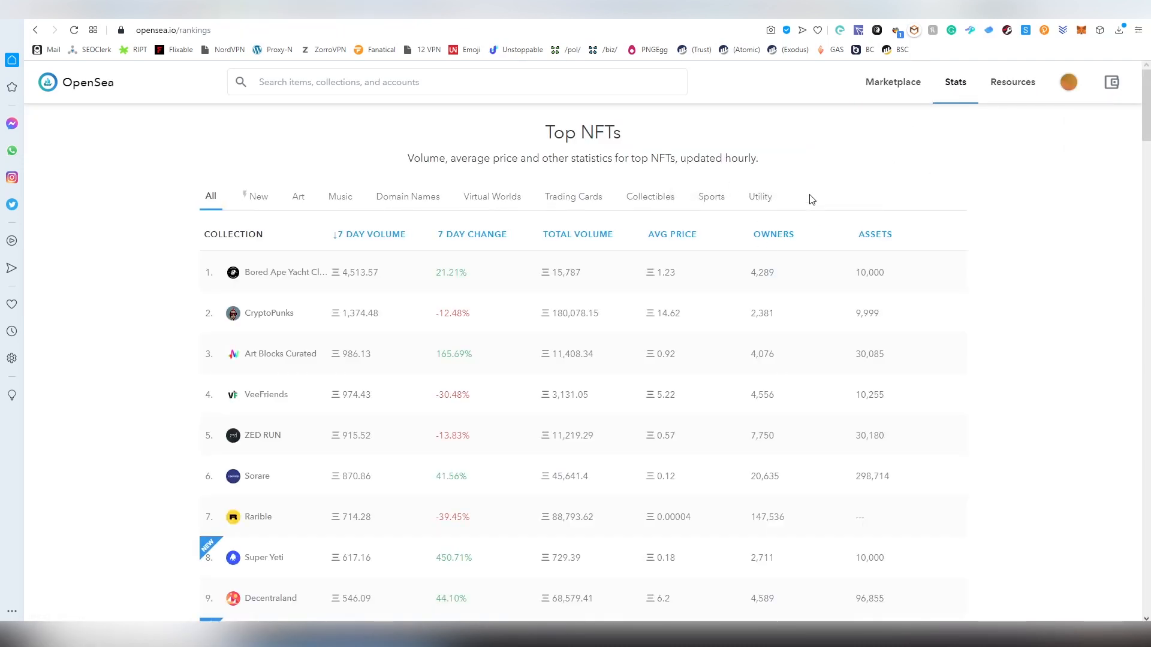
{"action": "mouse_move", "coordinate": [503, 316]}
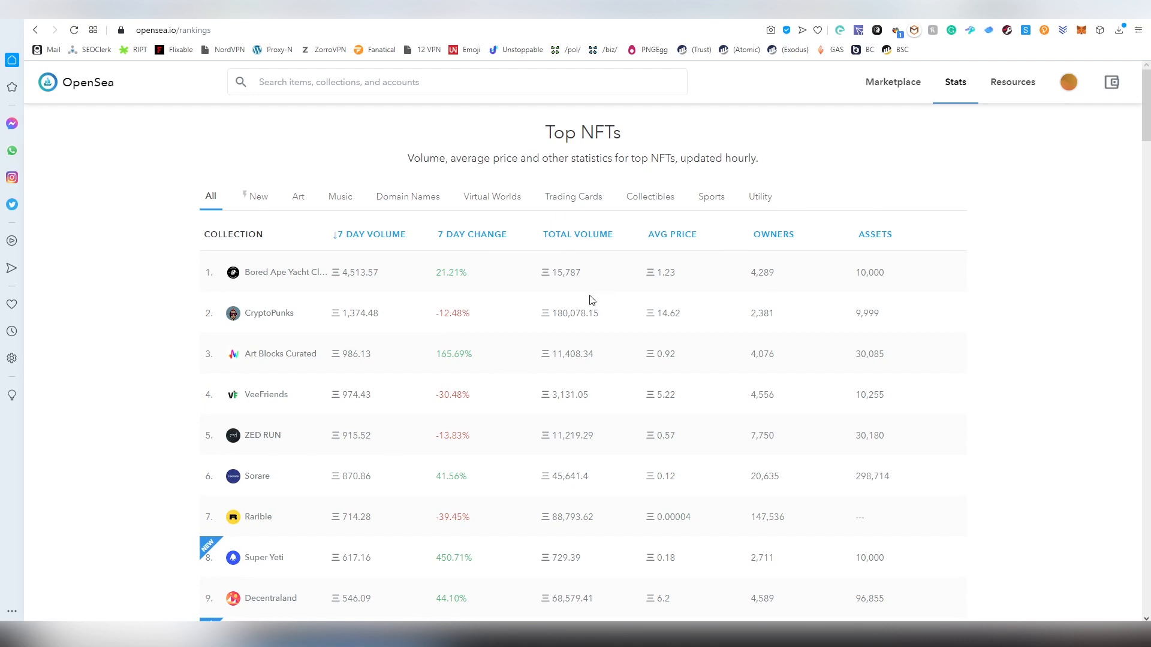
{"action": "mouse_move", "coordinate": [575, 285]}
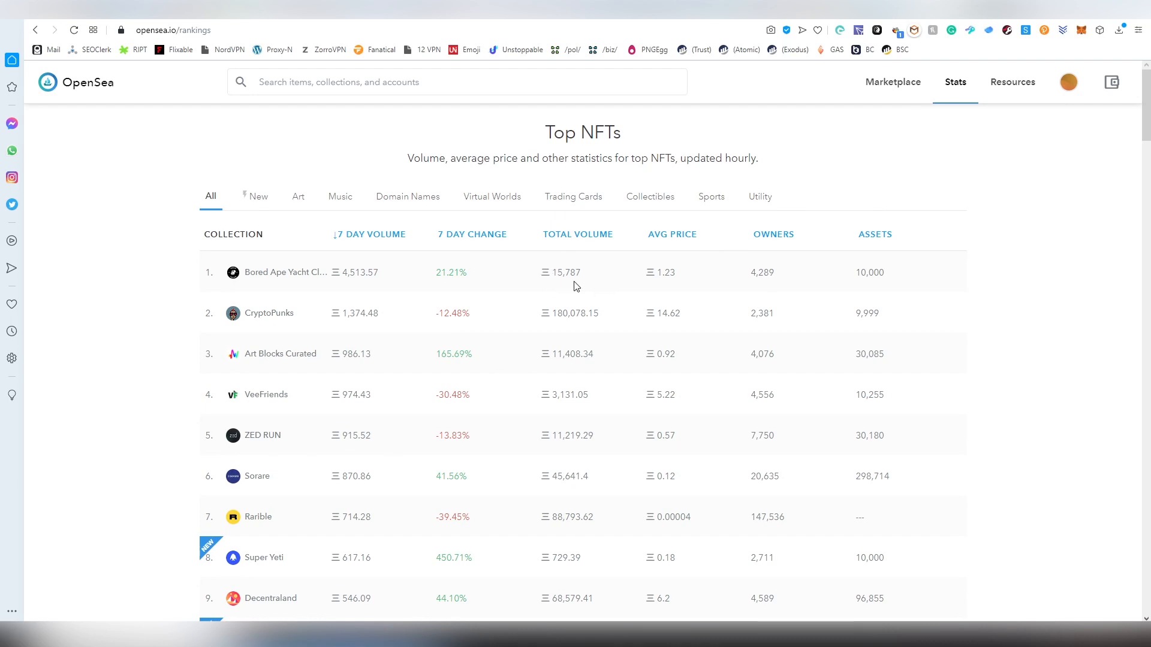
{"action": "scroll", "scroll_direction": "down", "scroll_amount": 3}
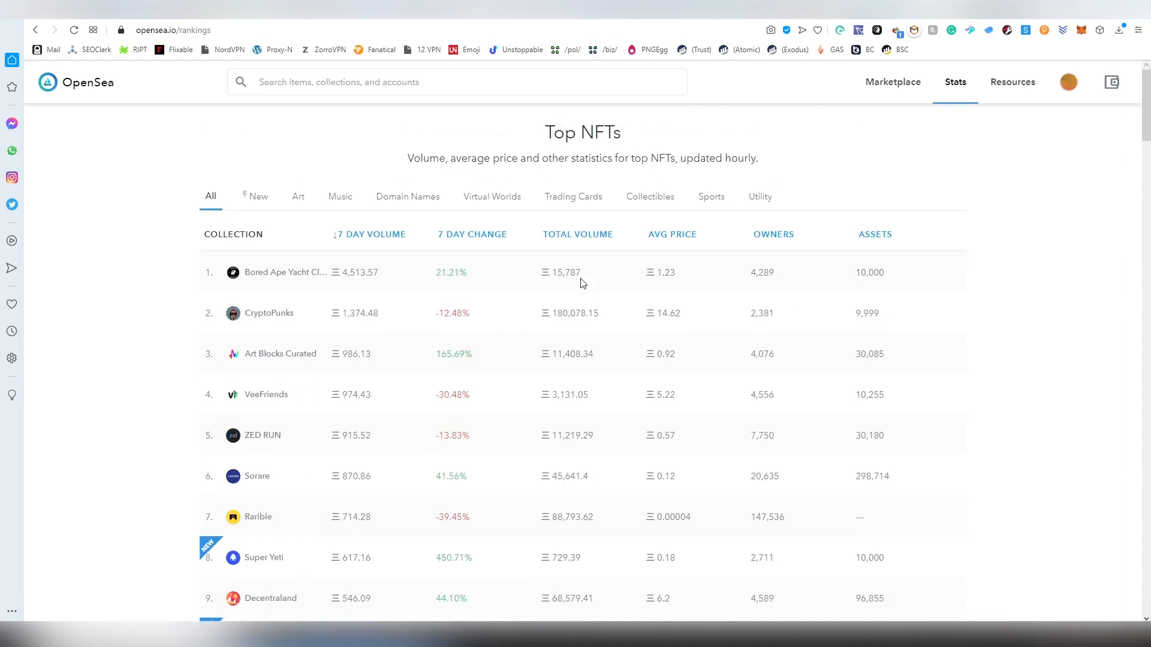
{"action": "mouse_move", "coordinate": [592, 289]}
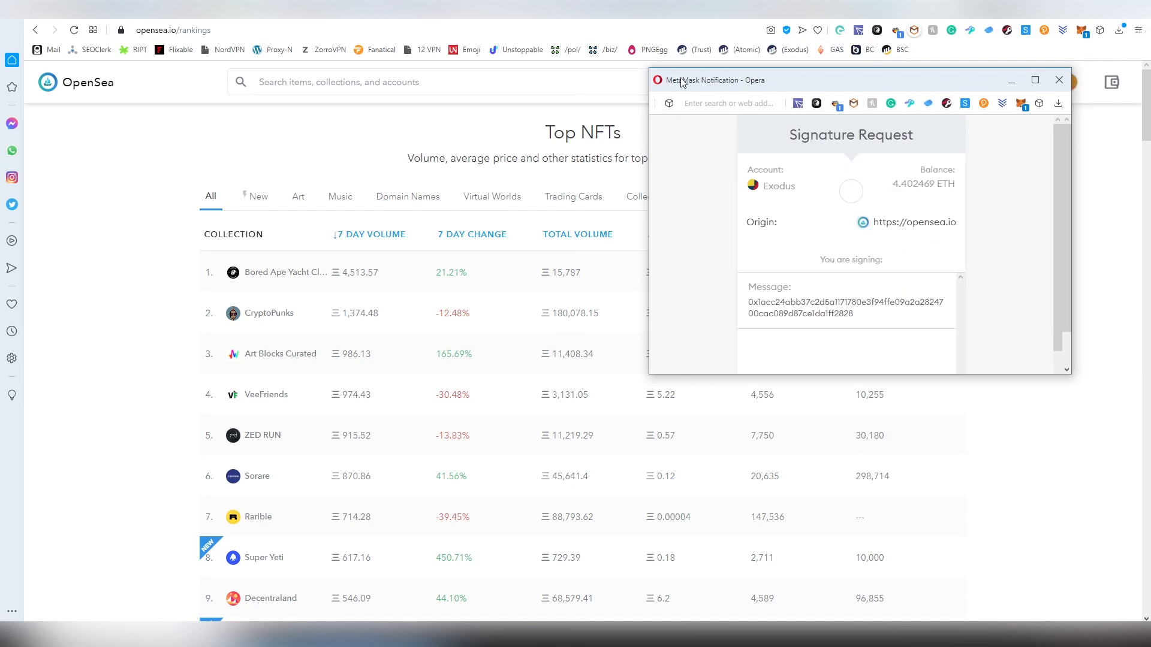
{"action": "mouse_move", "coordinate": [1070, 396]}
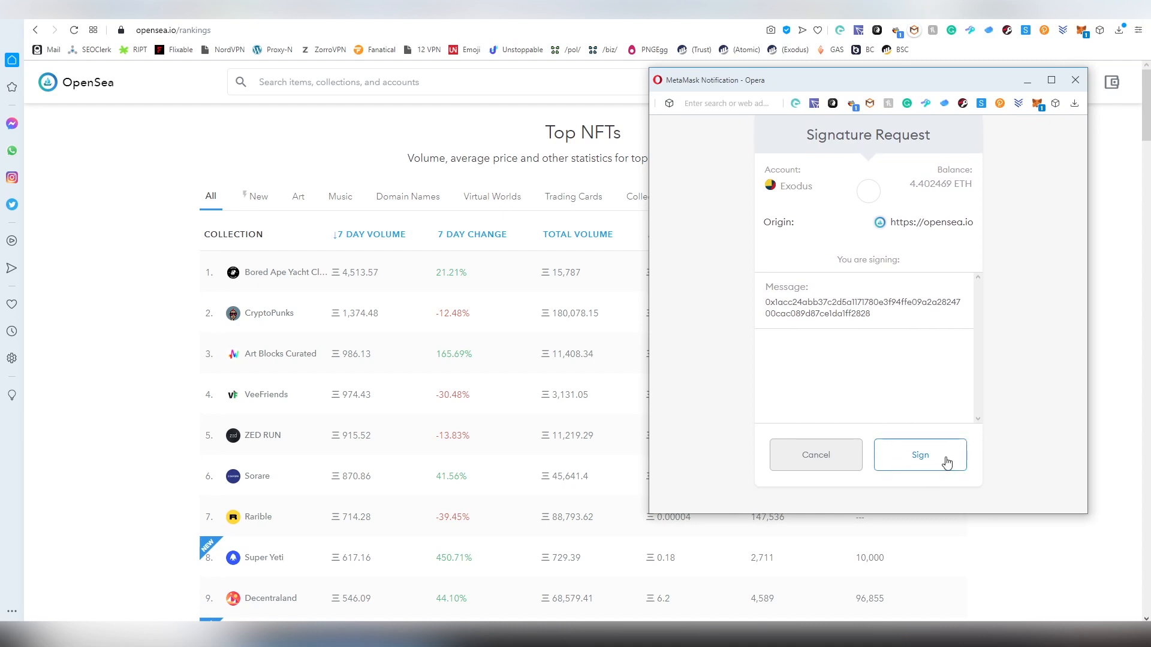
Sign the pending OpenSea signature request in the MetaMask popup.
{"action": "left_click", "coordinate": [921, 455]}
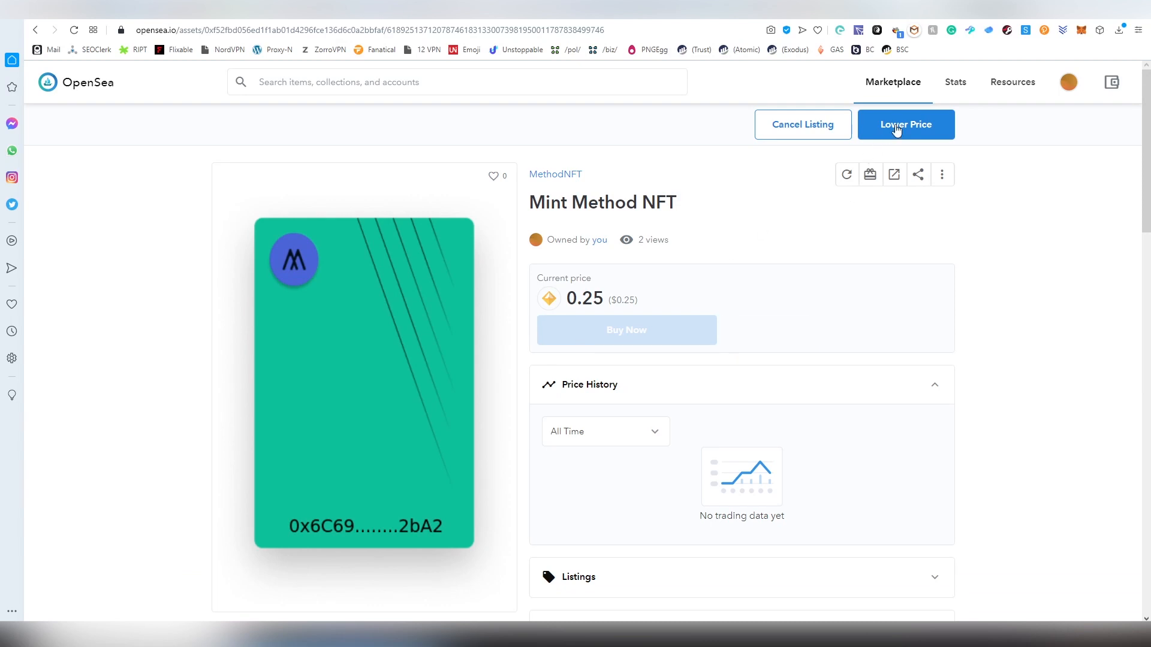
Return to the Stats rankings and scroll through the Top NFTs by seven-day volume.
{"action": "left_click", "coordinate": [954, 82]}
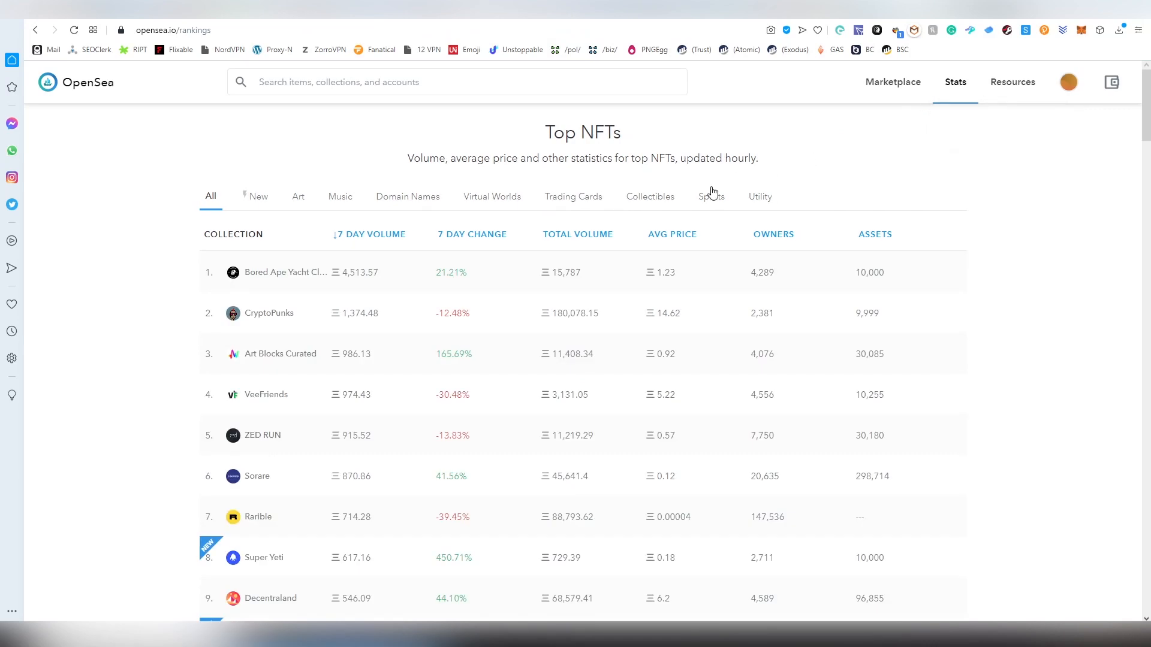
{"action": "mouse_move", "coordinate": [432, 174]}
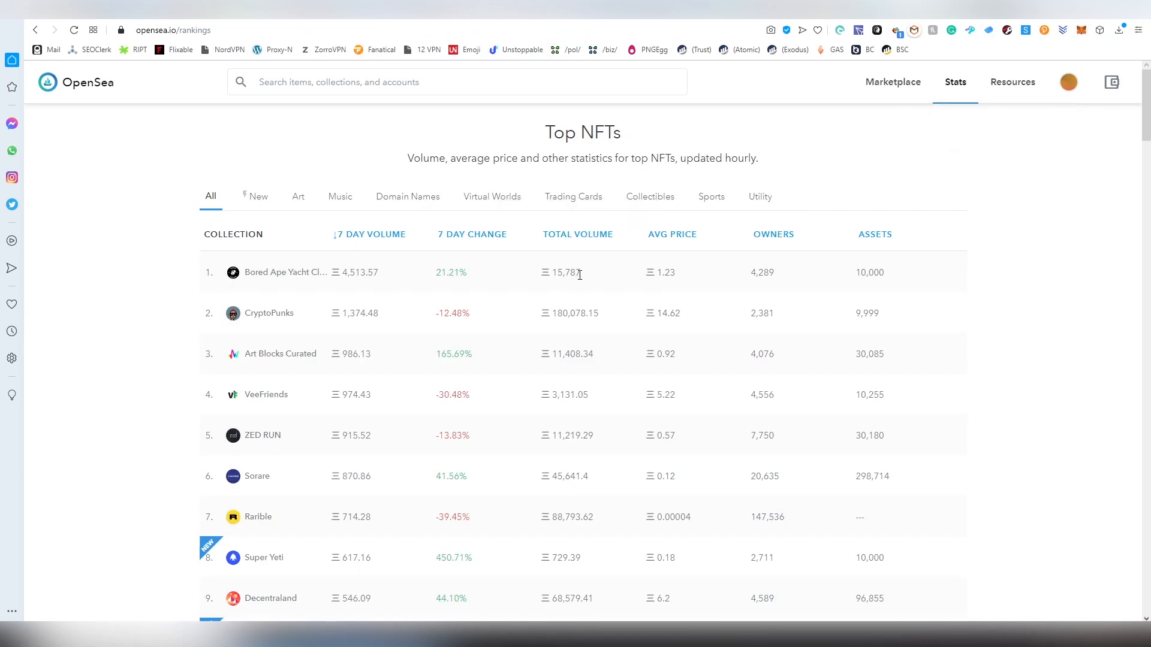
{"action": "mouse_move", "coordinate": [610, 273]}
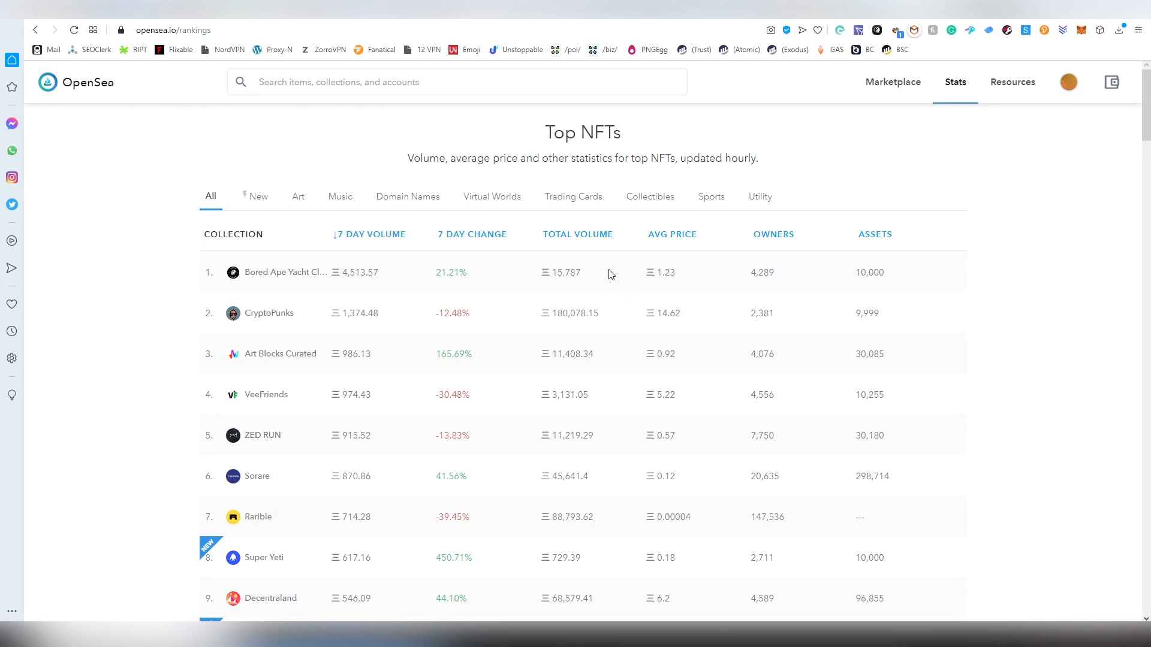
{"action": "mouse_move", "coordinate": [280, 285]}
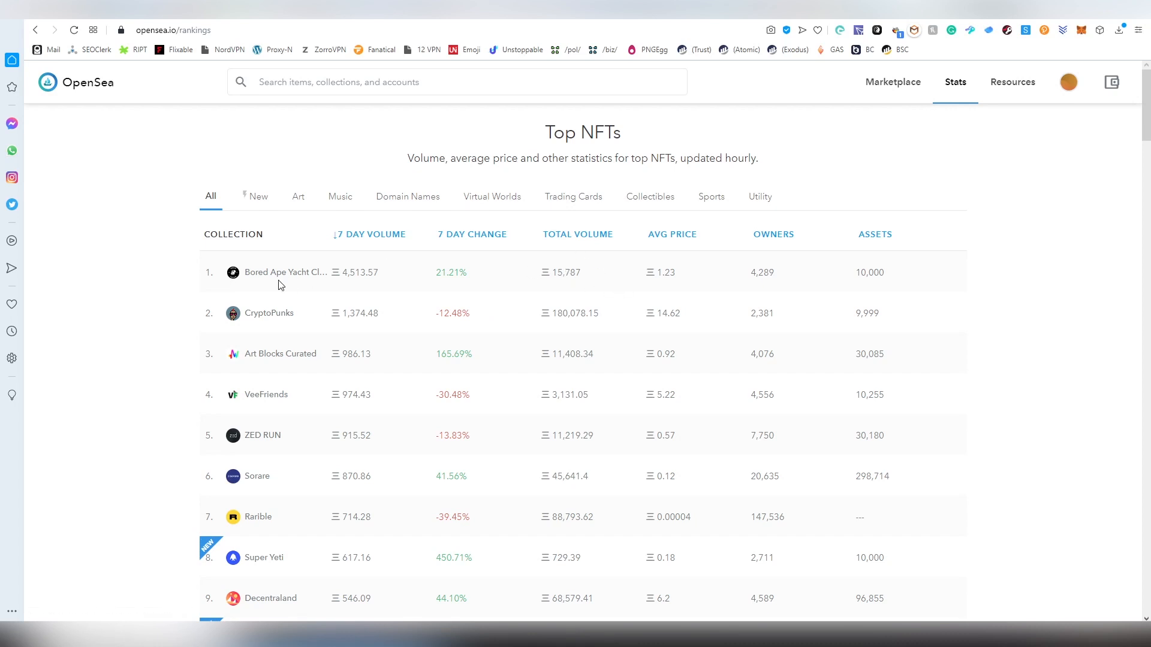
{"action": "mouse_move", "coordinate": [631, 307]}
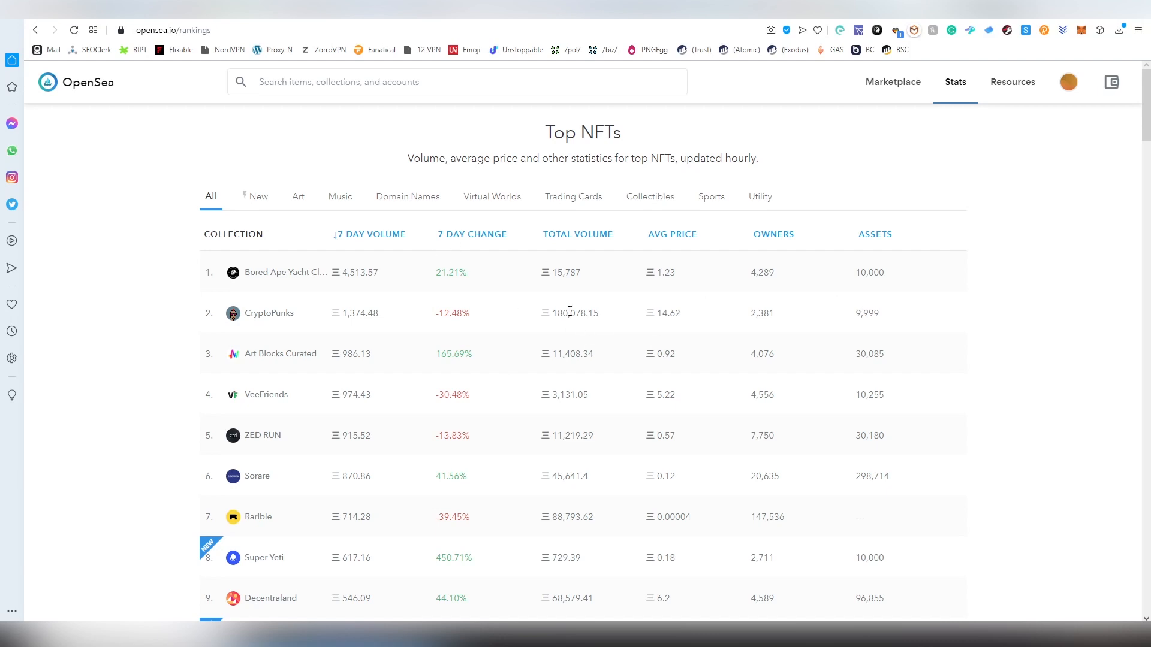
{"action": "mouse_move", "coordinate": [422, 331]}
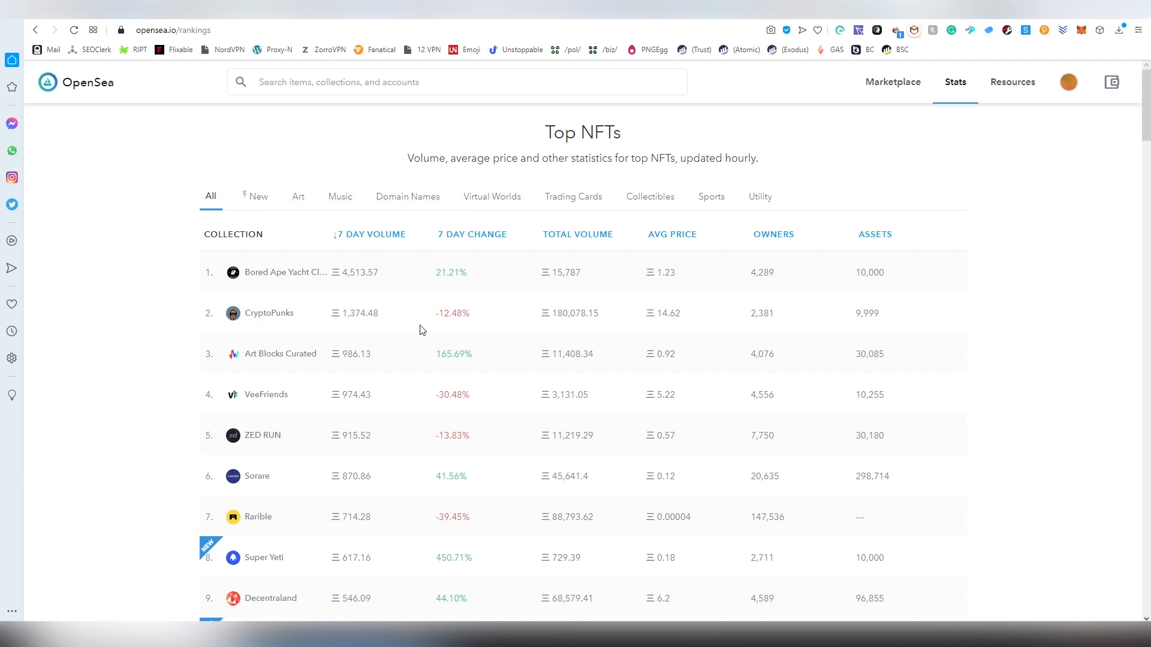
{"action": "mouse_move", "coordinate": [1008, 307]}
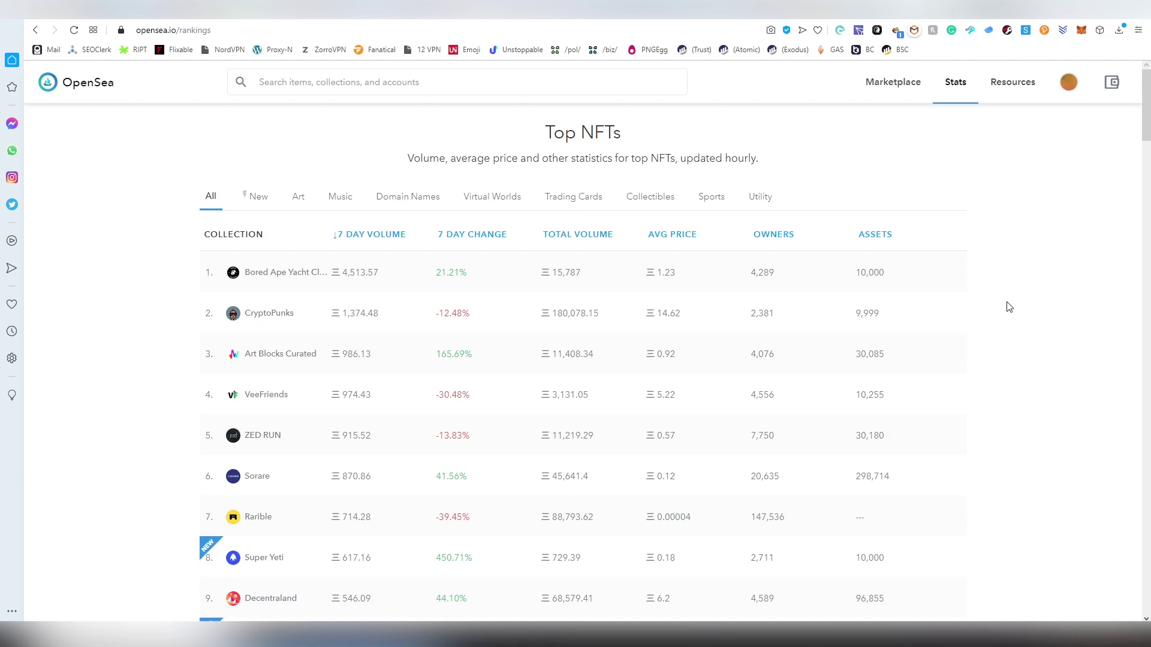
{"action": "mouse_move", "coordinate": [947, 297]}
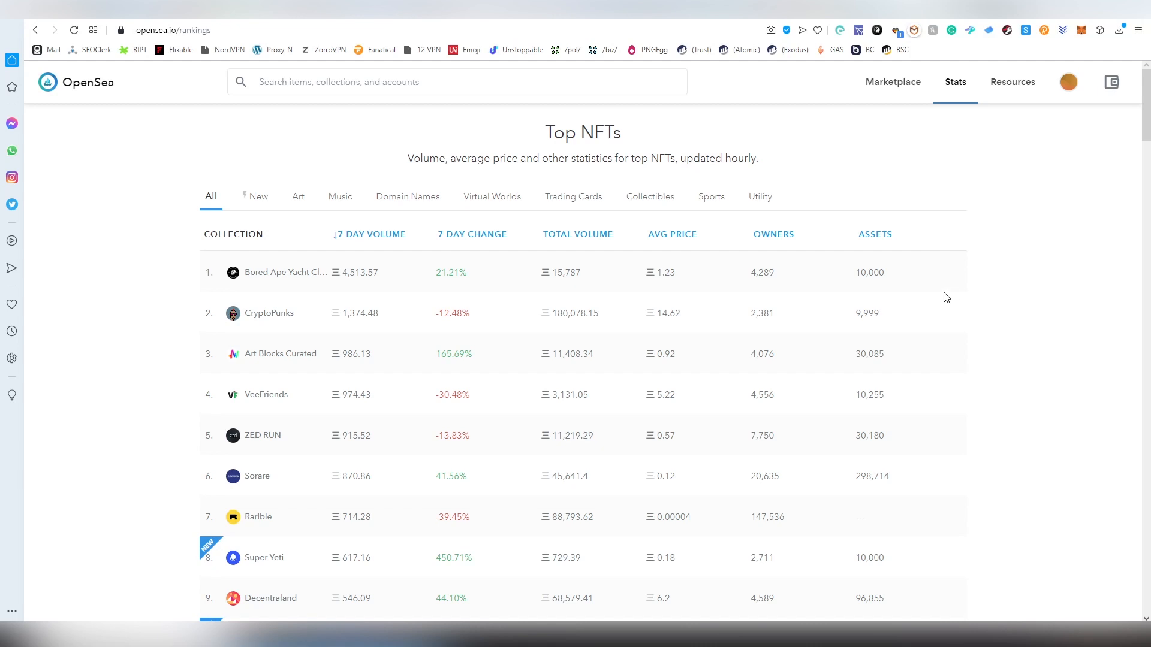
{"action": "mouse_move", "coordinate": [307, 223]}
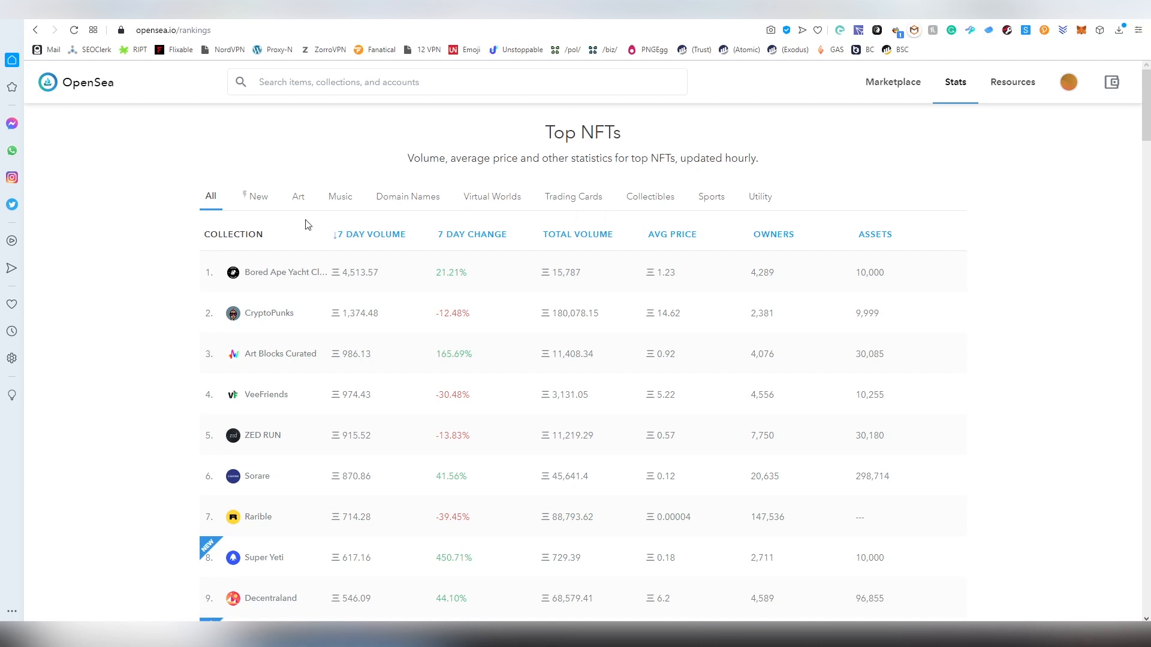
{"action": "scroll", "scroll_direction": "down", "scroll_amount": 3}
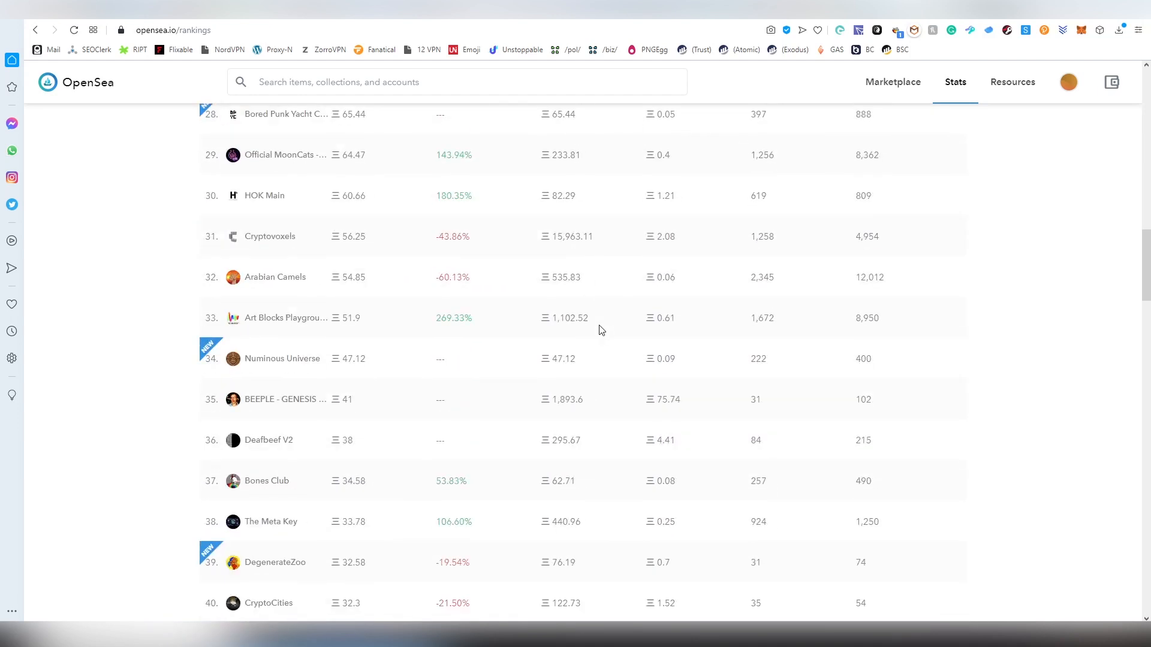
{"action": "scroll", "scroll_direction": "down", "scroll_amount": 3}
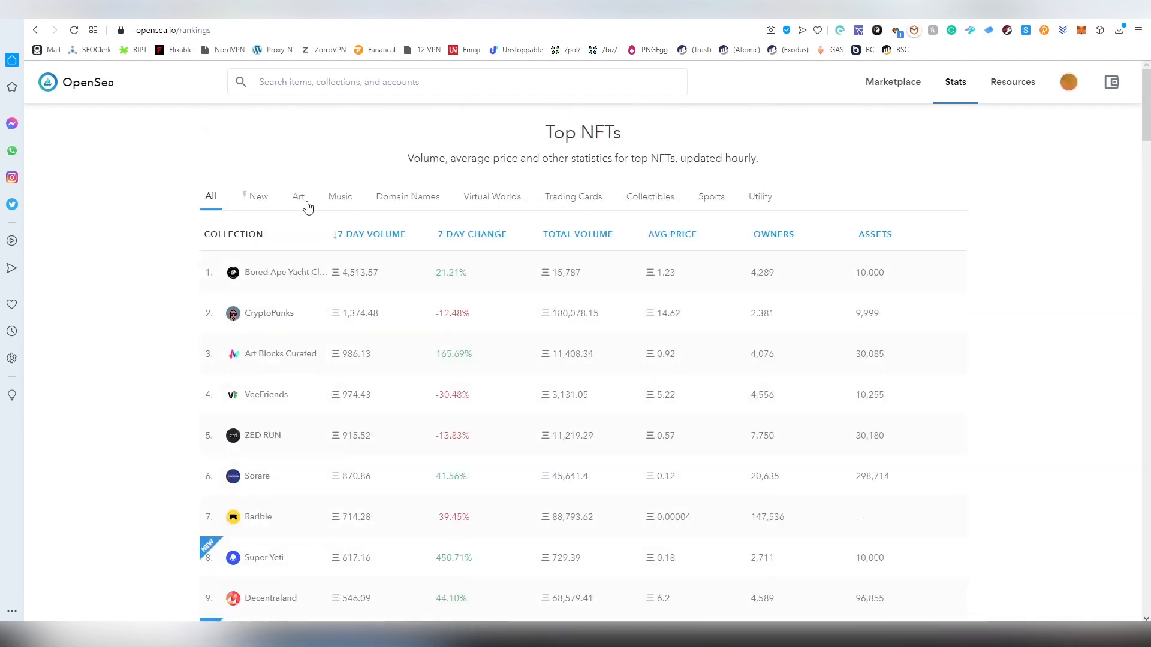
{"action": "mouse_move", "coordinate": [561, 209]}
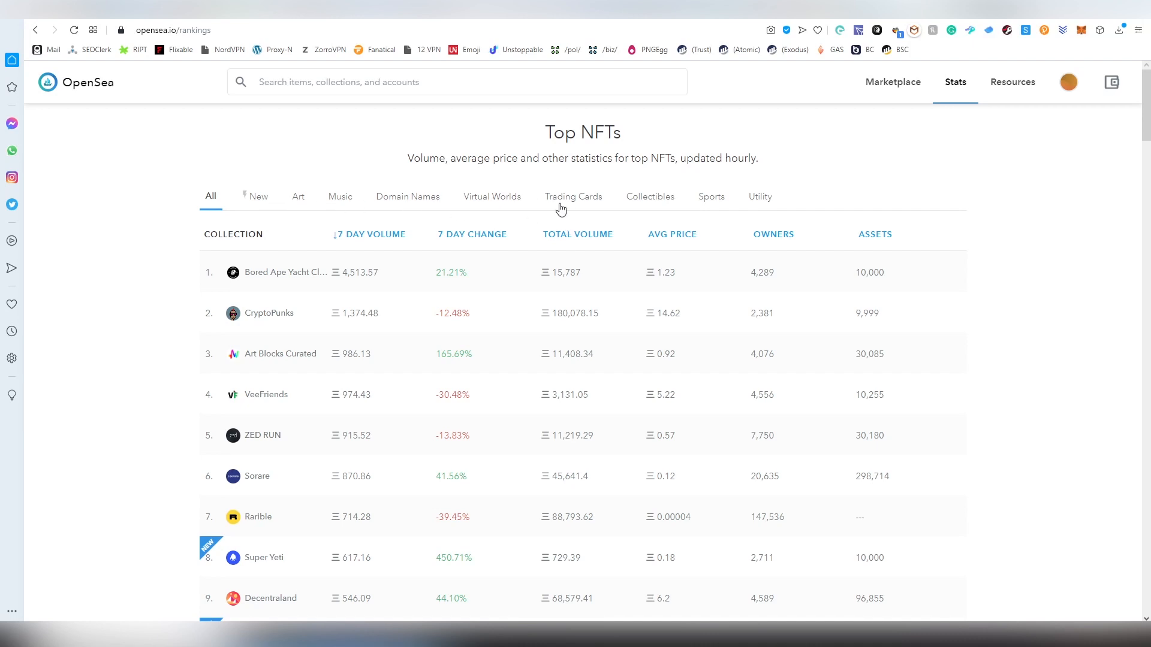
Filter rankings by Virtual Worlds, Collectibles, then Domain Names, and head to the Marketplace.
{"action": "left_click", "coordinate": [491, 197]}
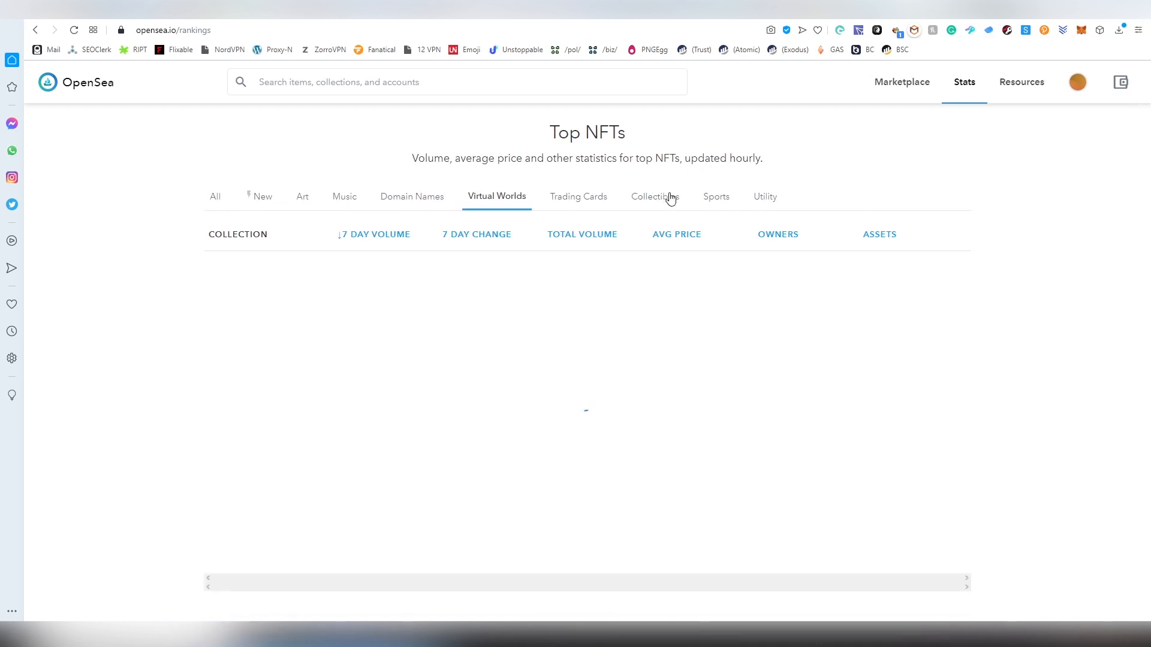
{"action": "left_click", "coordinate": [654, 196]}
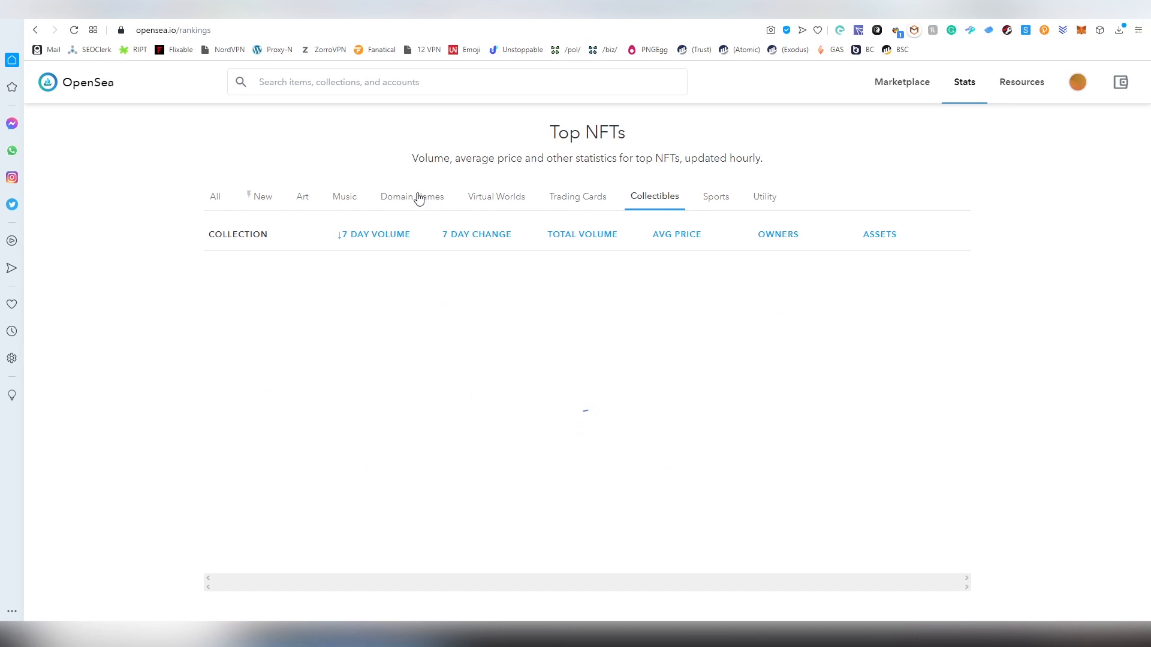
{"action": "left_click", "coordinate": [413, 197]}
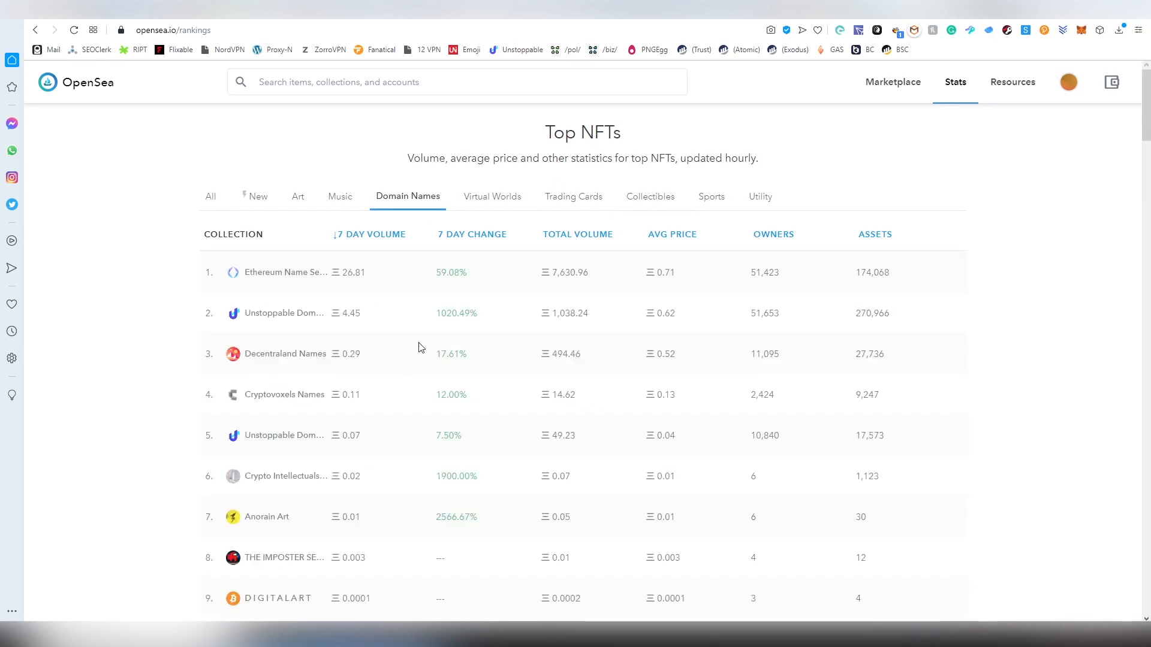
{"action": "mouse_move", "coordinate": [482, 285]}
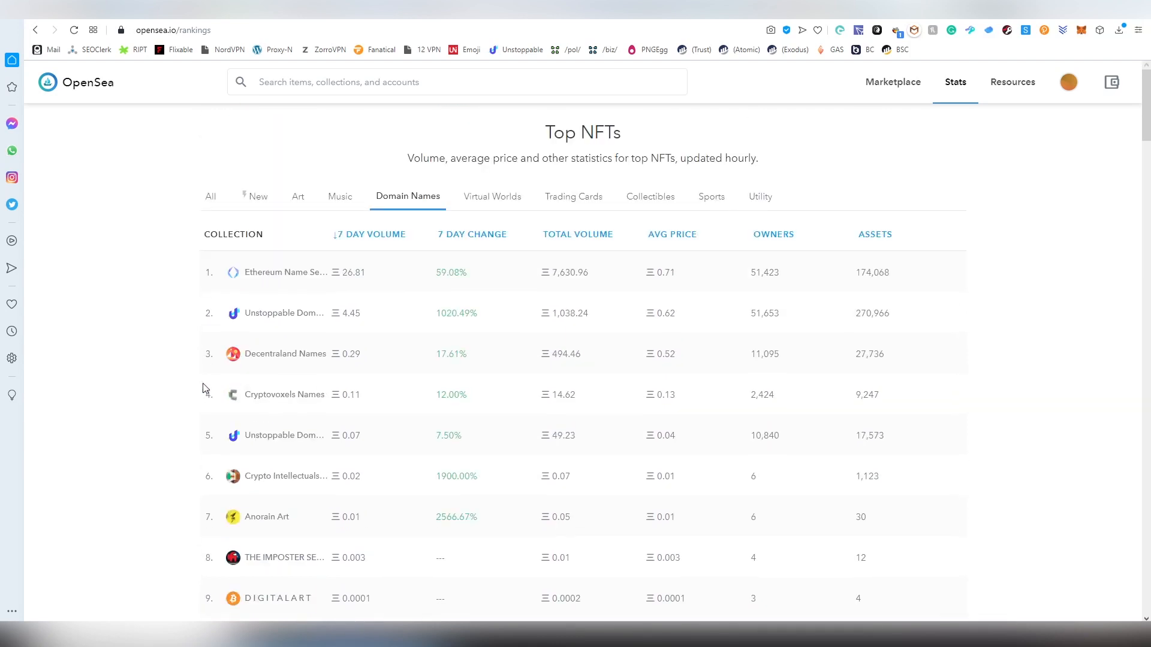
{"action": "left_click", "coordinate": [87, 82]}
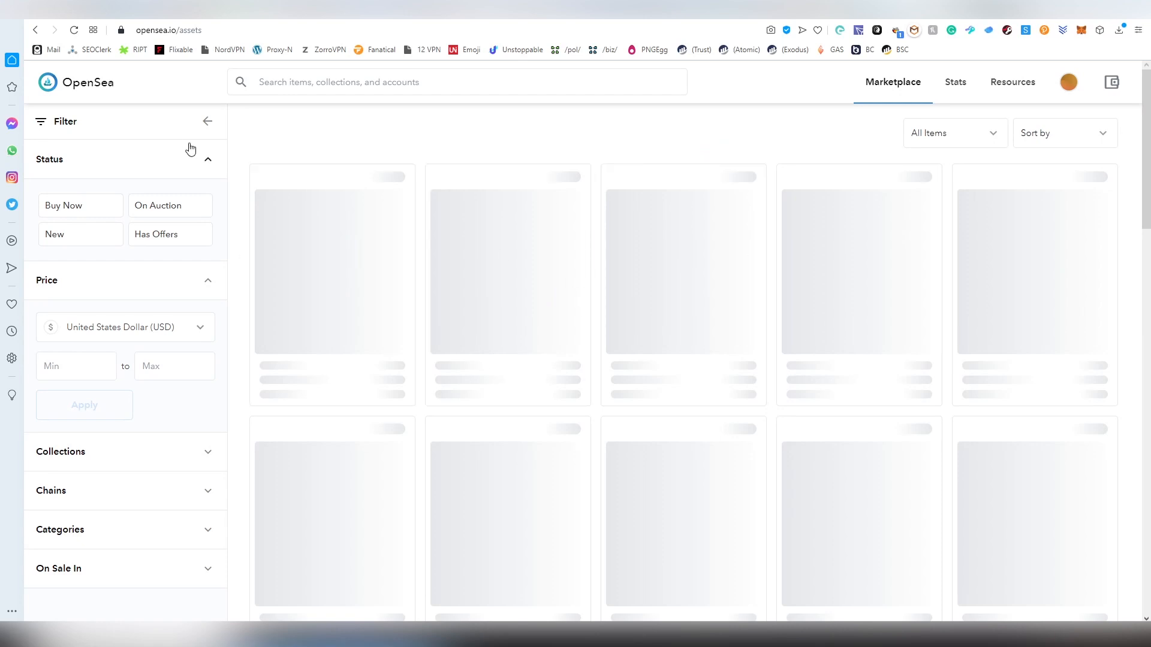
Browse down the marketplace grid of listed NFTs.
{"action": "left_click", "coordinate": [125, 326]}
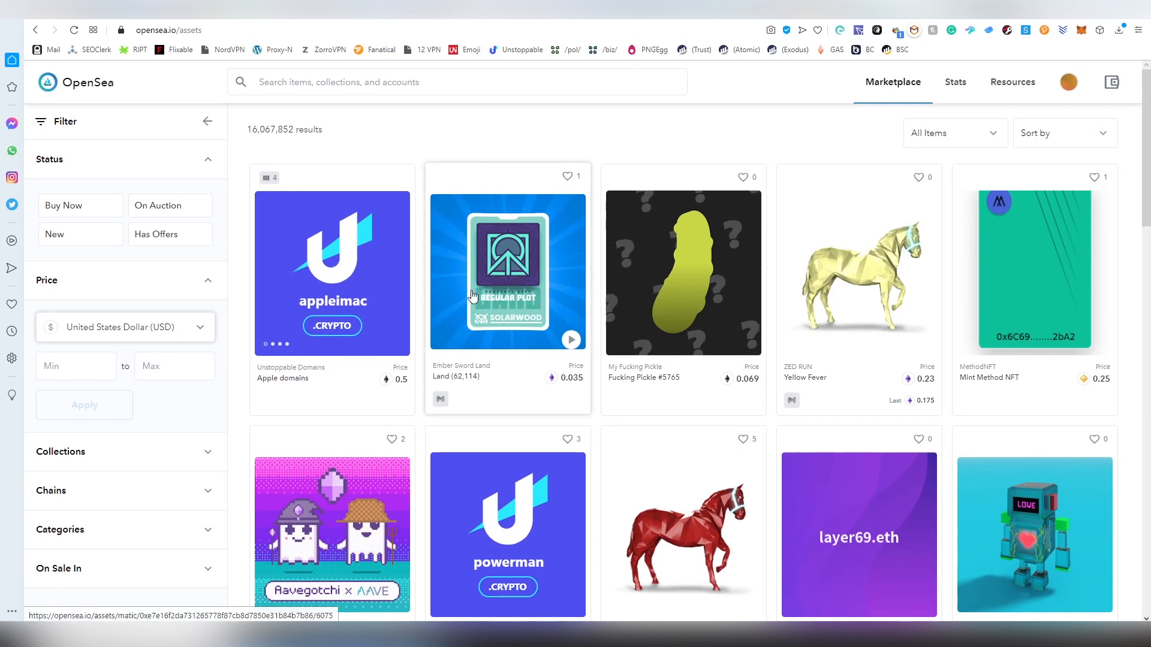
{"action": "scroll", "scroll_direction": "down", "scroll_amount": 3}
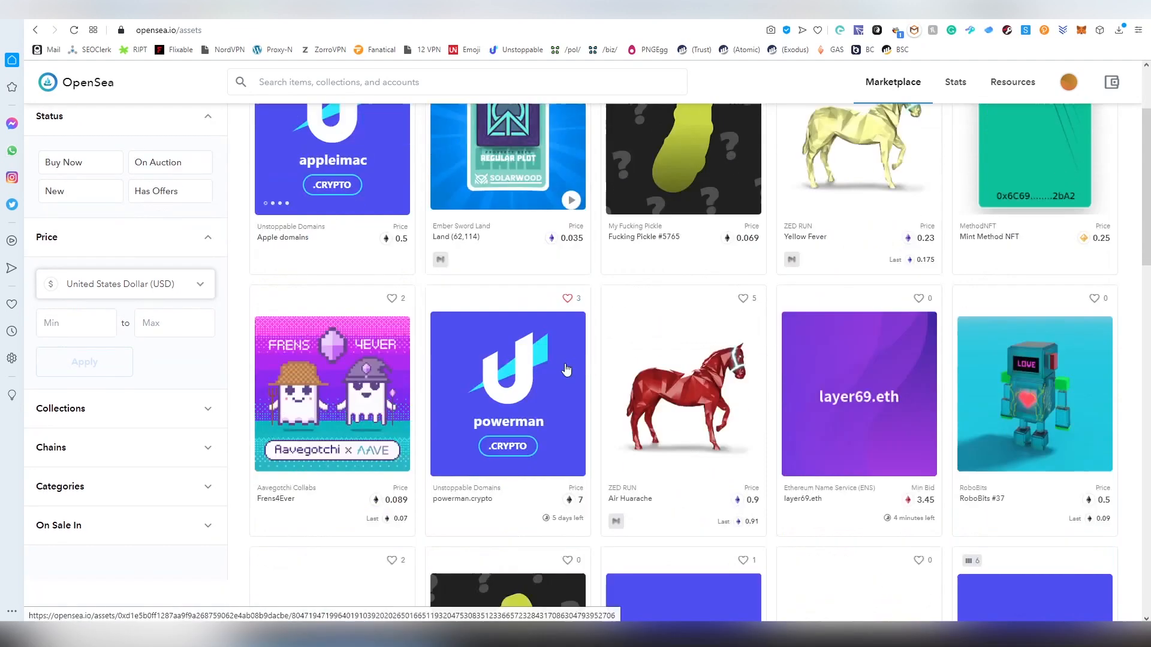
{"action": "scroll", "scroll_direction": "down", "scroll_amount": 3}
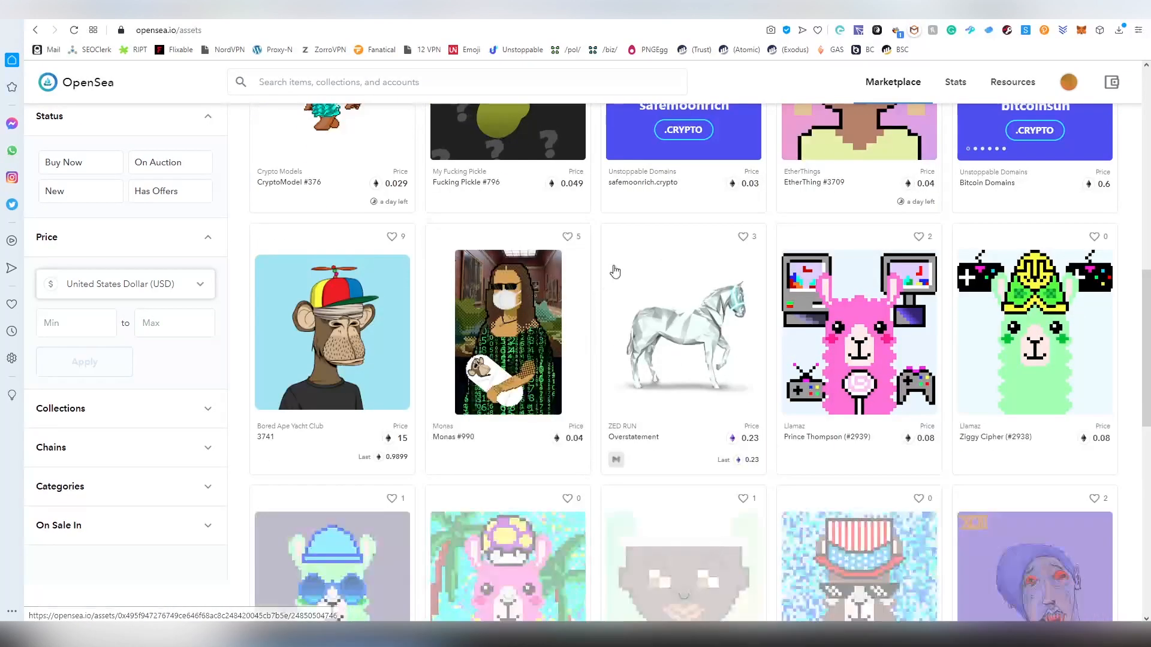
{"action": "scroll", "scroll_direction": "down", "scroll_amount": 3}
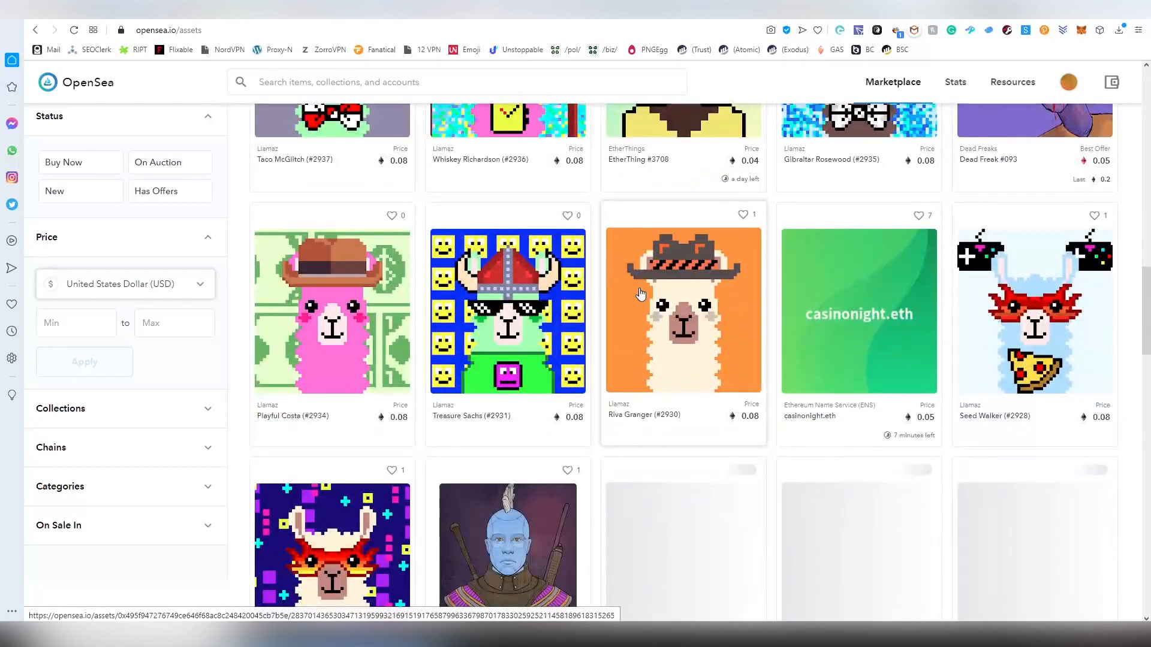
{"action": "scroll", "scroll_direction": "down", "scroll_amount": 3}
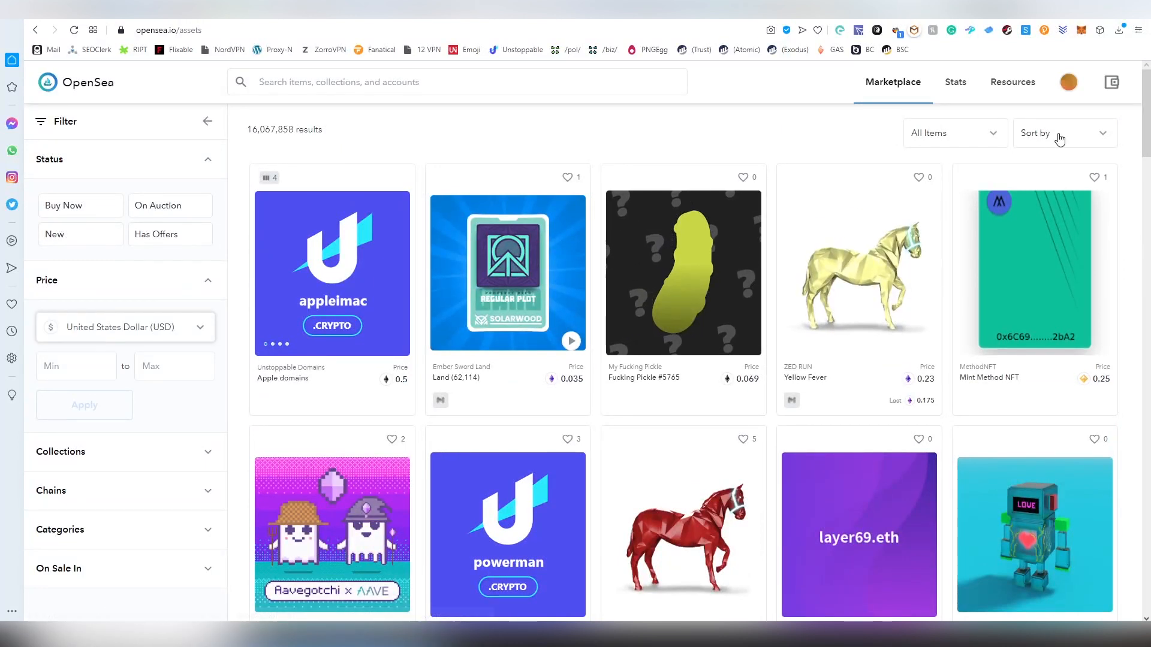
From the profile menu go to My Collections and scroll through that page.
{"action": "left_click", "coordinate": [1065, 133]}
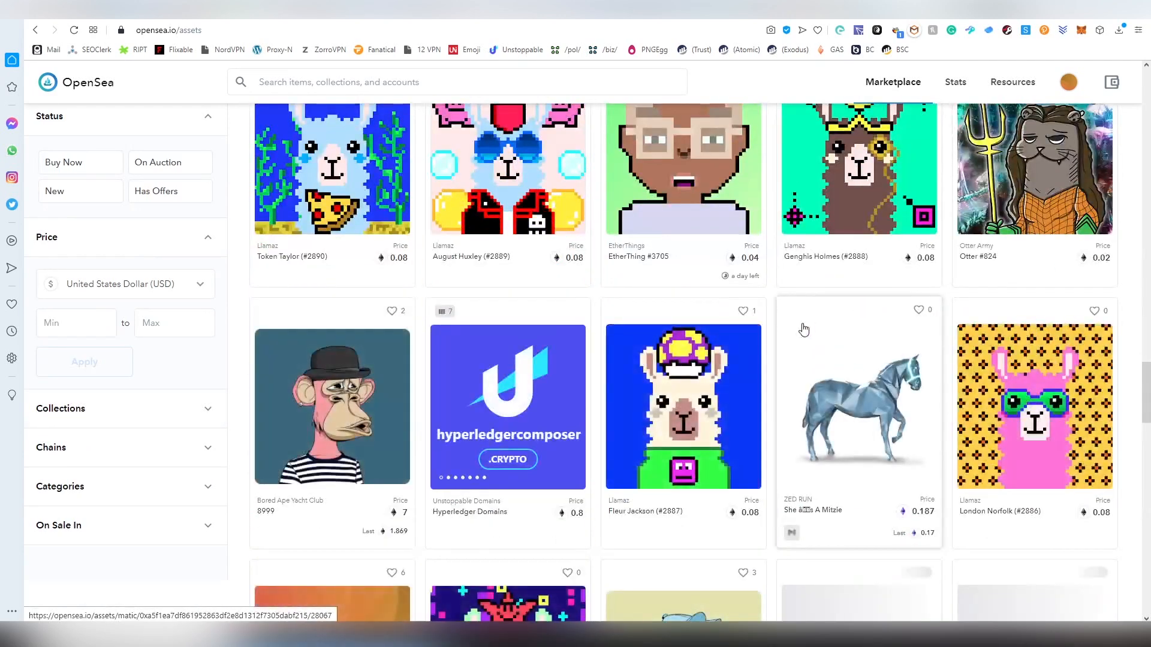
{"action": "scroll", "scroll_direction": "down", "scroll_amount": 3}
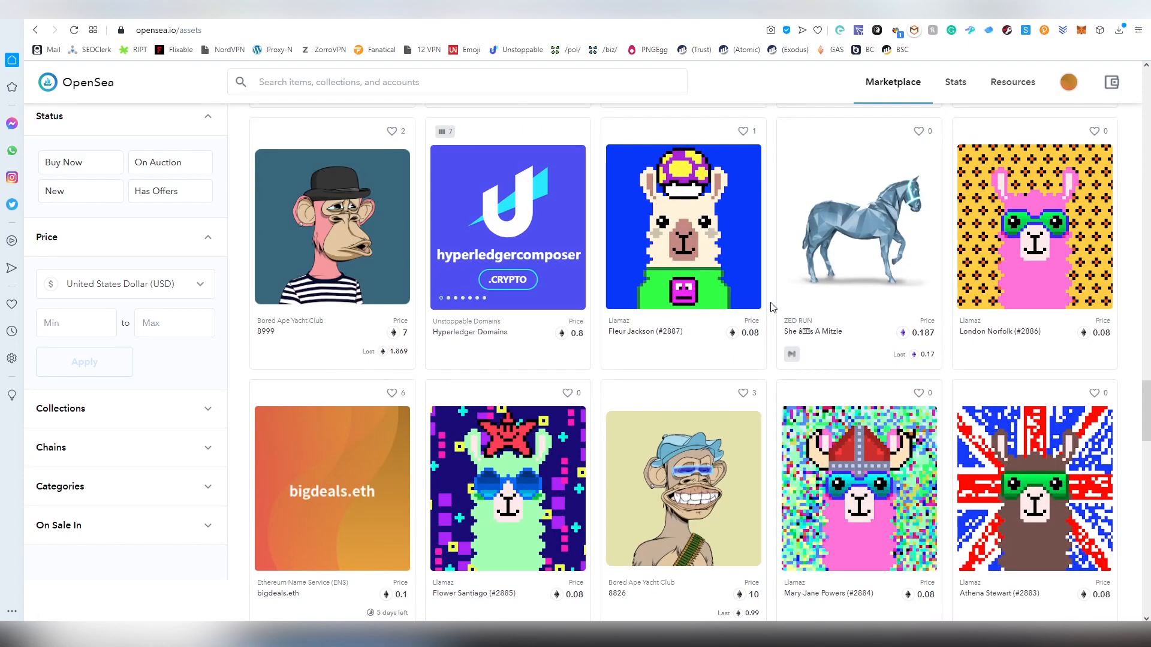
{"action": "scroll", "scroll_direction": "down", "scroll_amount": 3}
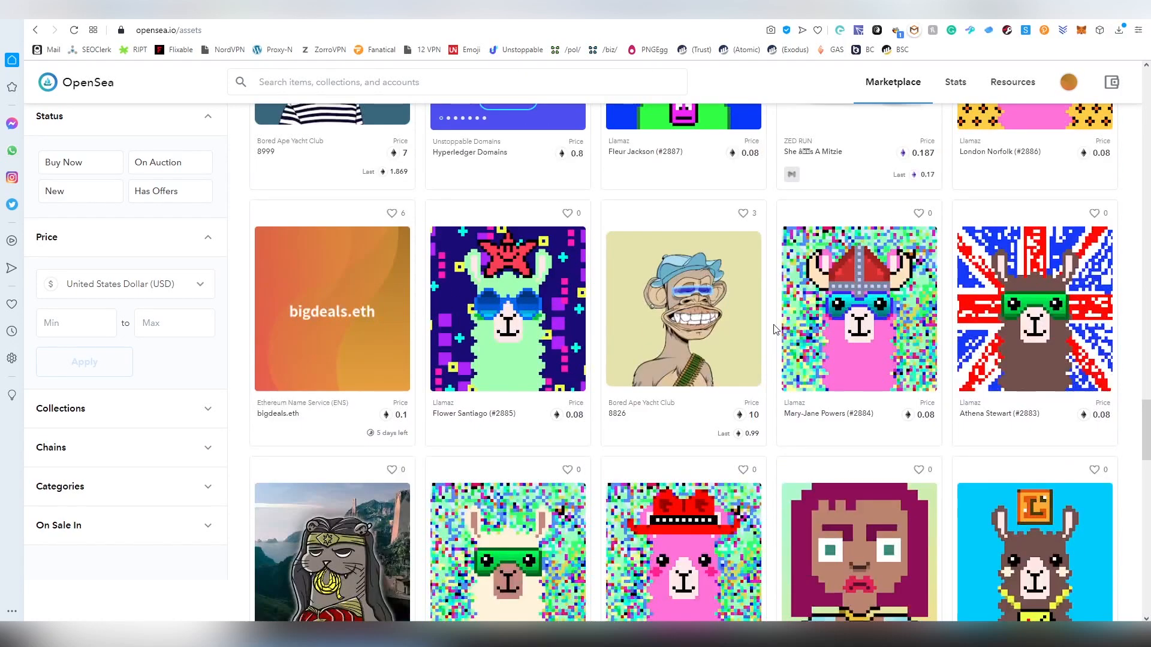
{"action": "scroll", "scroll_direction": "down", "scroll_amount": 3}
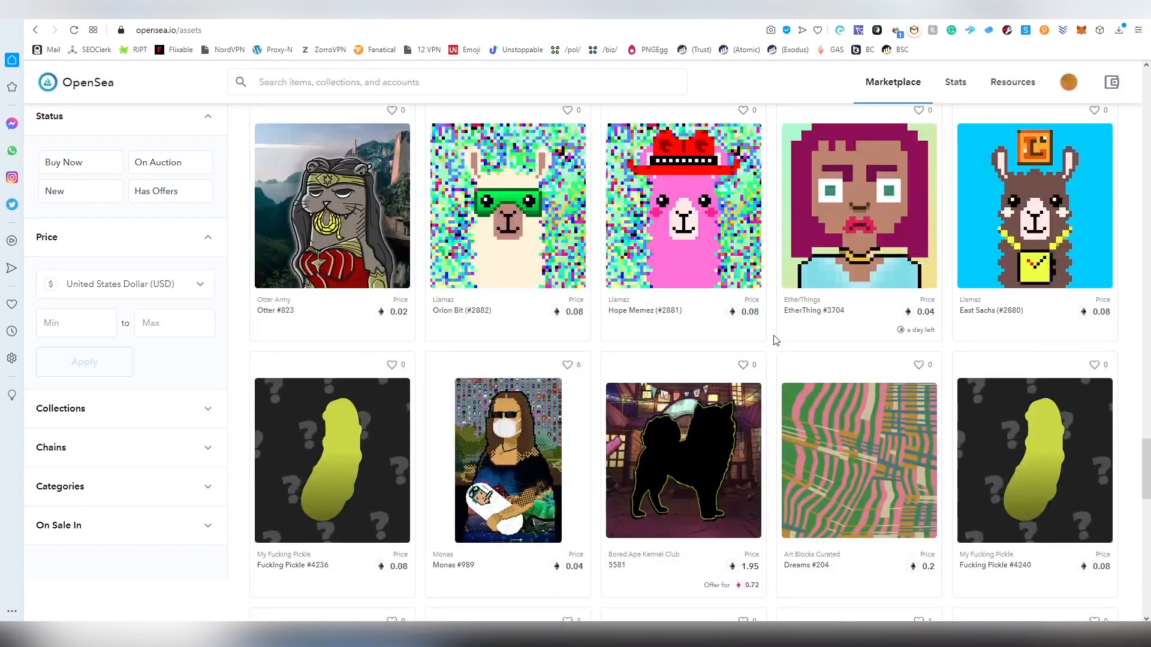
{"action": "scroll", "scroll_direction": "down", "scroll_amount": 3}
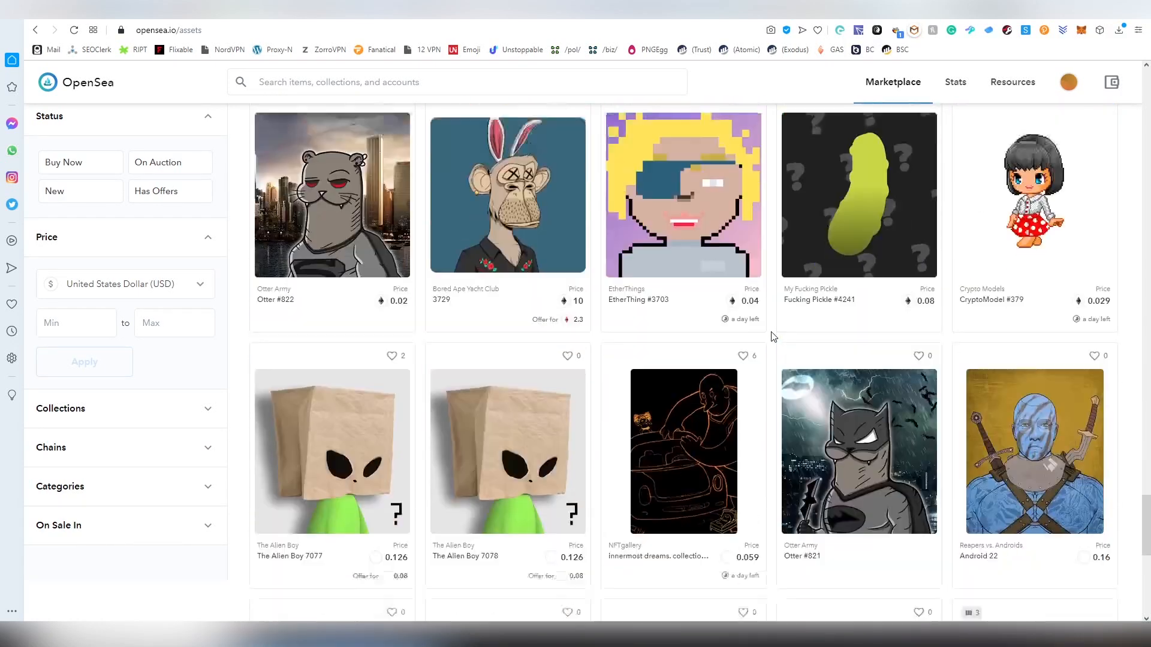
{"action": "scroll", "scroll_direction": "down", "scroll_amount": 3}
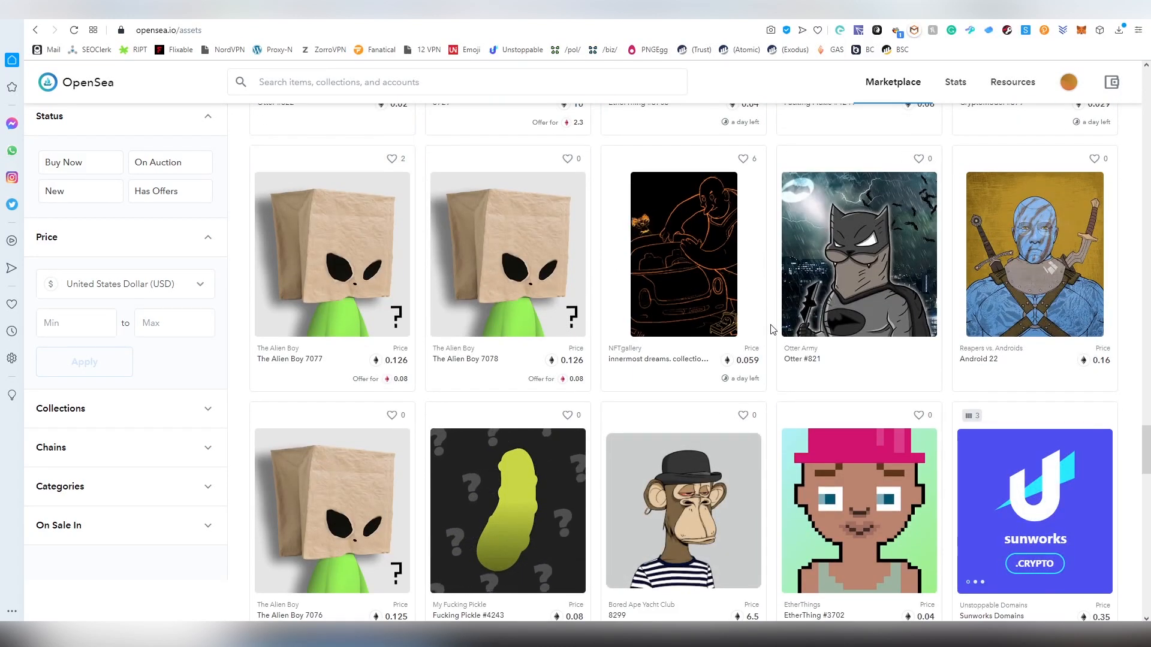
{"action": "mouse_move", "coordinate": [719, 319]}
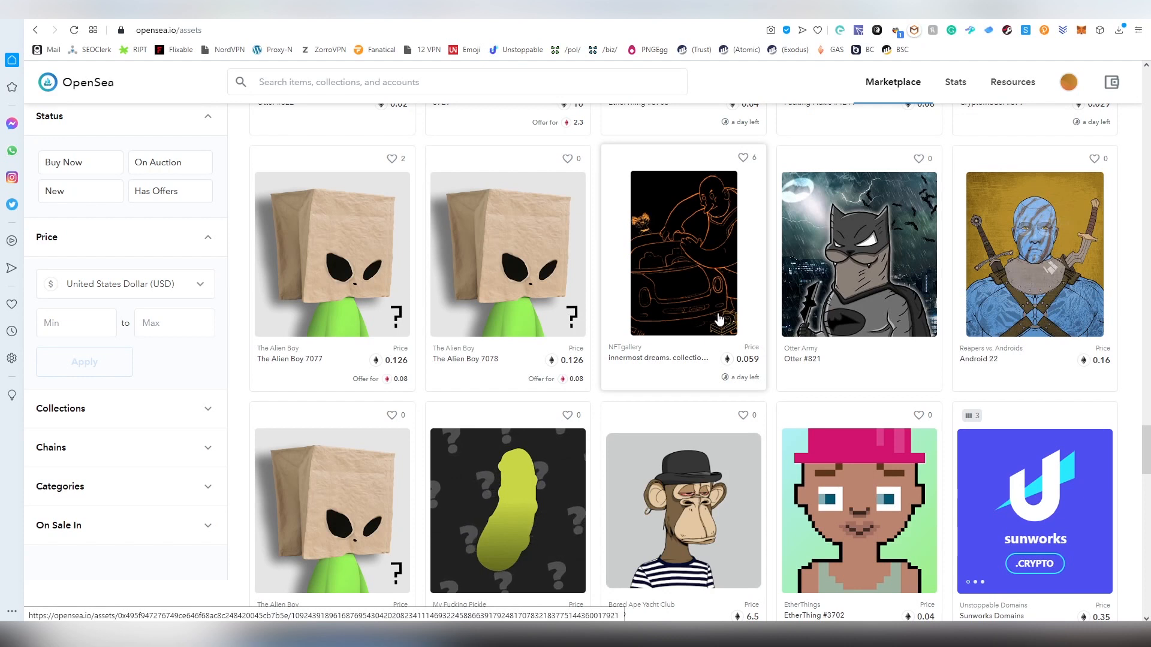
{"action": "scroll", "scroll_direction": "down", "scroll_amount": 3}
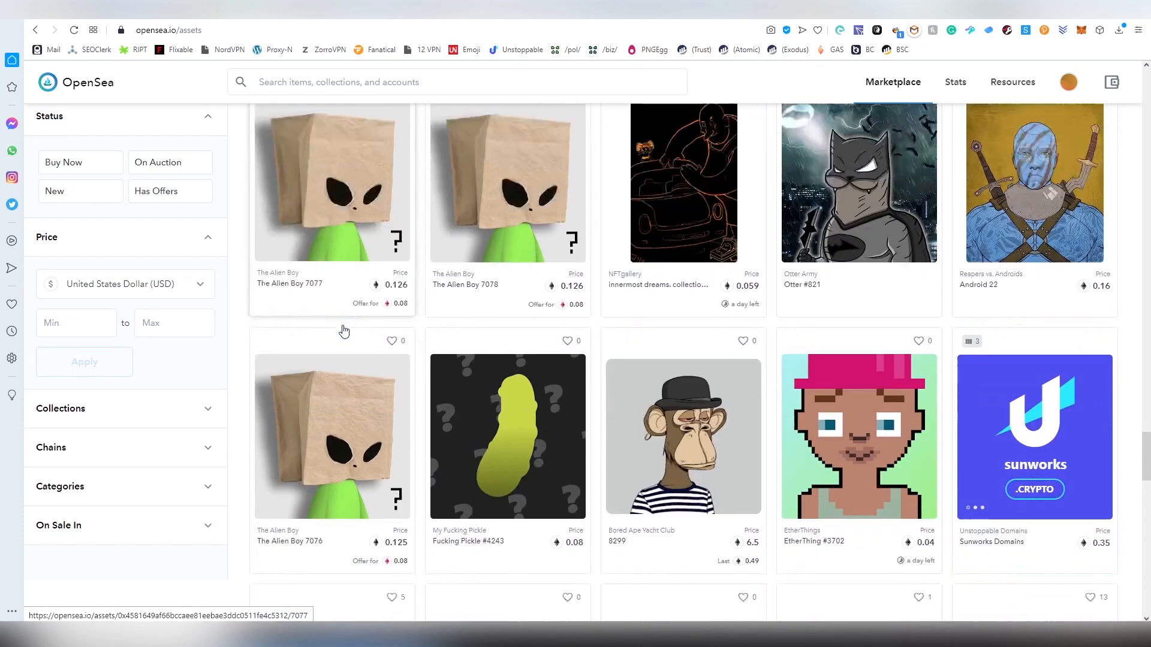
{"action": "scroll", "scroll_direction": "down", "scroll_amount": 3}
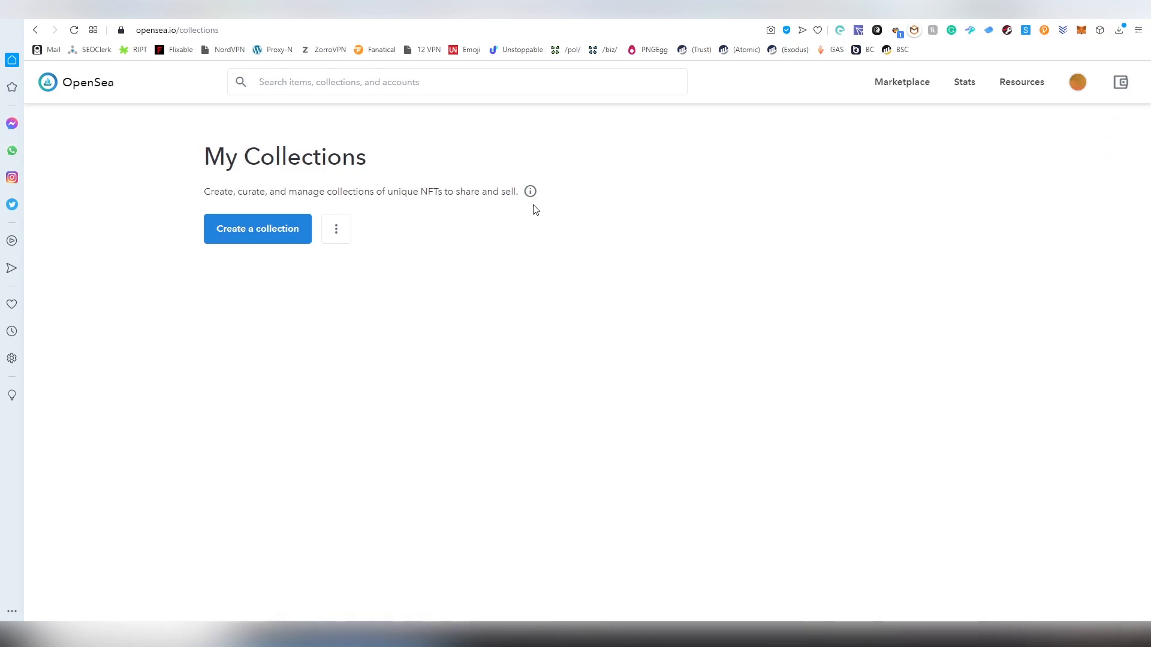
View the import options and the Create a collection form, then go to your account profile.
{"action": "left_click", "coordinate": [336, 227]}
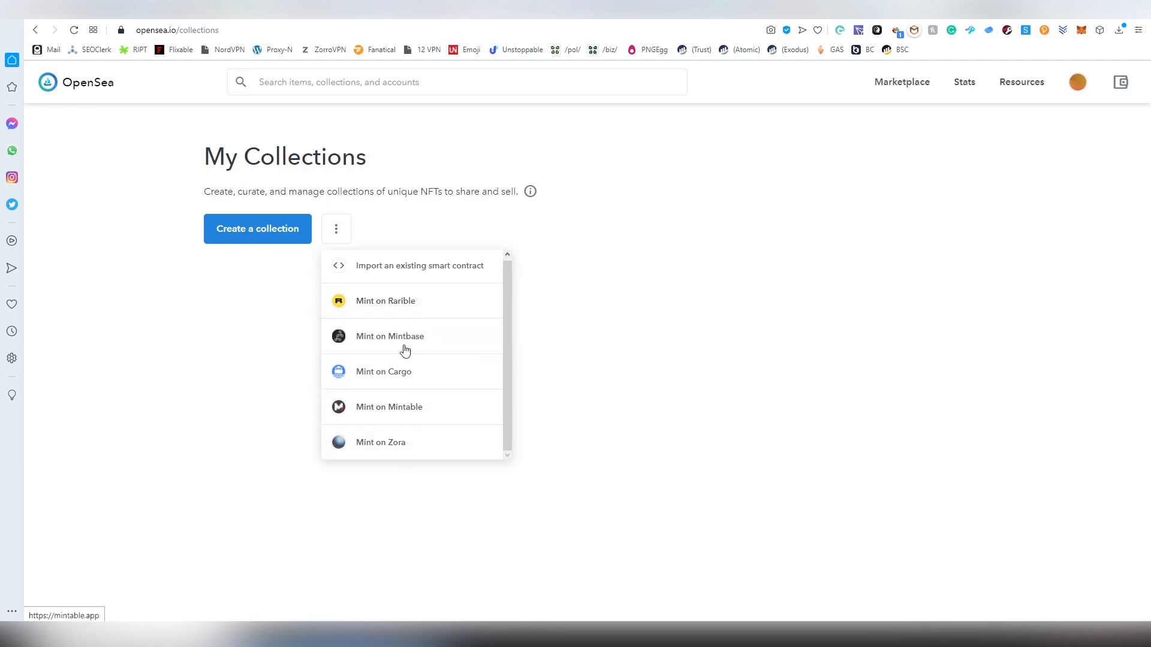
{"action": "mouse_move", "coordinate": [423, 444]}
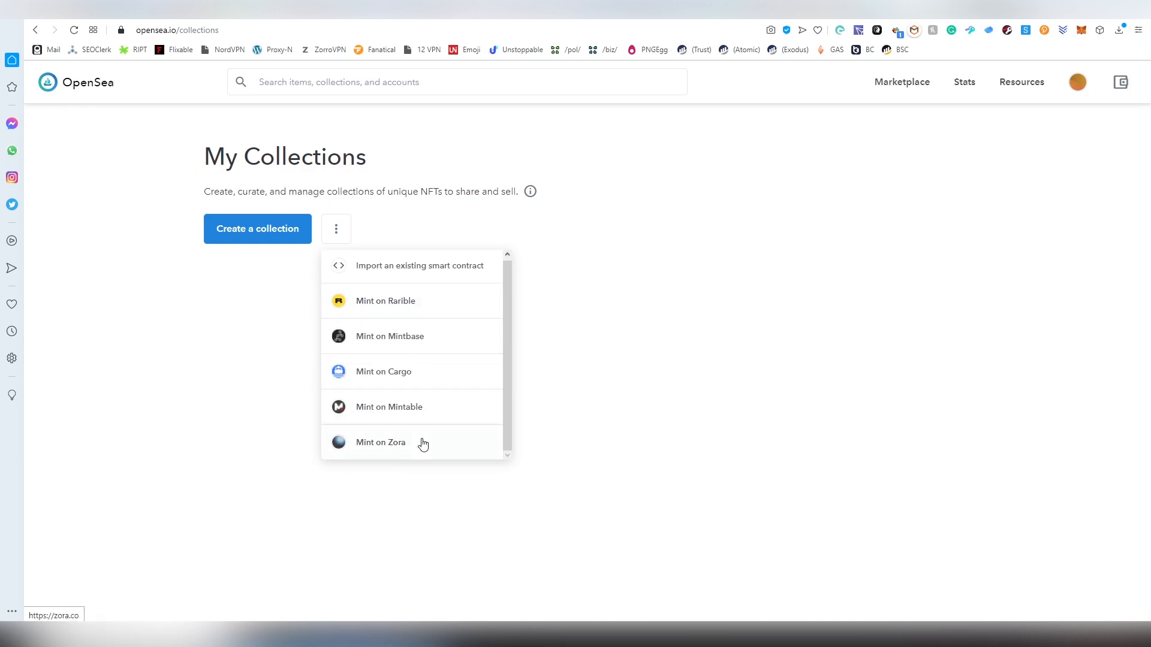
{"action": "mouse_move", "coordinate": [283, 242]}
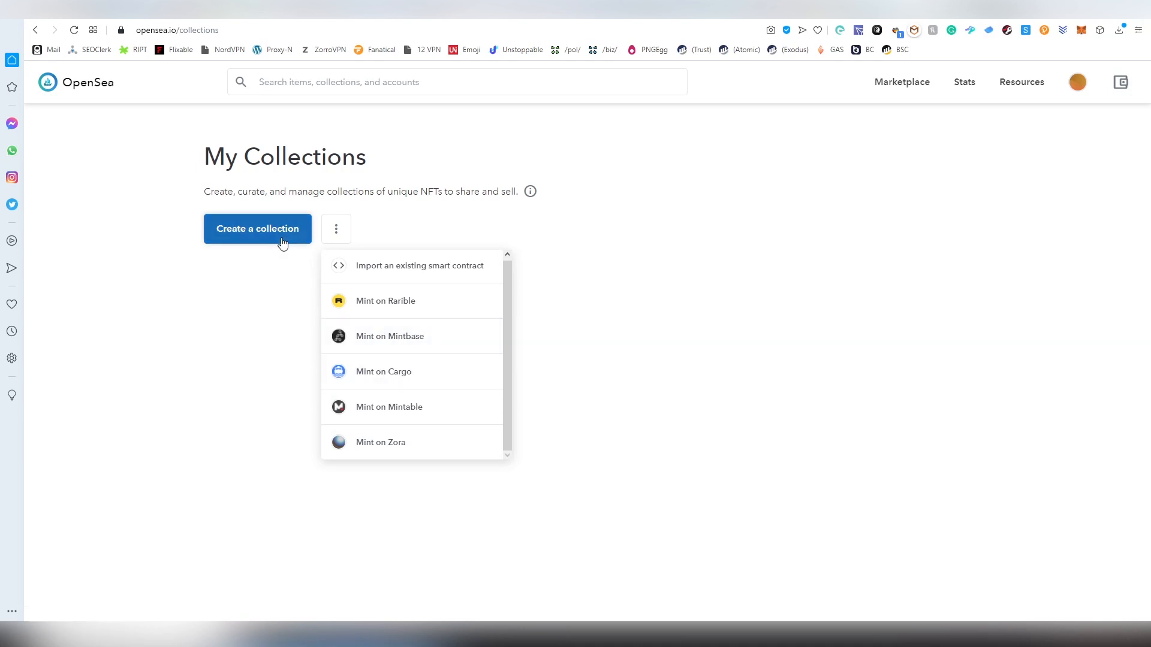
{"action": "left_click", "coordinate": [257, 228]}
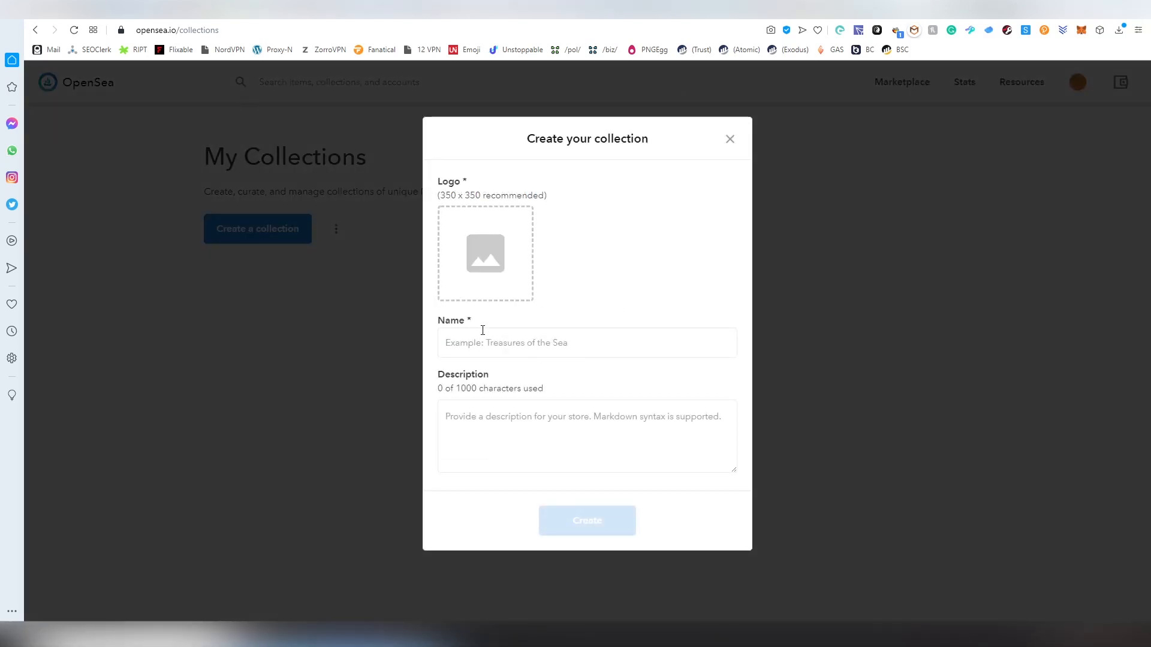
{"action": "mouse_move", "coordinate": [646, 445]}
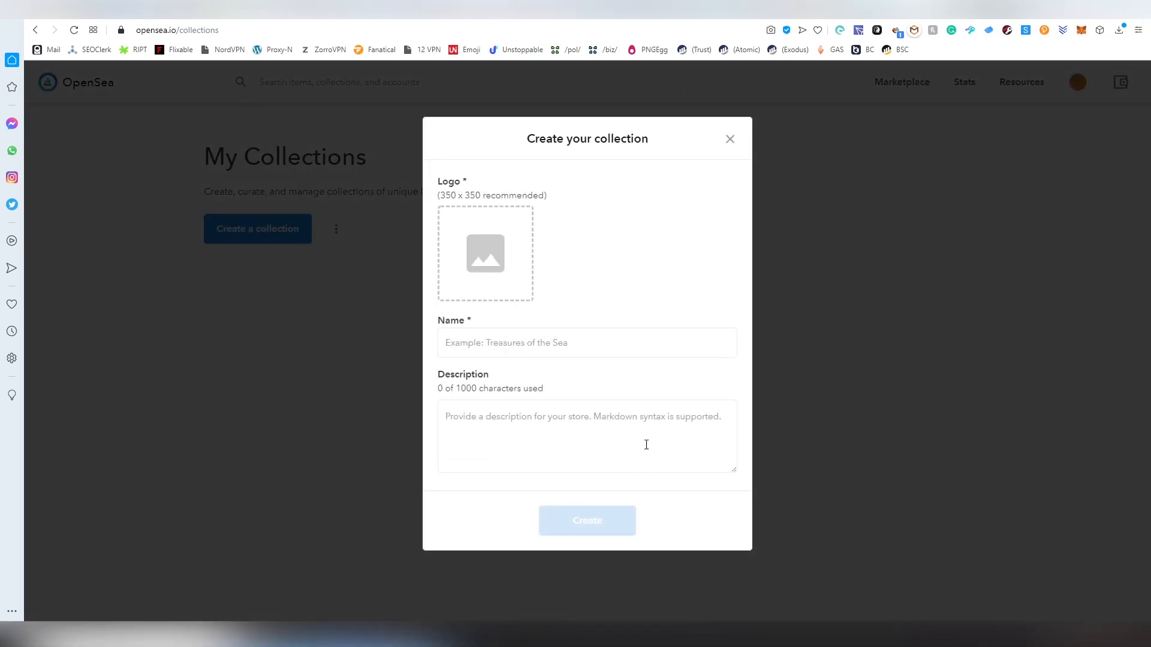
{"action": "mouse_move", "coordinate": [827, 377]}
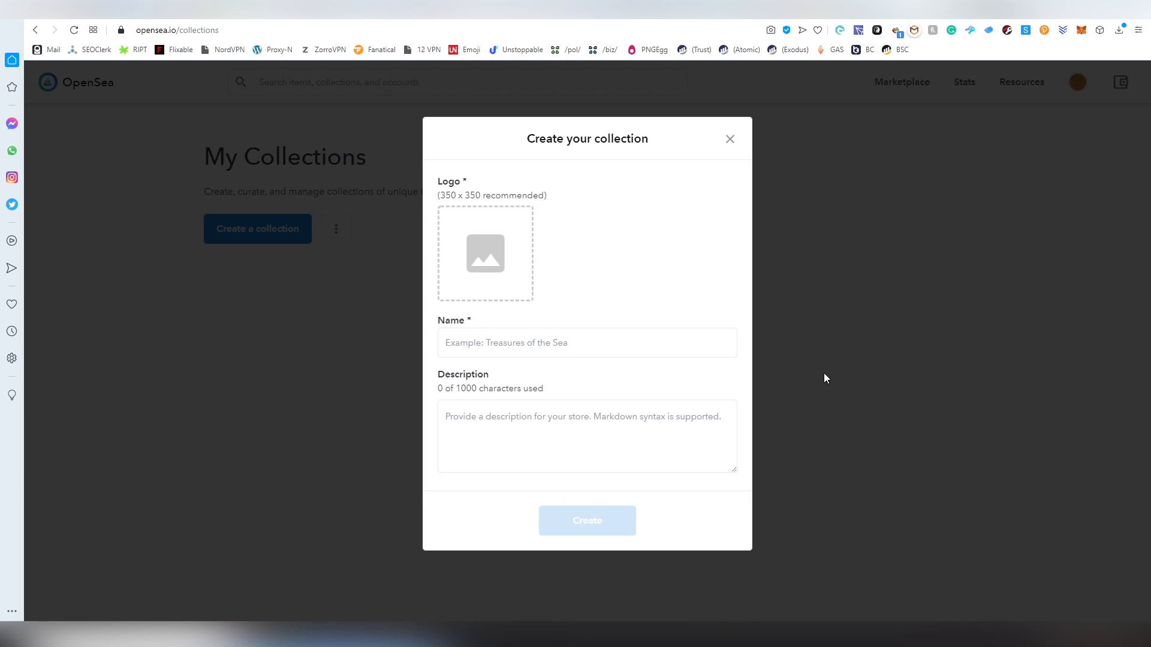
{"action": "mouse_move", "coordinate": [605, 275]}
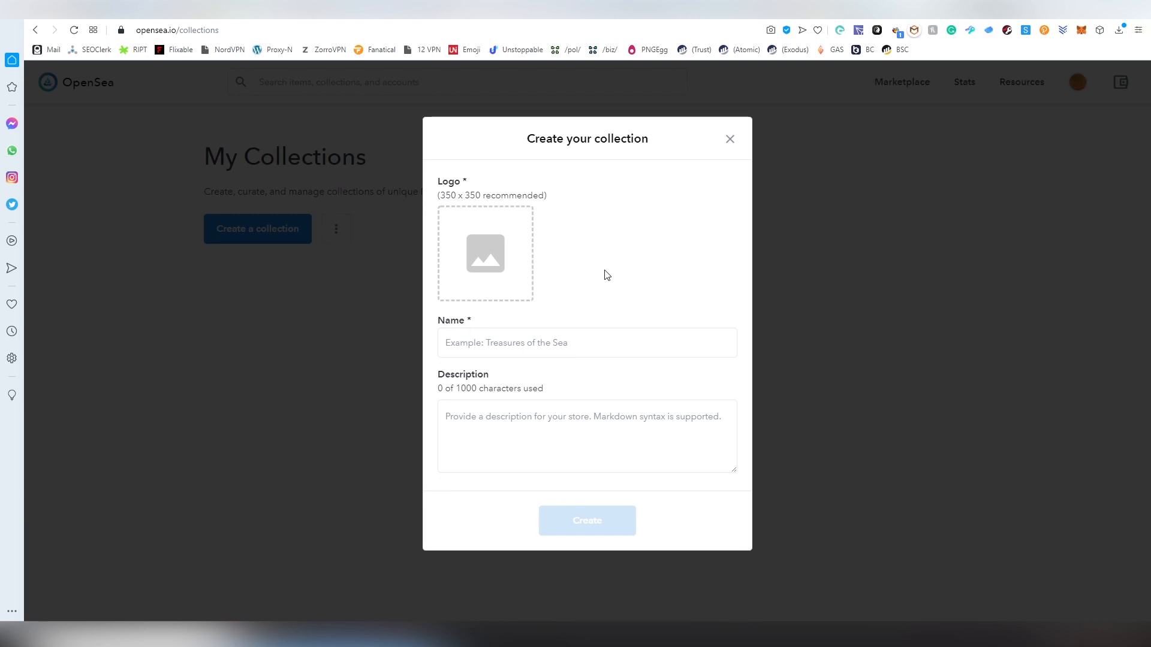
{"action": "mouse_move", "coordinate": [851, 278]}
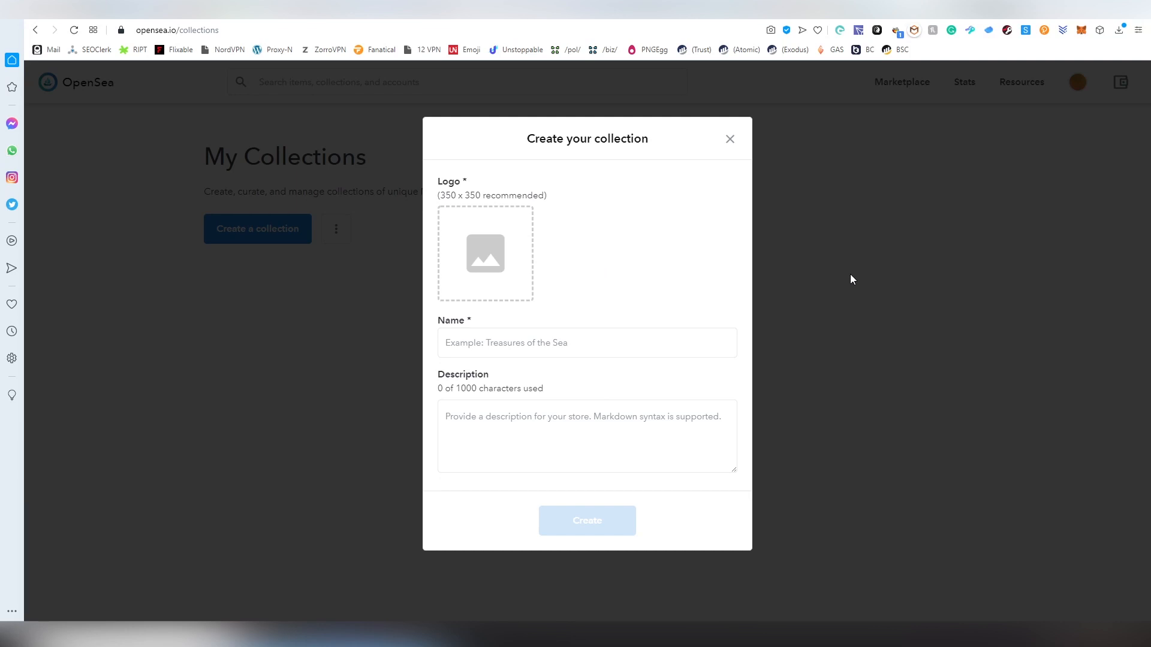
{"action": "mouse_move", "coordinate": [855, 268]}
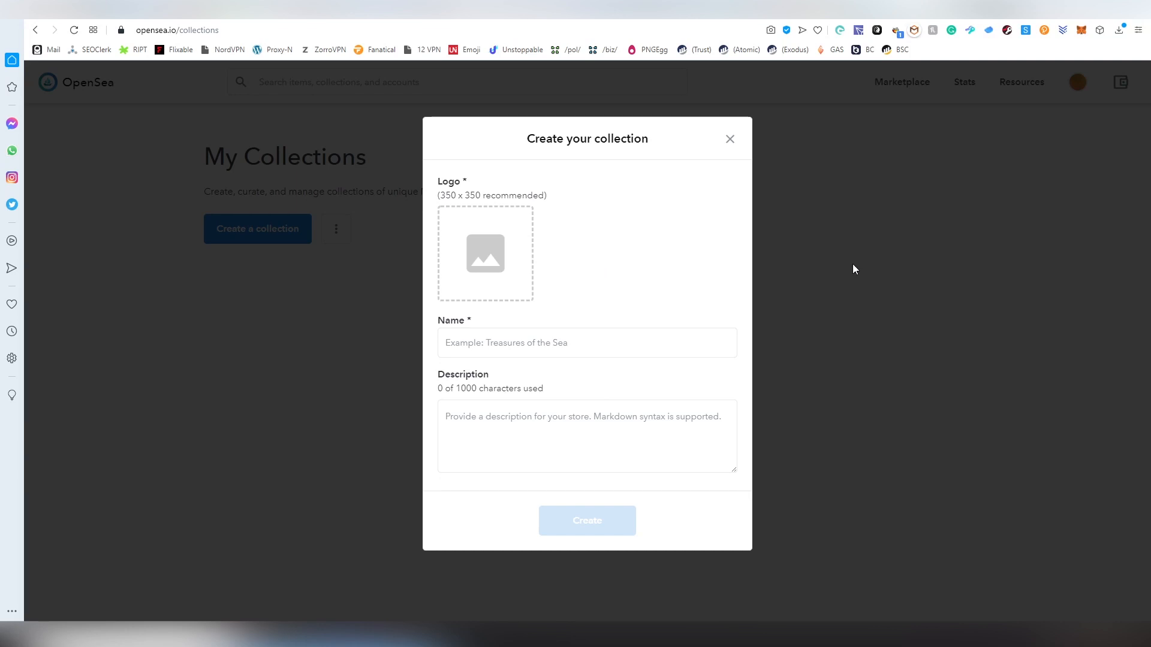
{"action": "left_click", "coordinate": [729, 139]}
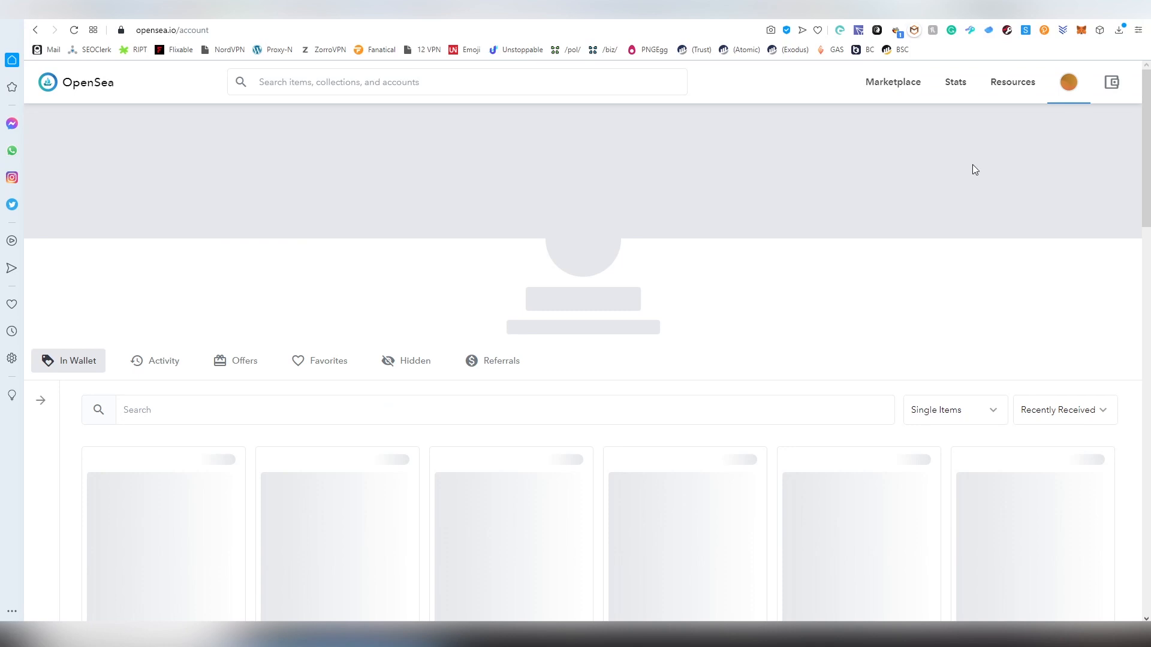
{"action": "mouse_move", "coordinate": [851, 244]}
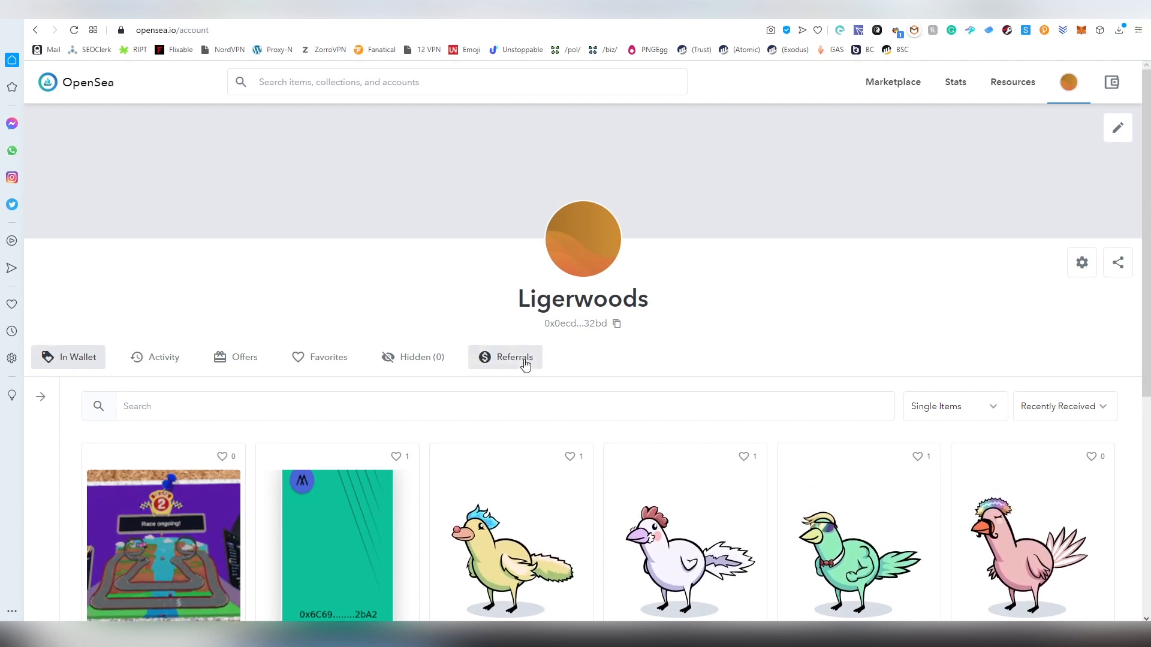
View the Referrals panel with your referral link, close it, and return to the homepage.
{"action": "left_click", "coordinate": [514, 357]}
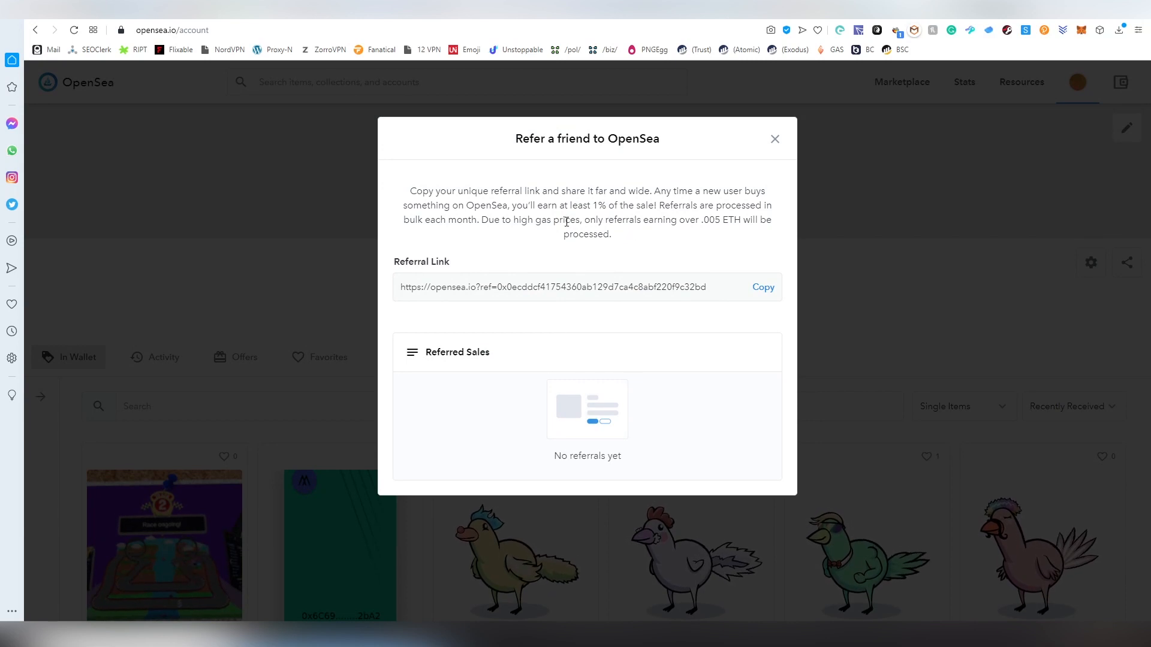
{"action": "mouse_move", "coordinate": [635, 251]}
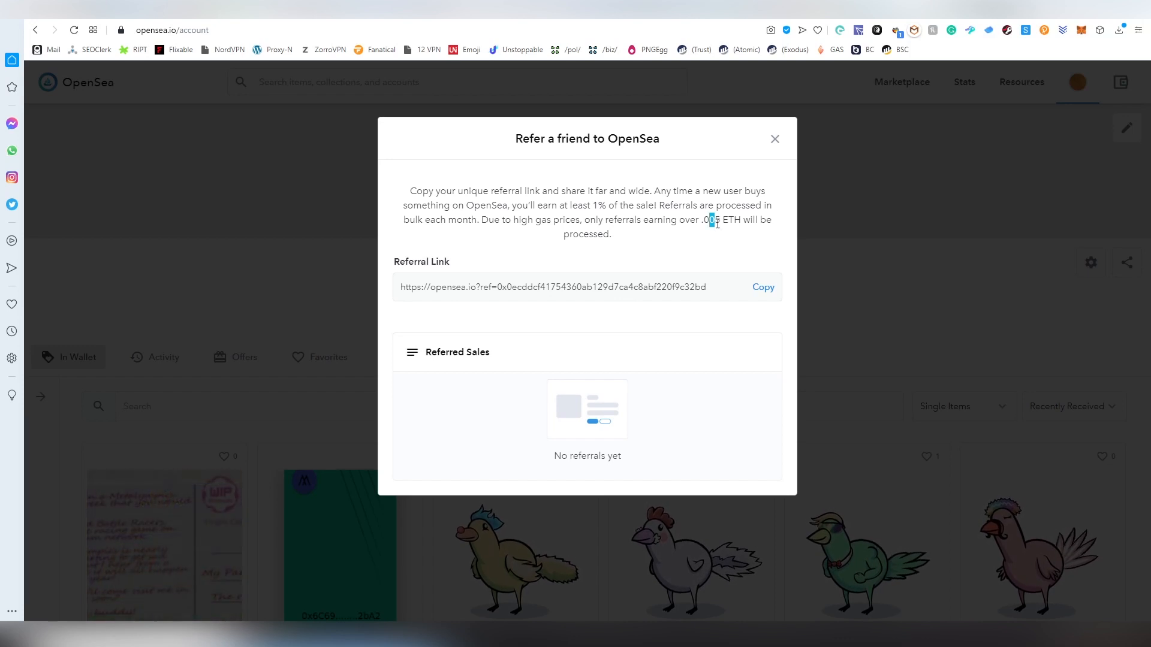
{"action": "left_click", "coordinate": [774, 139]}
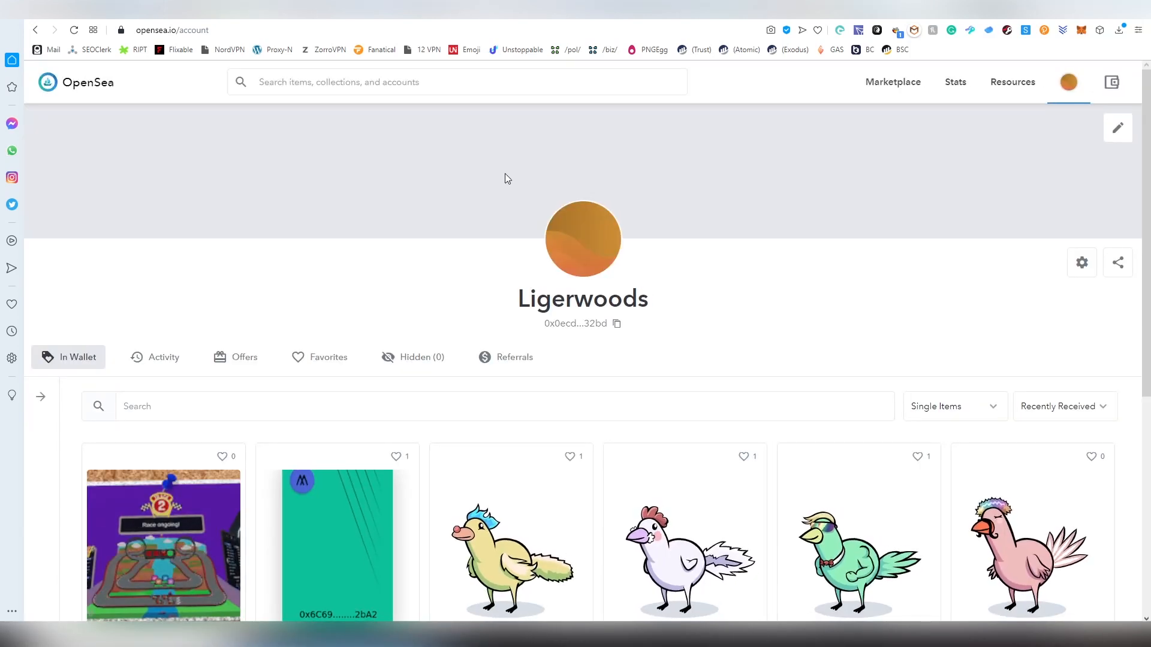
{"action": "left_click", "coordinate": [47, 83]}
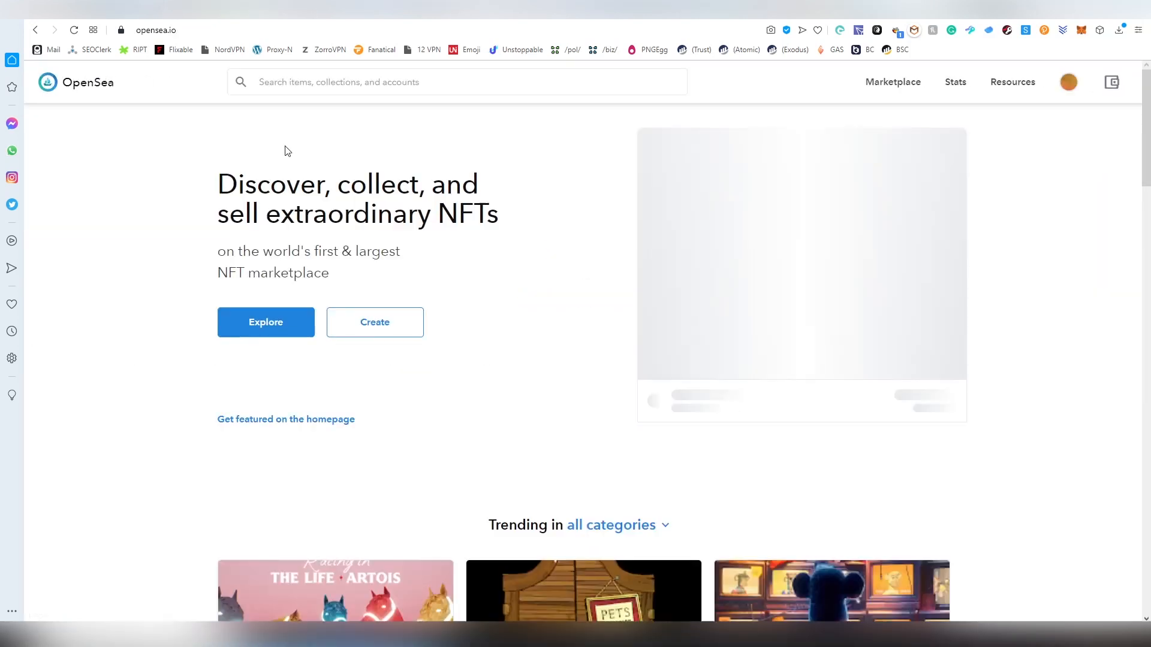
Scroll the homepage past Exclusive drops and Browse by category.
{"action": "scroll", "scroll_direction": "down", "scroll_amount": 3}
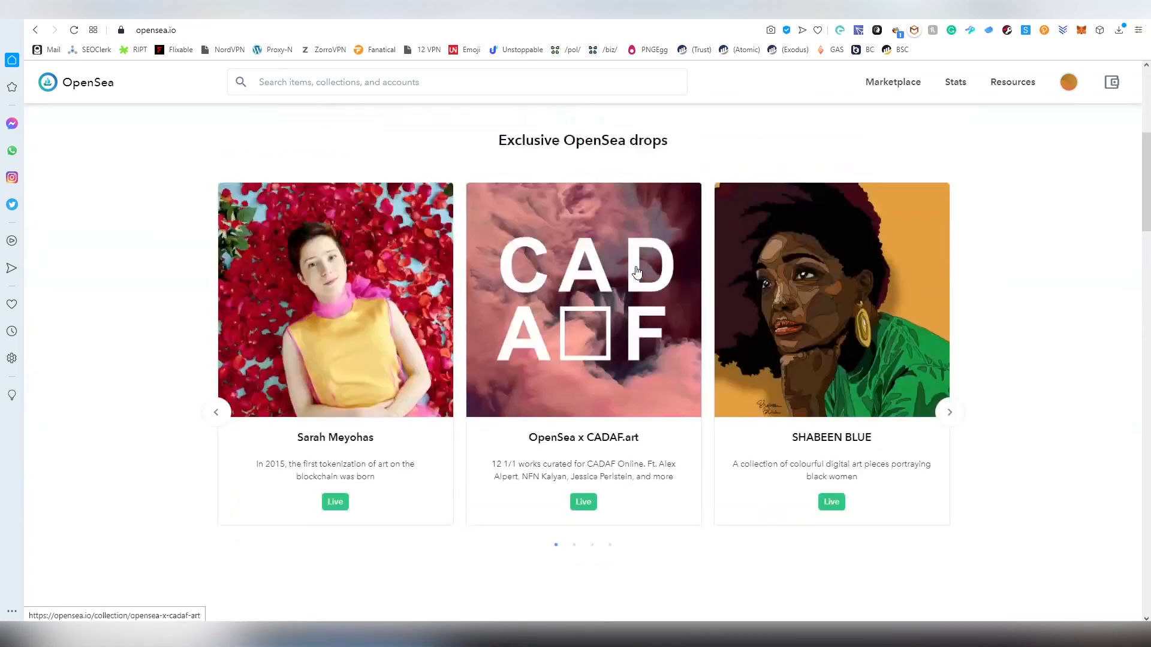
{"action": "scroll", "scroll_direction": "down", "scroll_amount": 3}
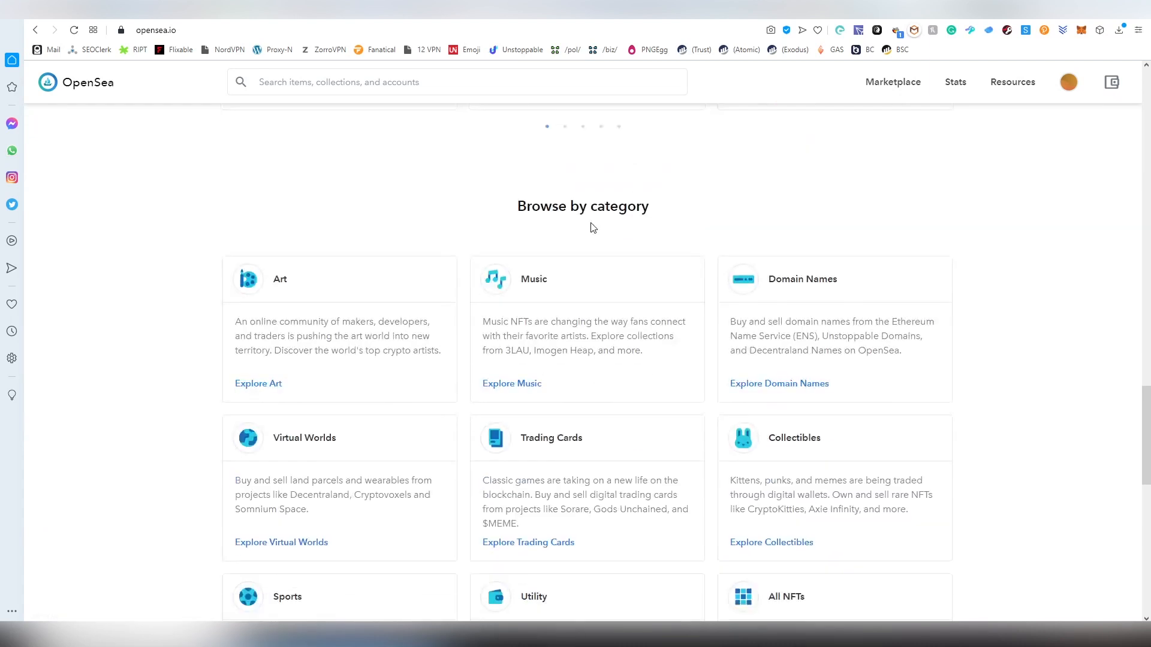
{"action": "scroll", "scroll_direction": "down", "scroll_amount": 3}
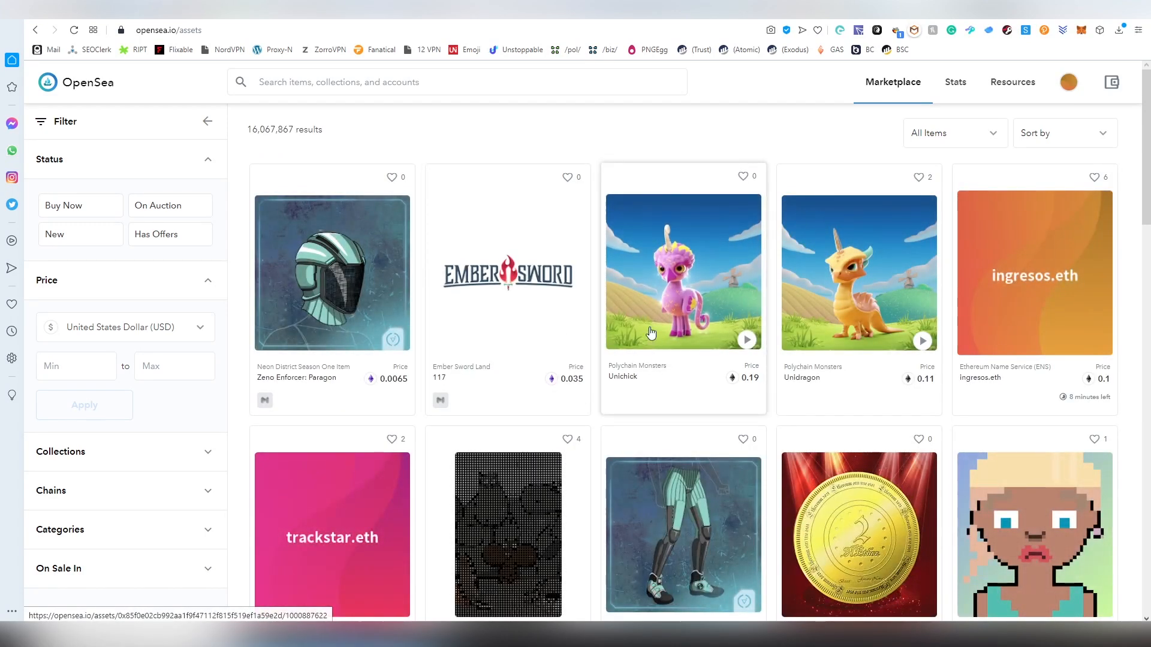
Scroll the marketplace results and open the Ember Sword Land (62,114) detail page.
{"action": "scroll", "scroll_direction": "down", "scroll_amount": 3}
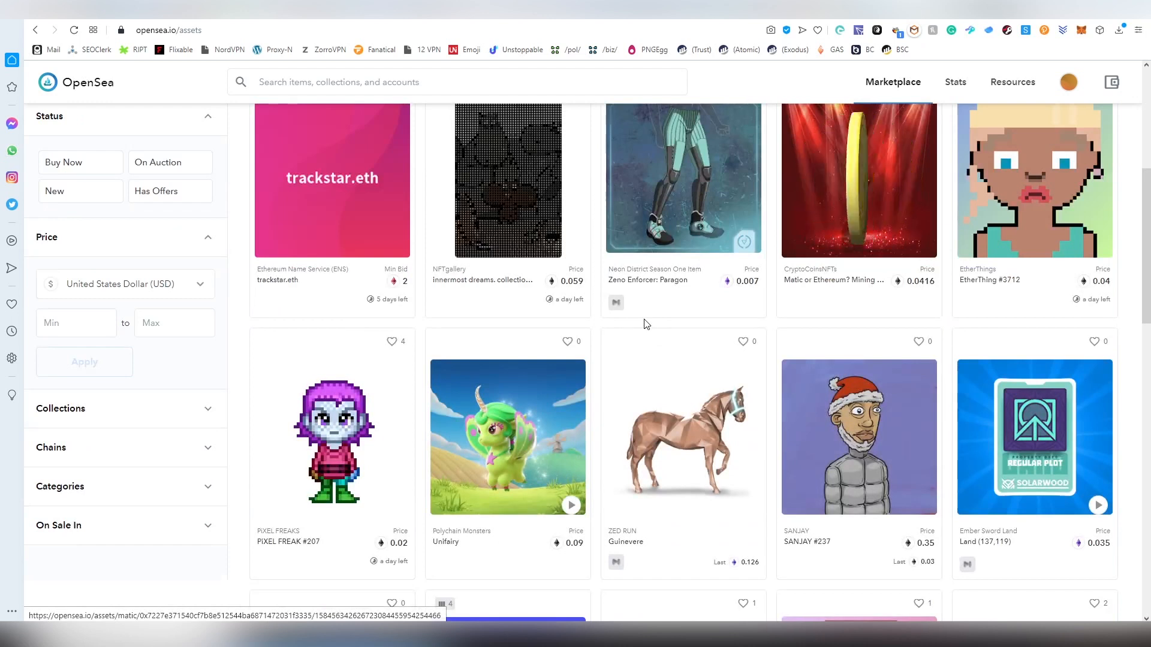
{"action": "scroll", "scroll_direction": "down", "scroll_amount": 3}
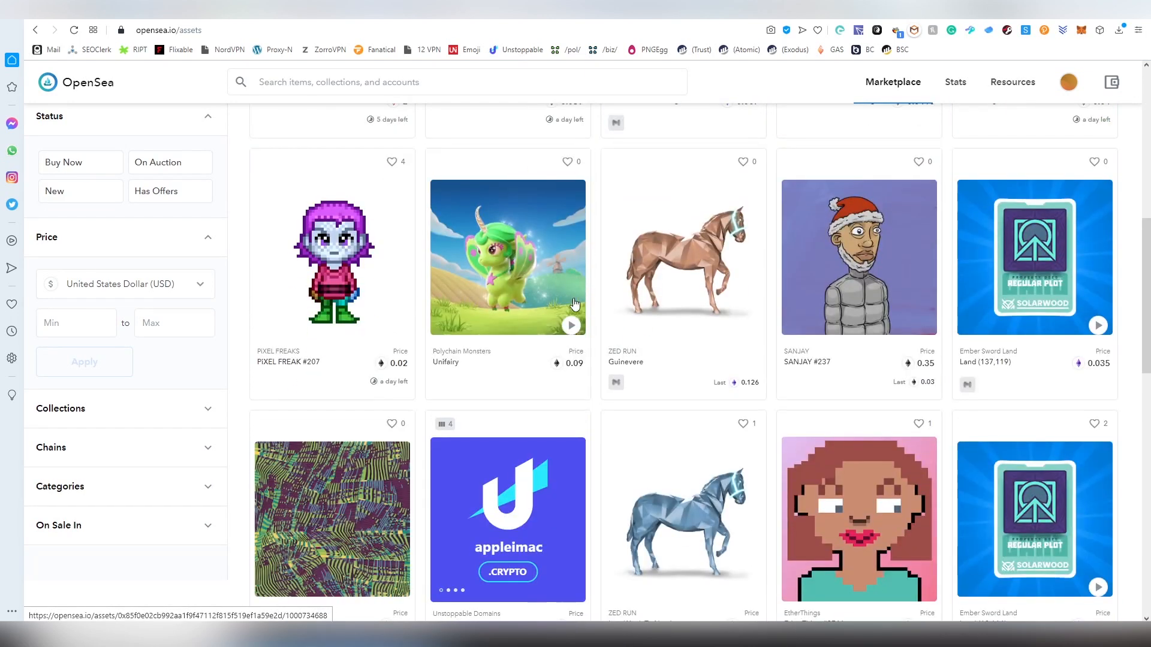
{"action": "scroll", "scroll_direction": "down", "scroll_amount": 3}
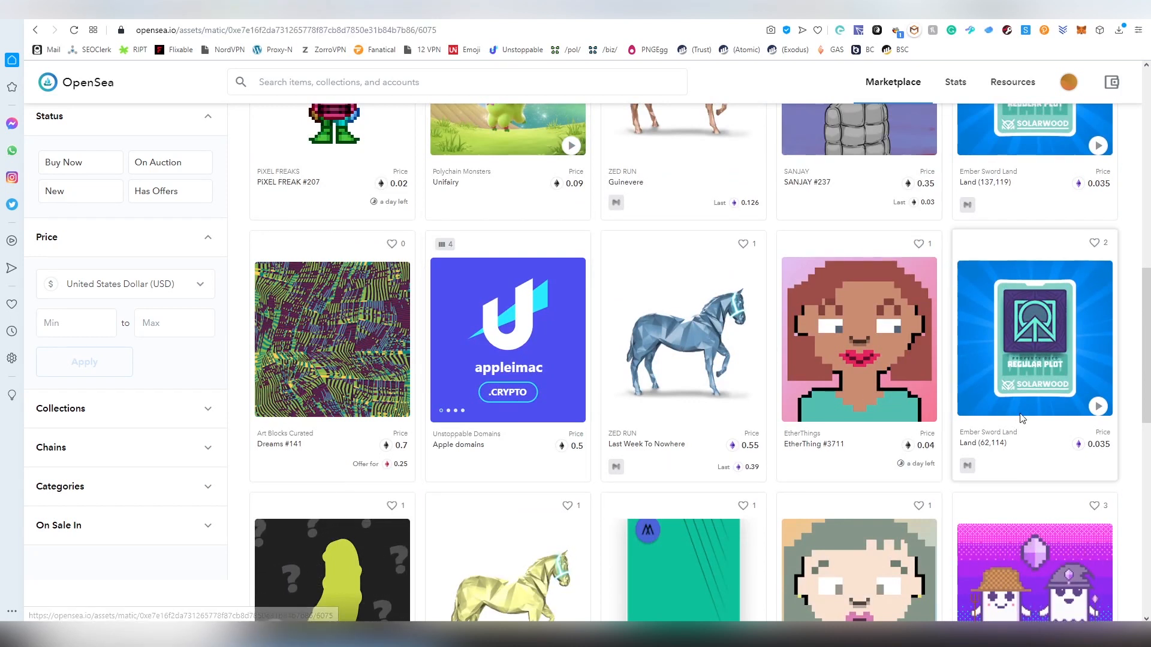
{"action": "left_click", "coordinate": [1034, 338]}
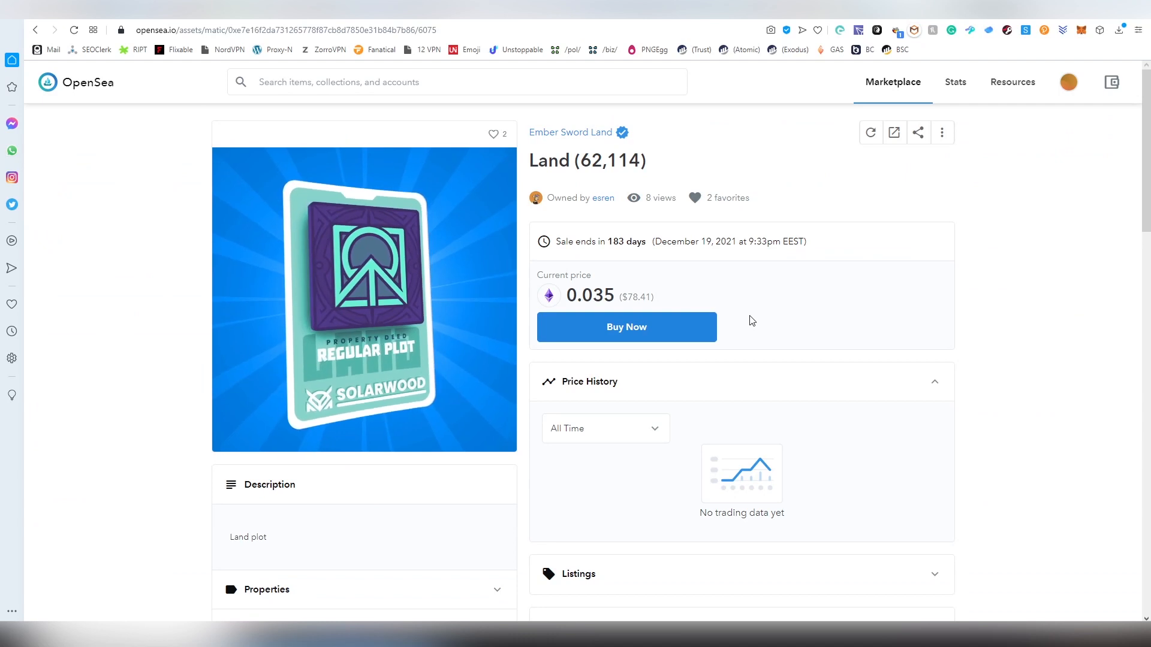
{"action": "mouse_move", "coordinate": [549, 298]}
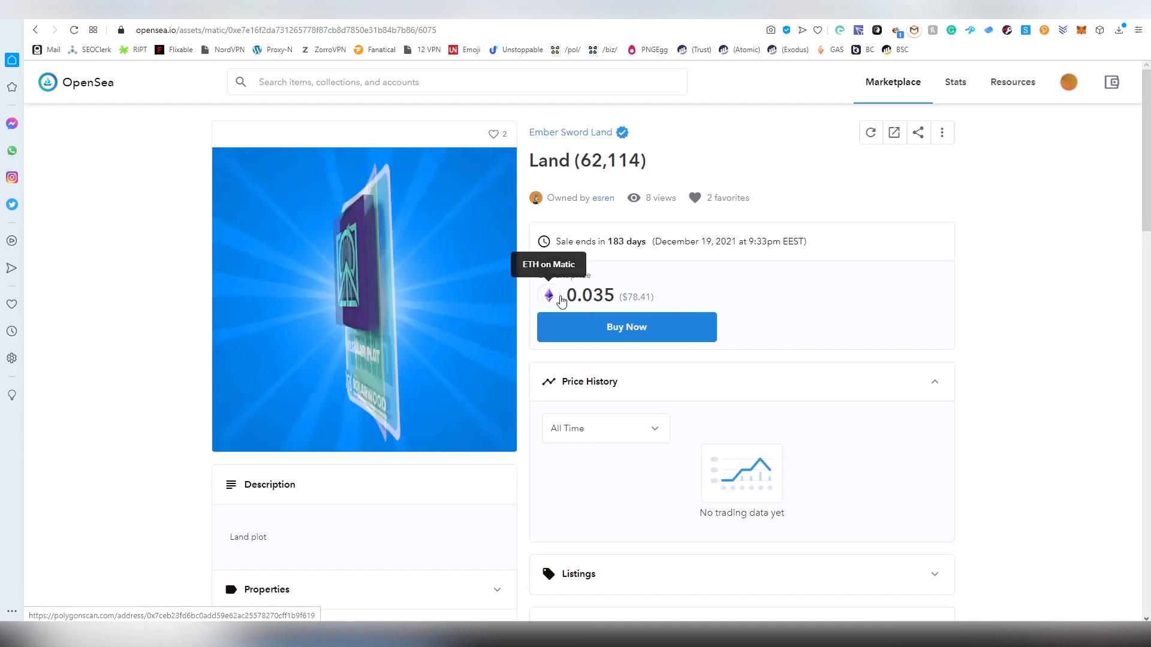
{"action": "scroll", "scroll_direction": "down", "scroll_amount": 3}
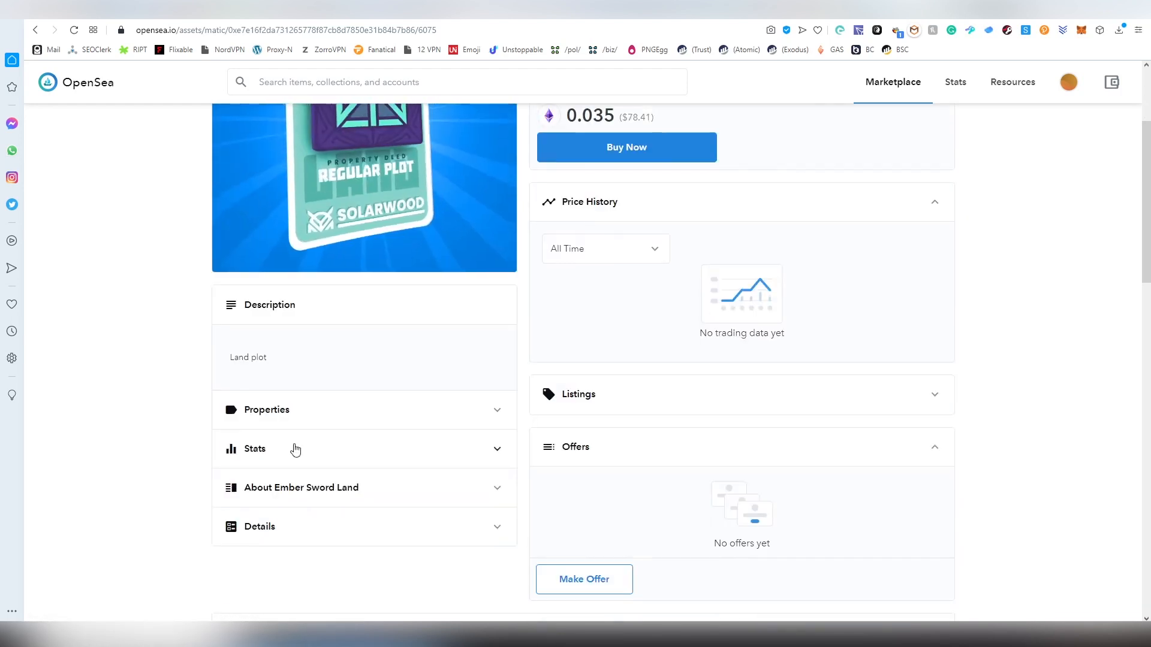
{"action": "scroll", "scroll_direction": "down", "scroll_amount": 3}
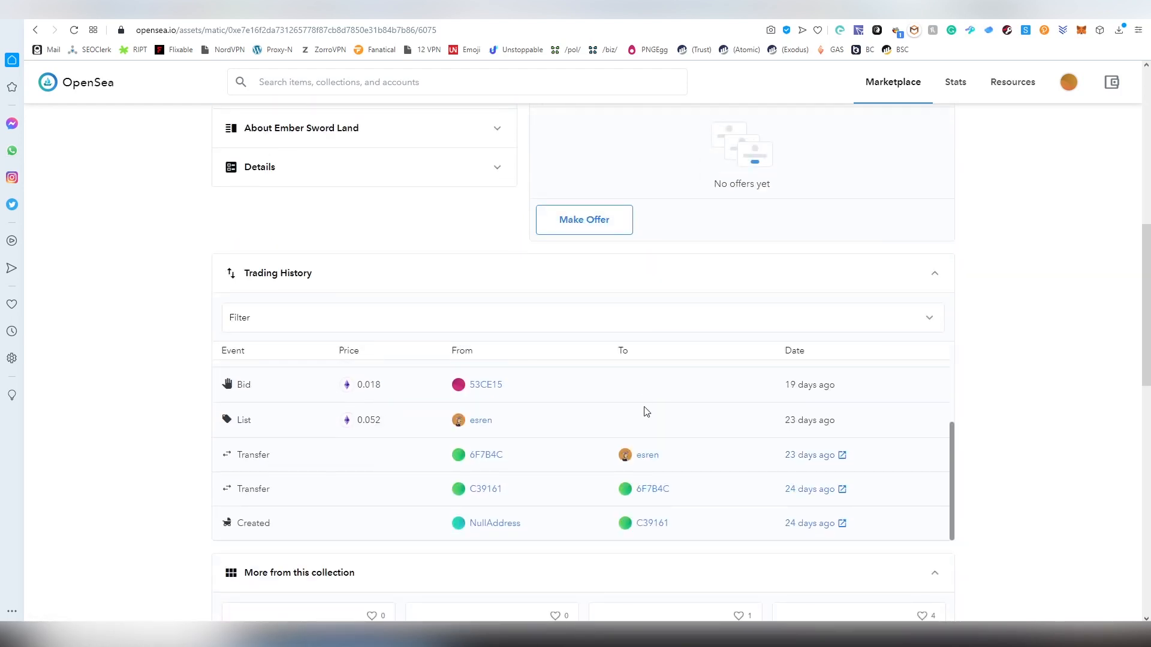